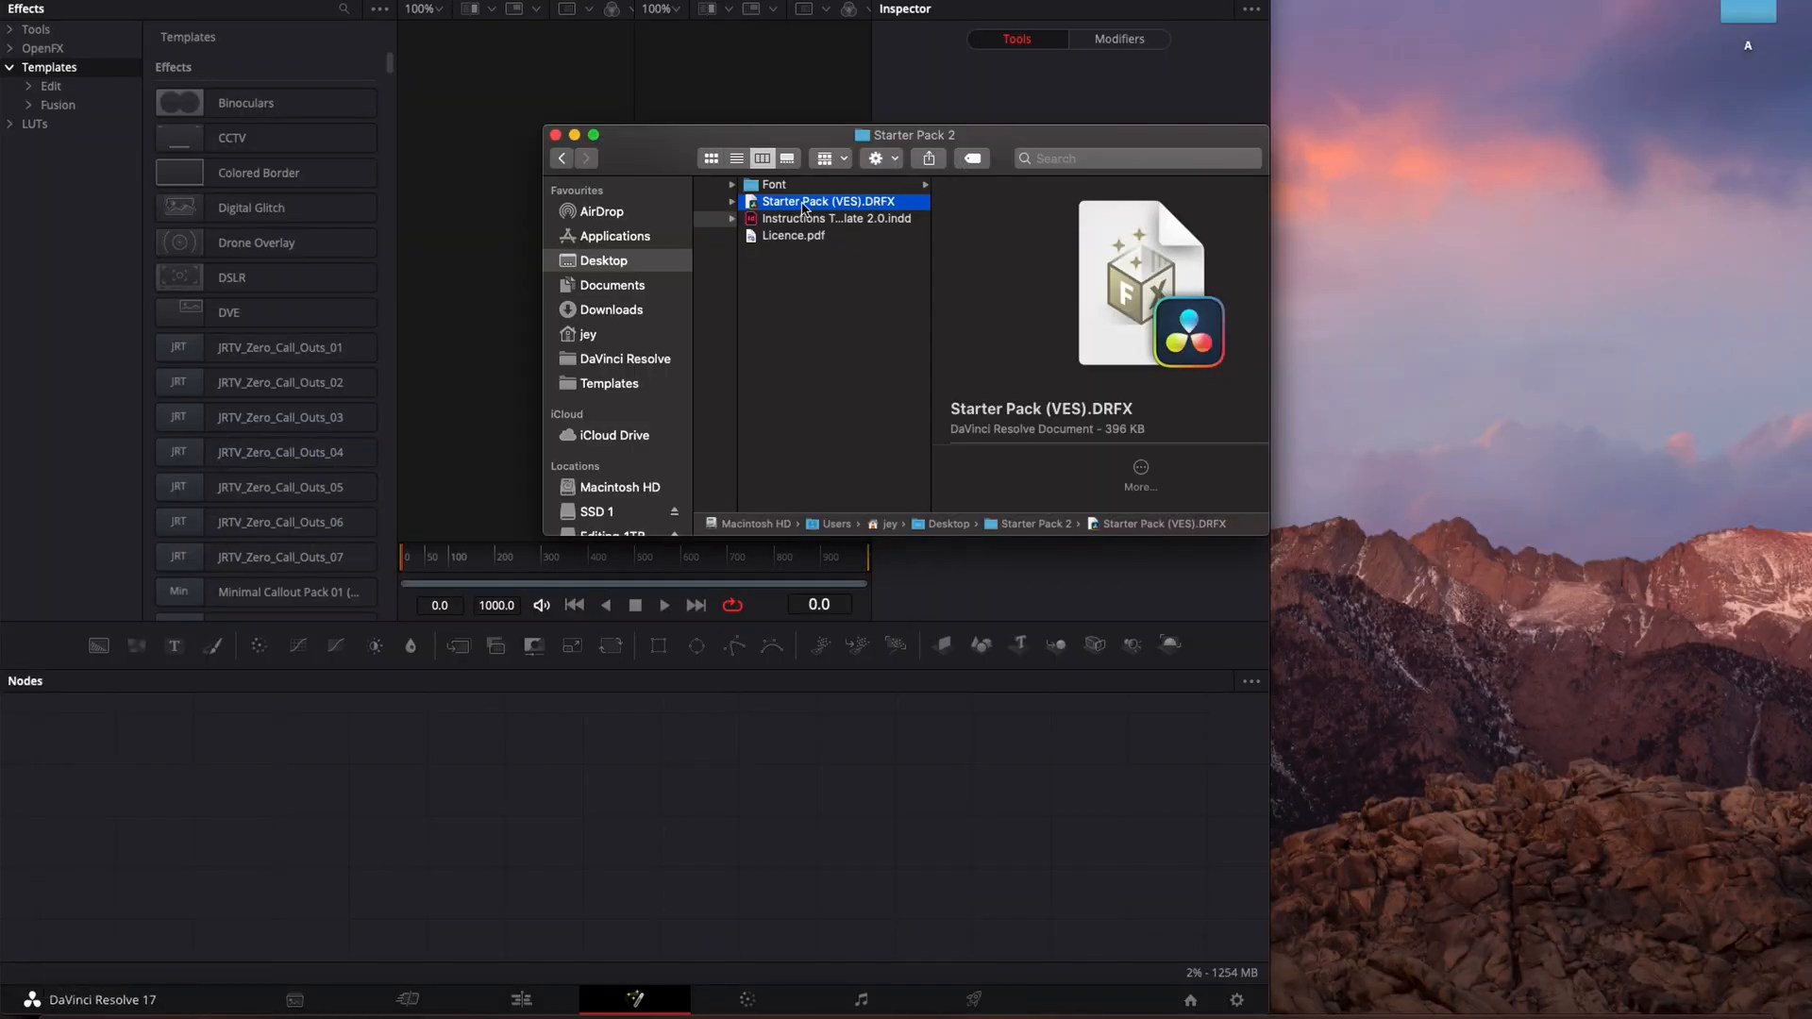
- Launch the Starter Pack (VES) template bundle from its folder
double_click(827, 202)
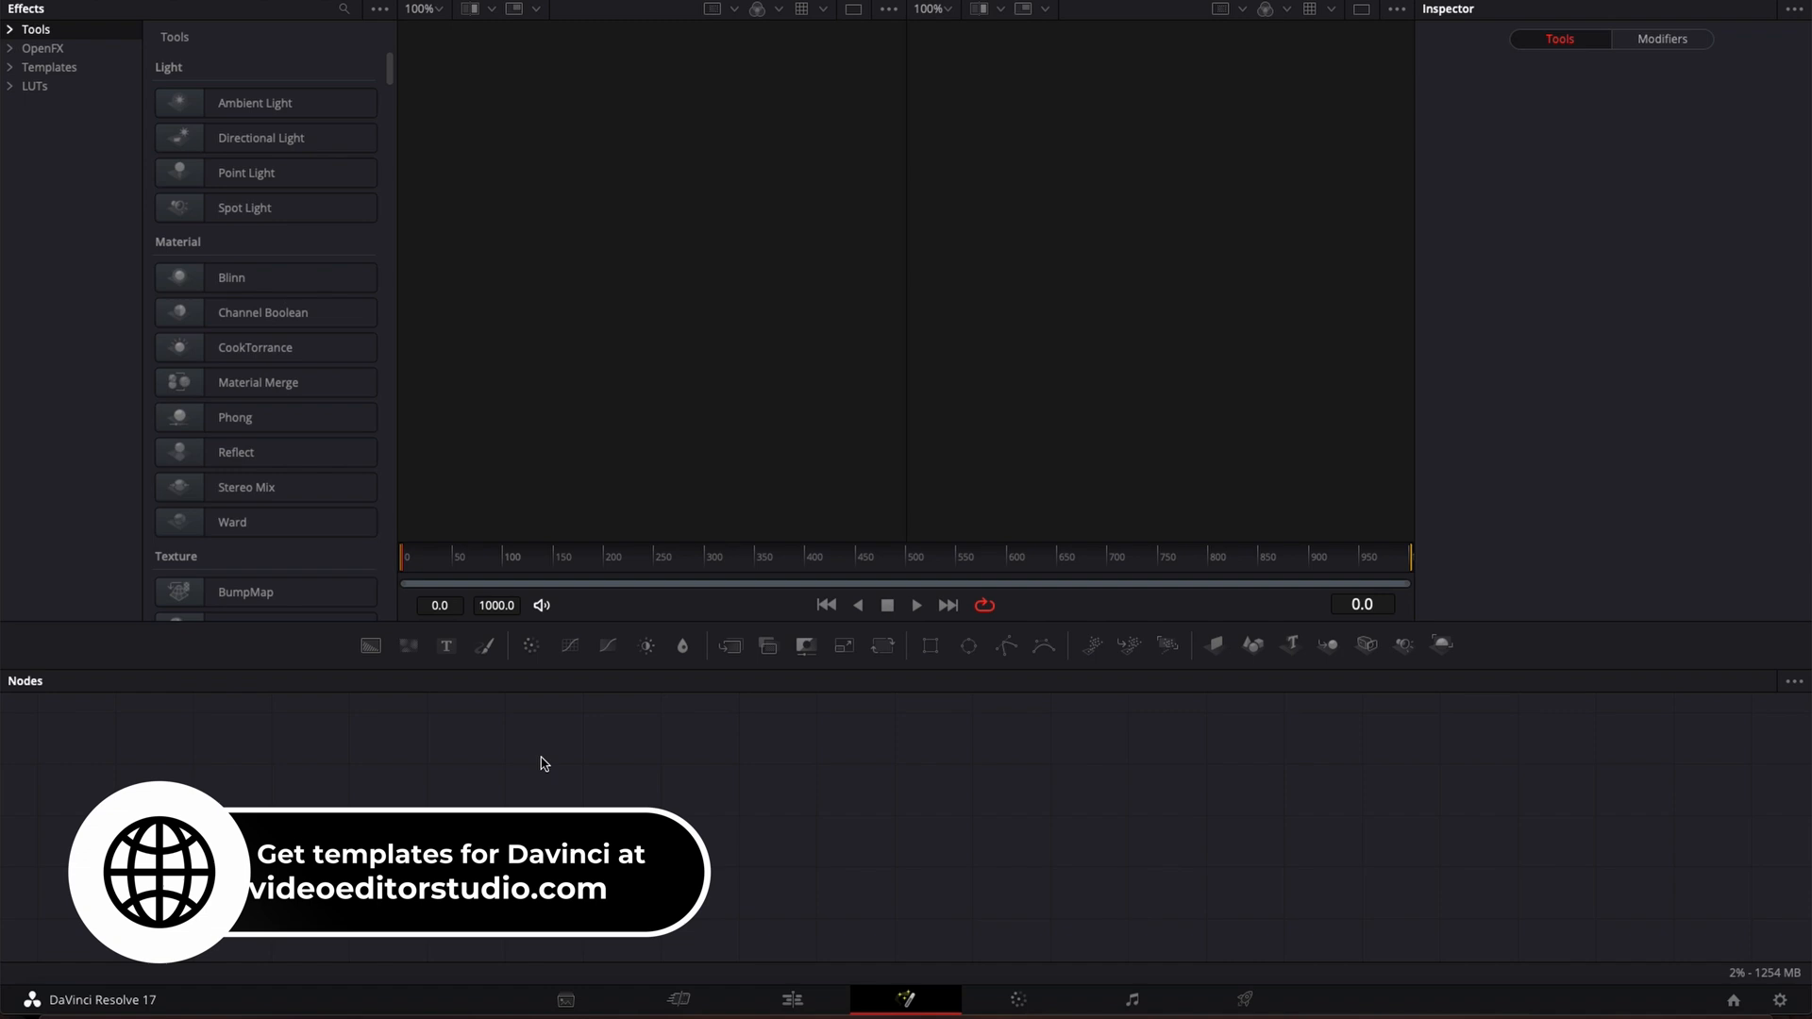
mouse_move(1223, 817)
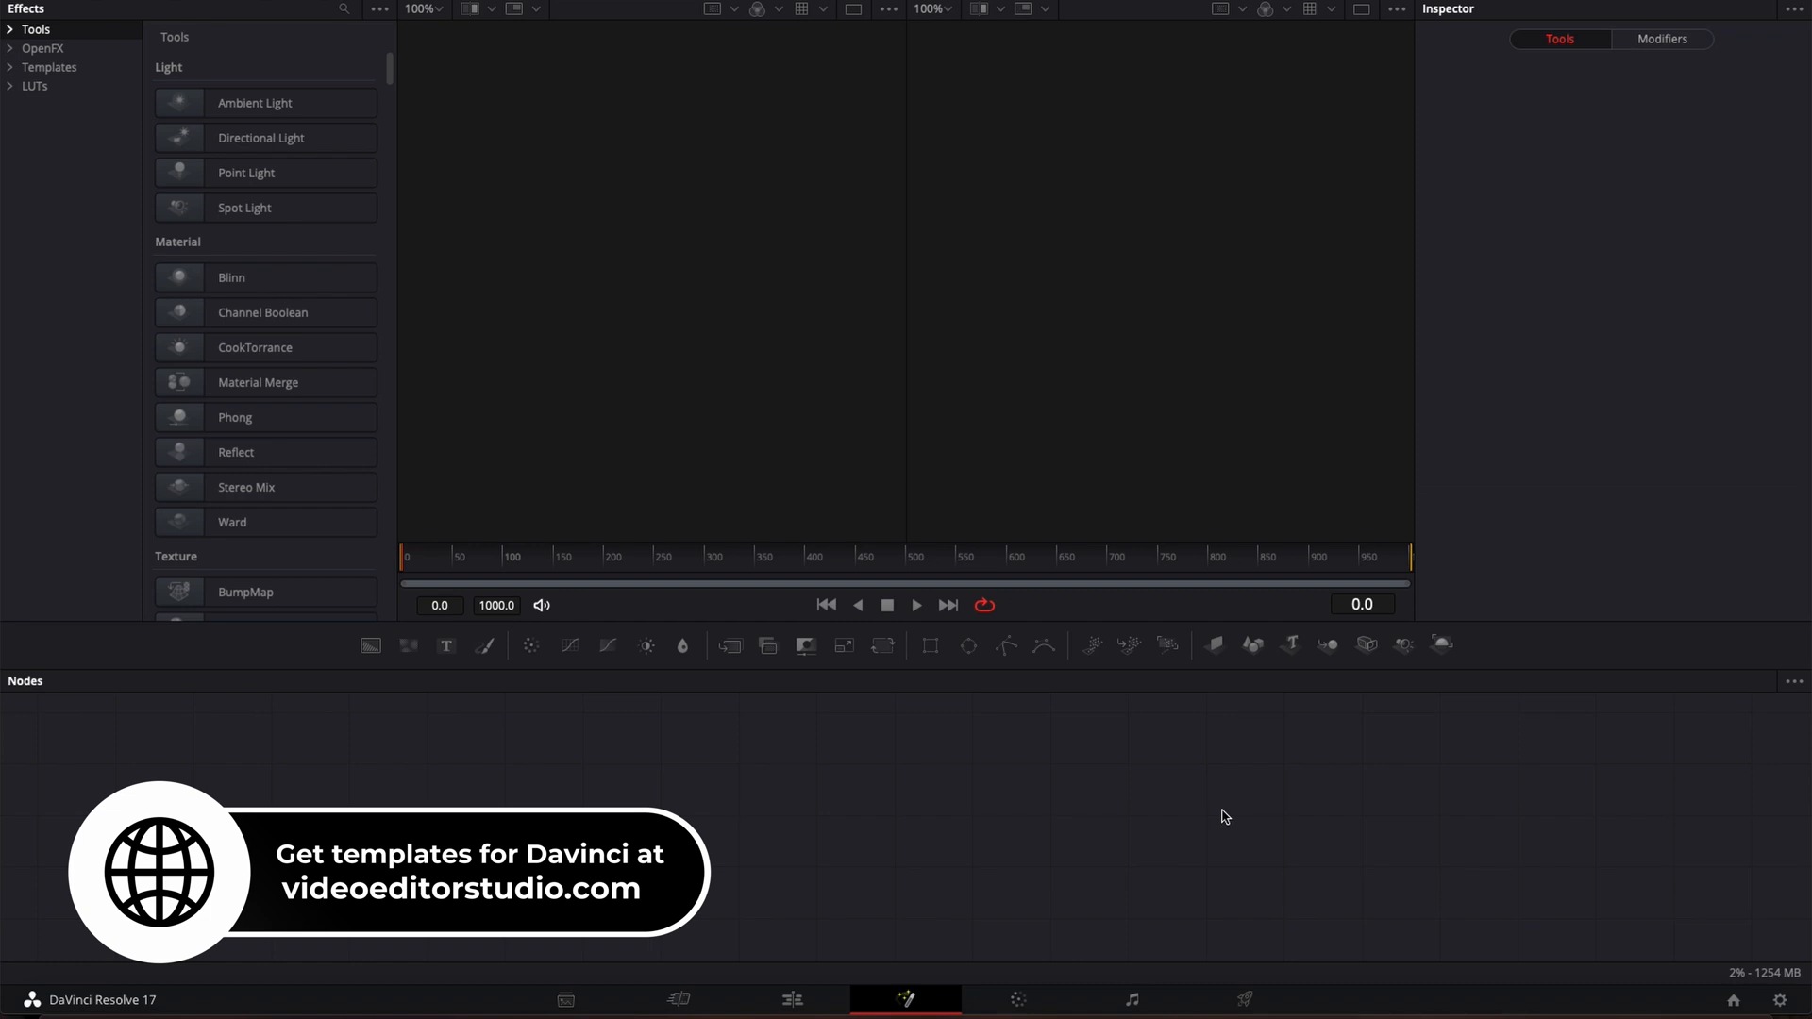
mouse_move(516, 721)
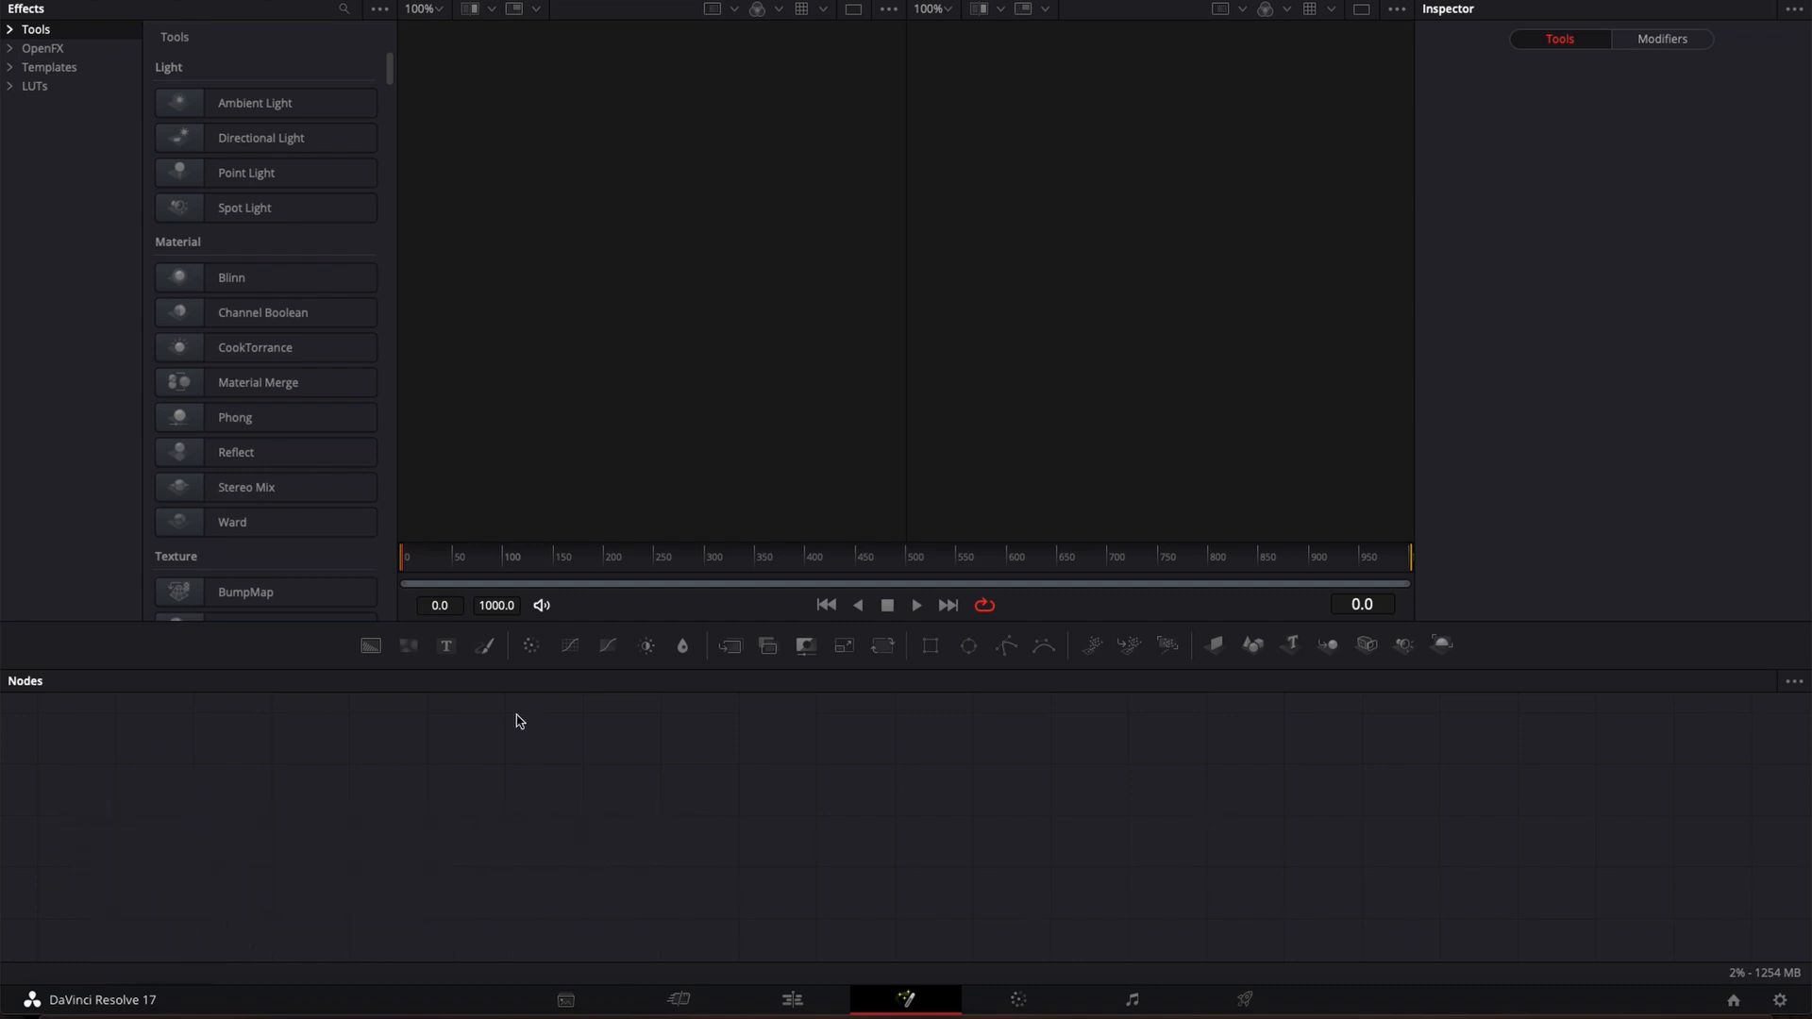
mouse_move(397, 648)
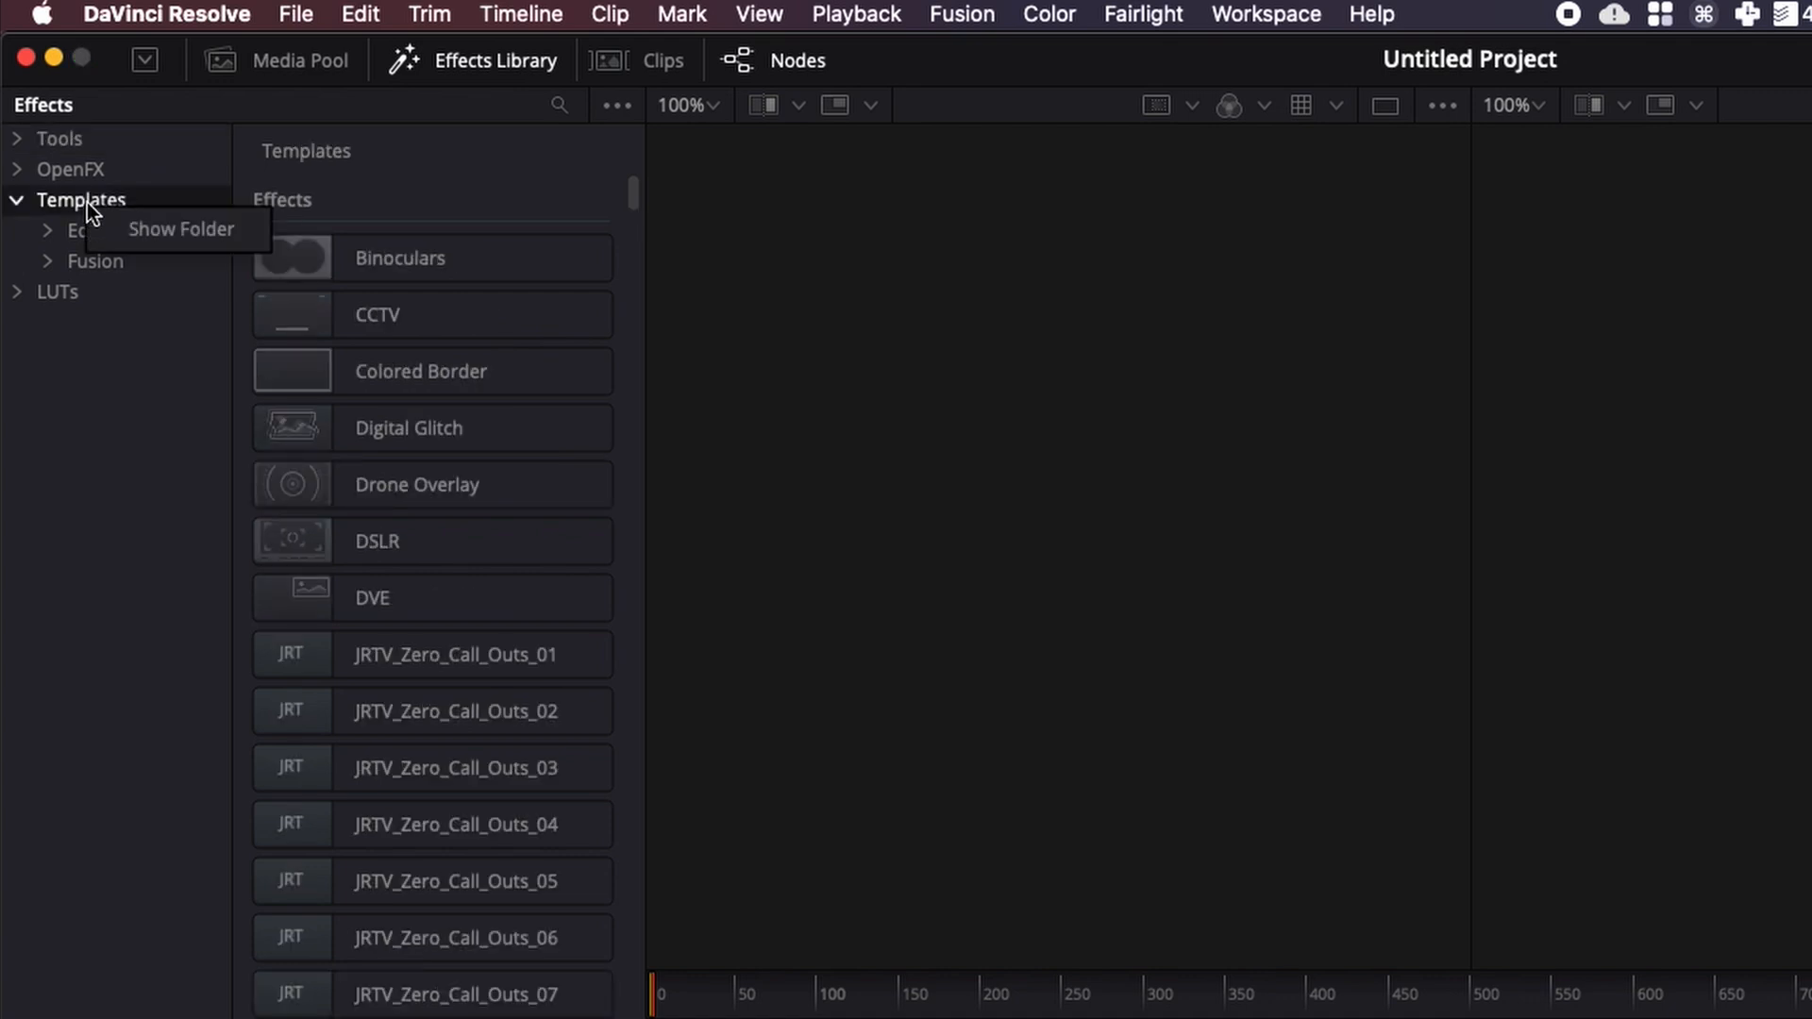
mouse_move(181, 228)
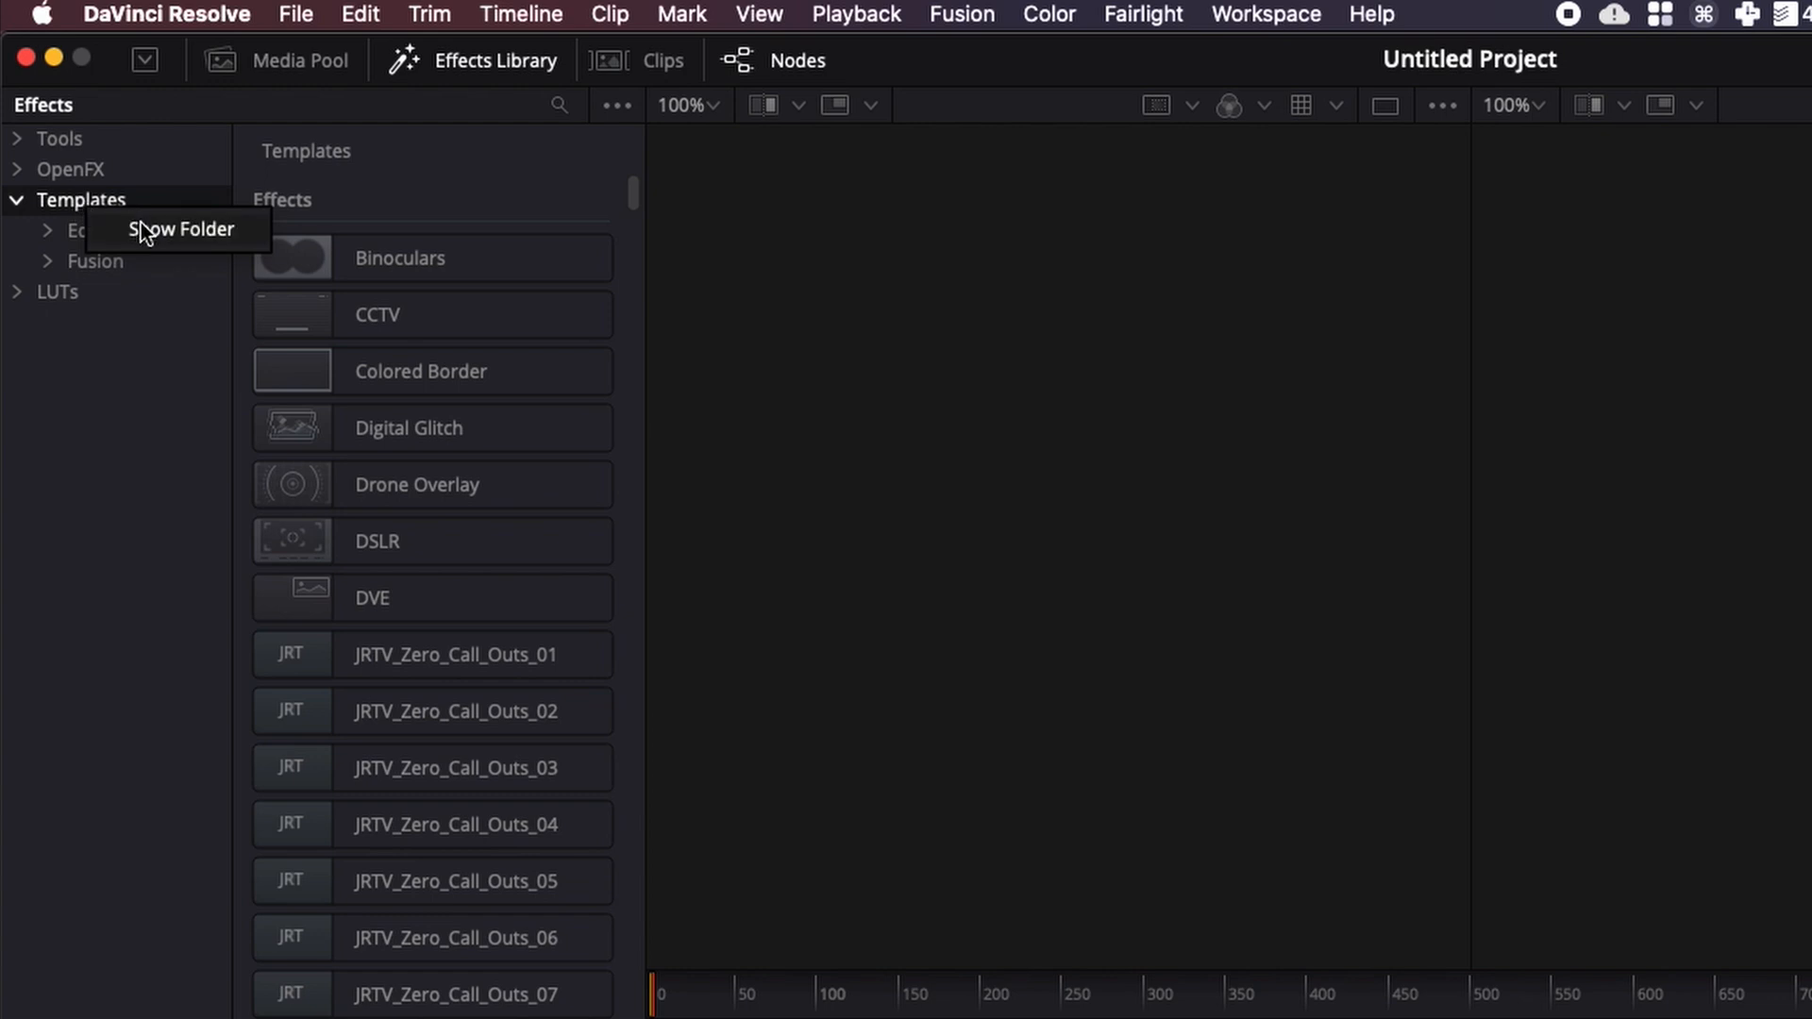
- Reveal the Fusion Templates folder in Finder and browse Edit's Effects and Titles subfolders and Edit.DRFX
click(182, 228)
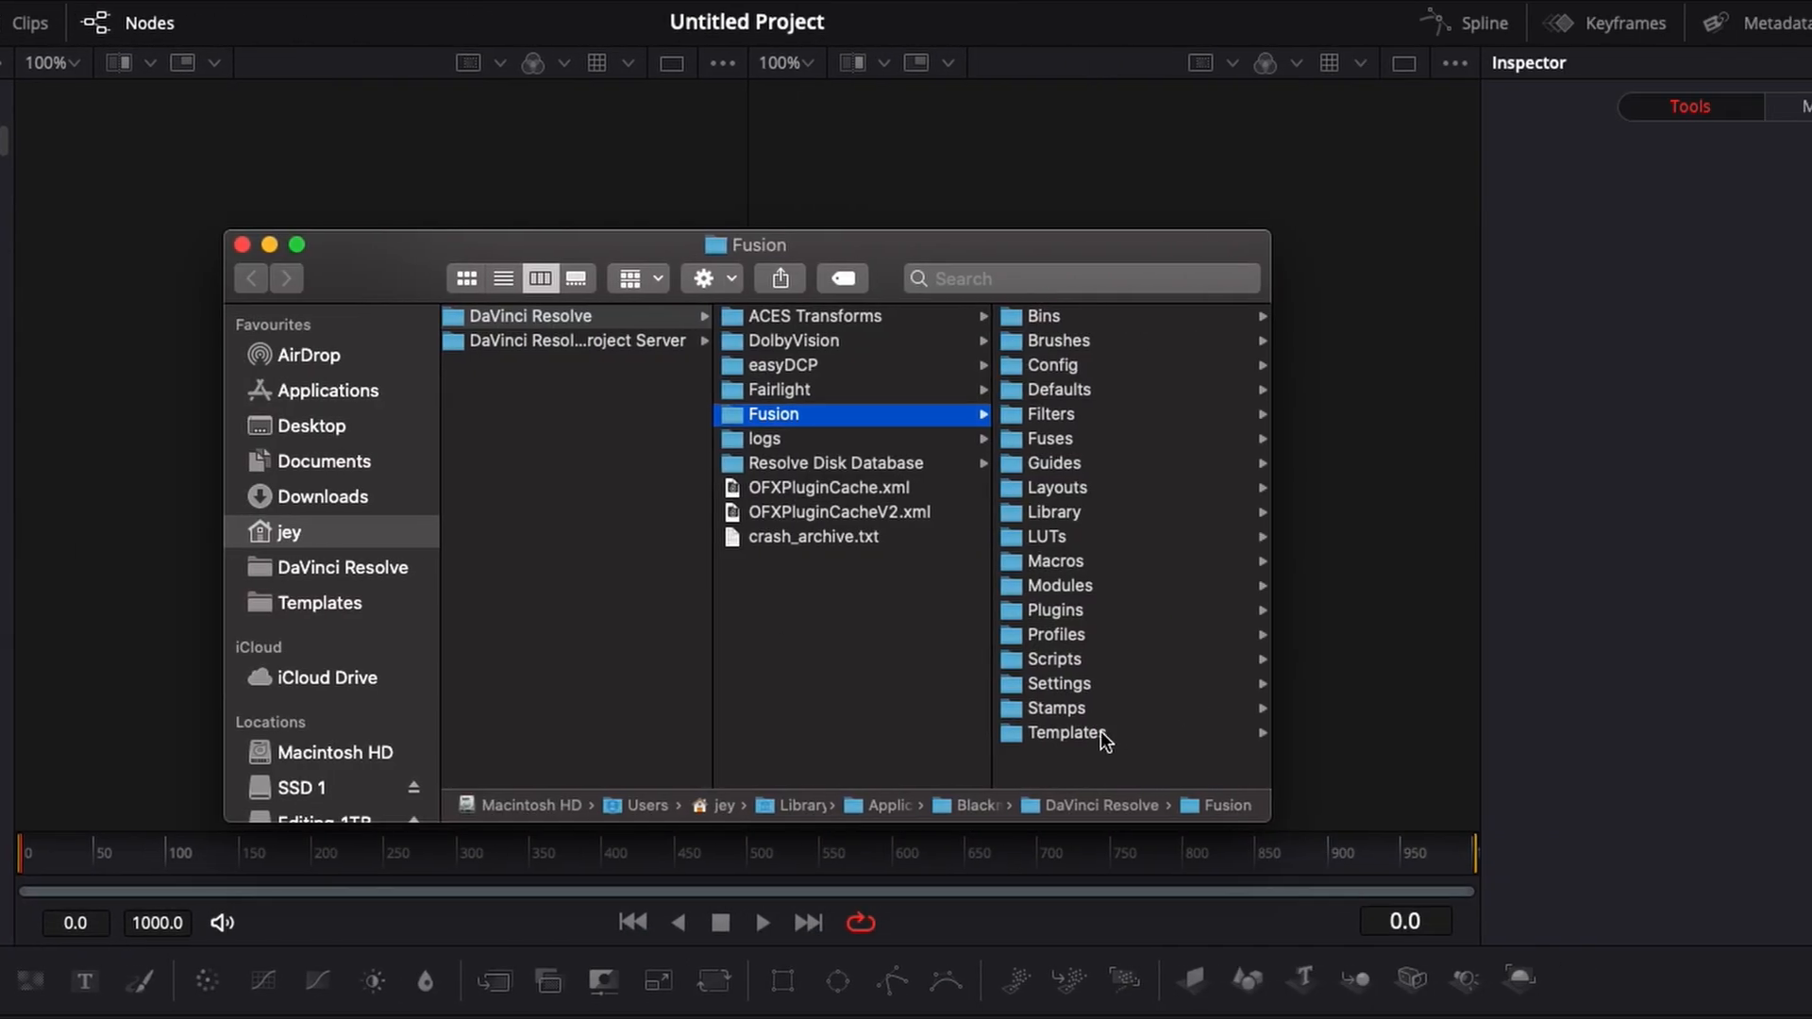
click(1065, 733)
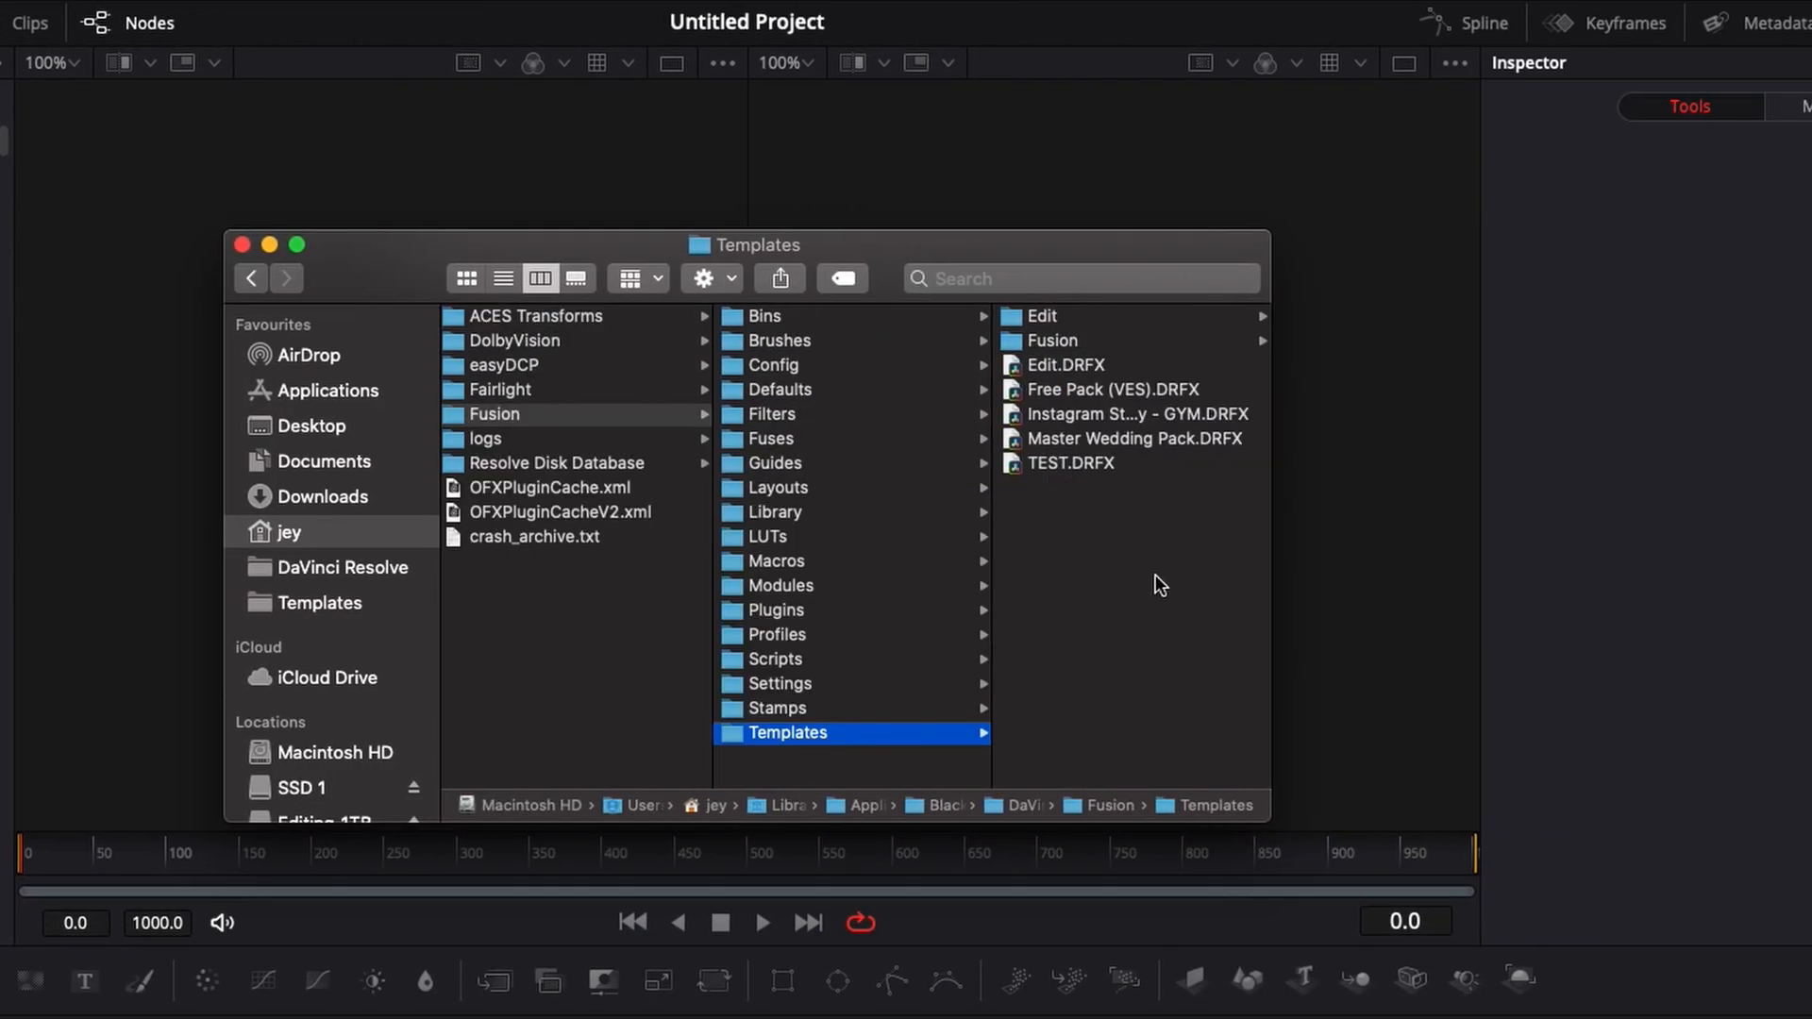
mouse_move(1053, 302)
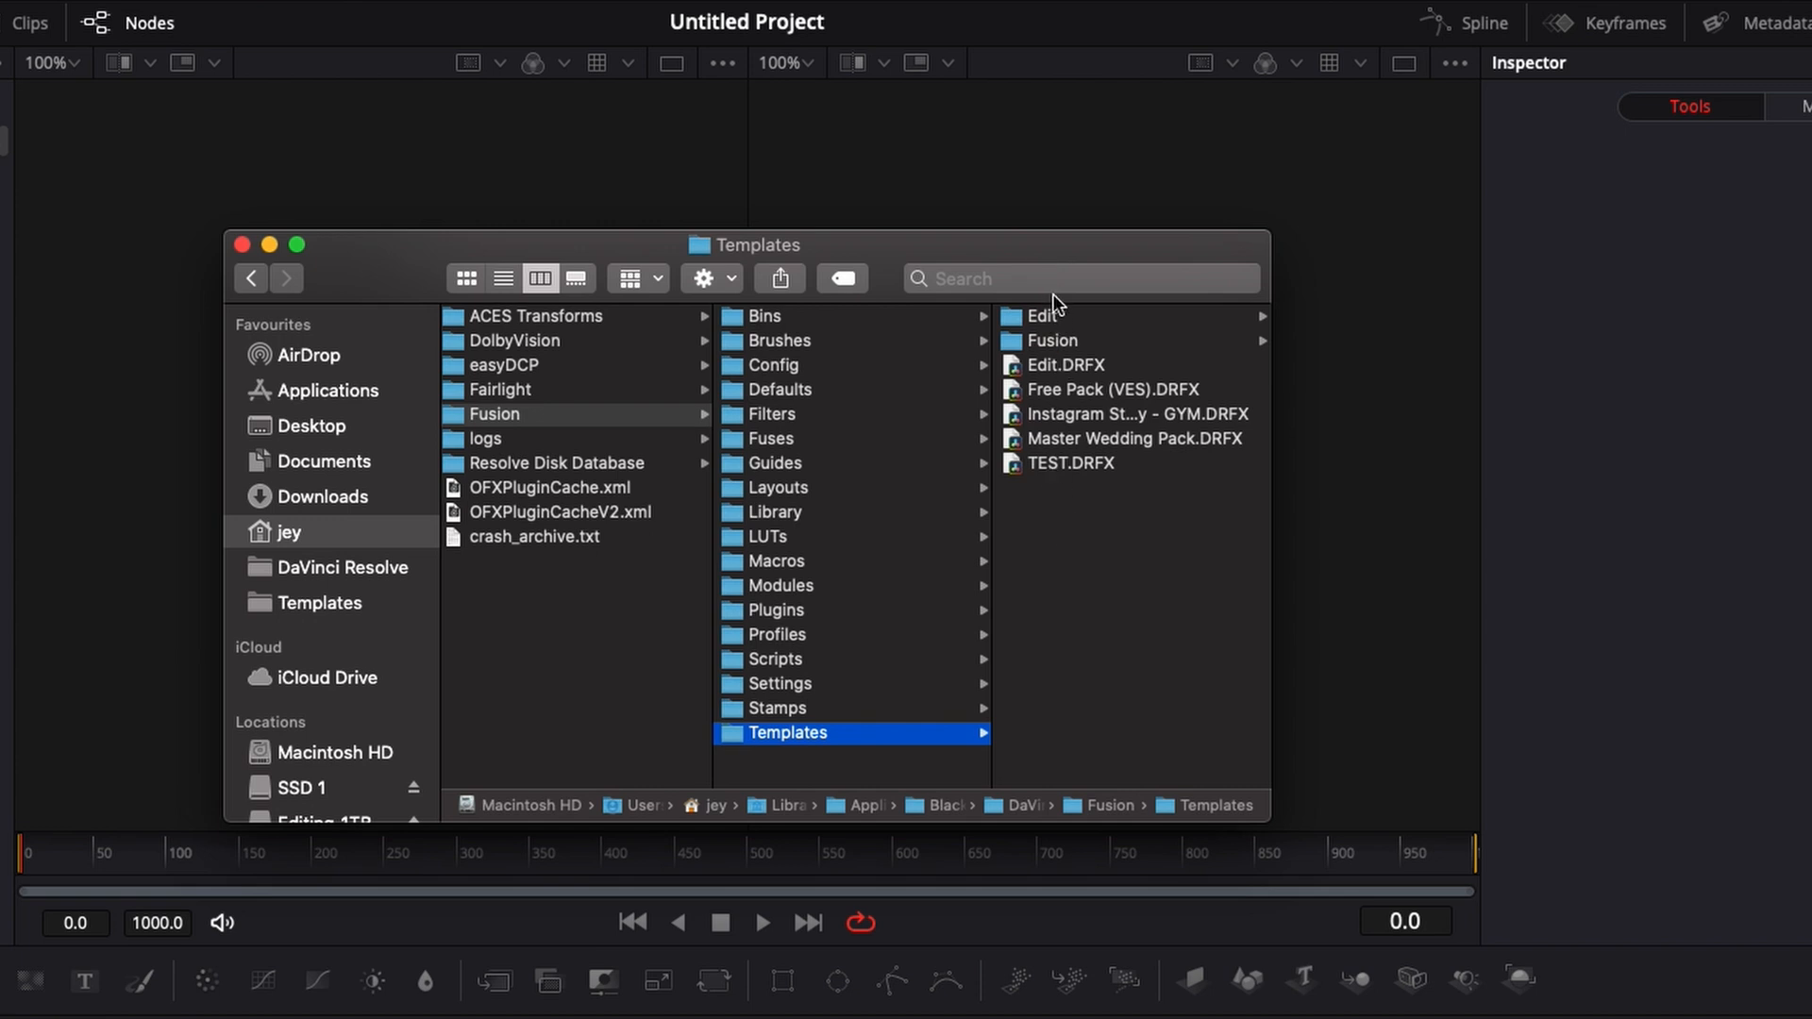
click(1051, 339)
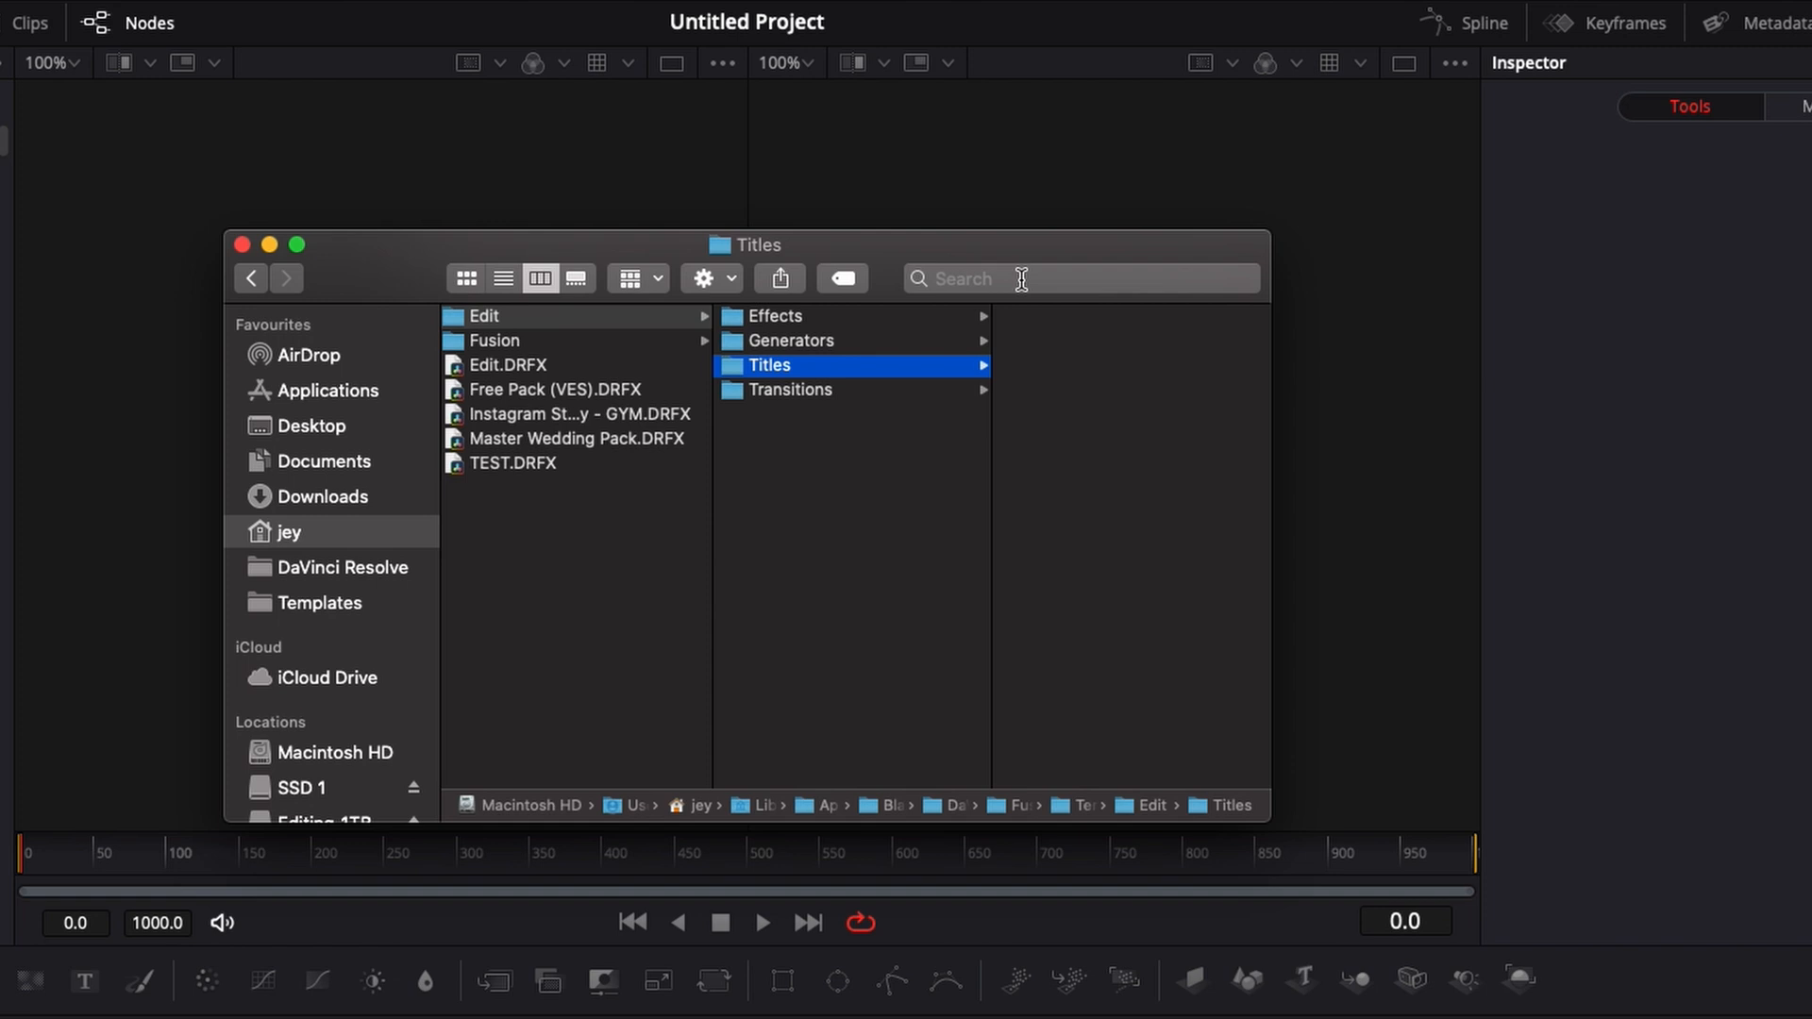
click(772, 315)
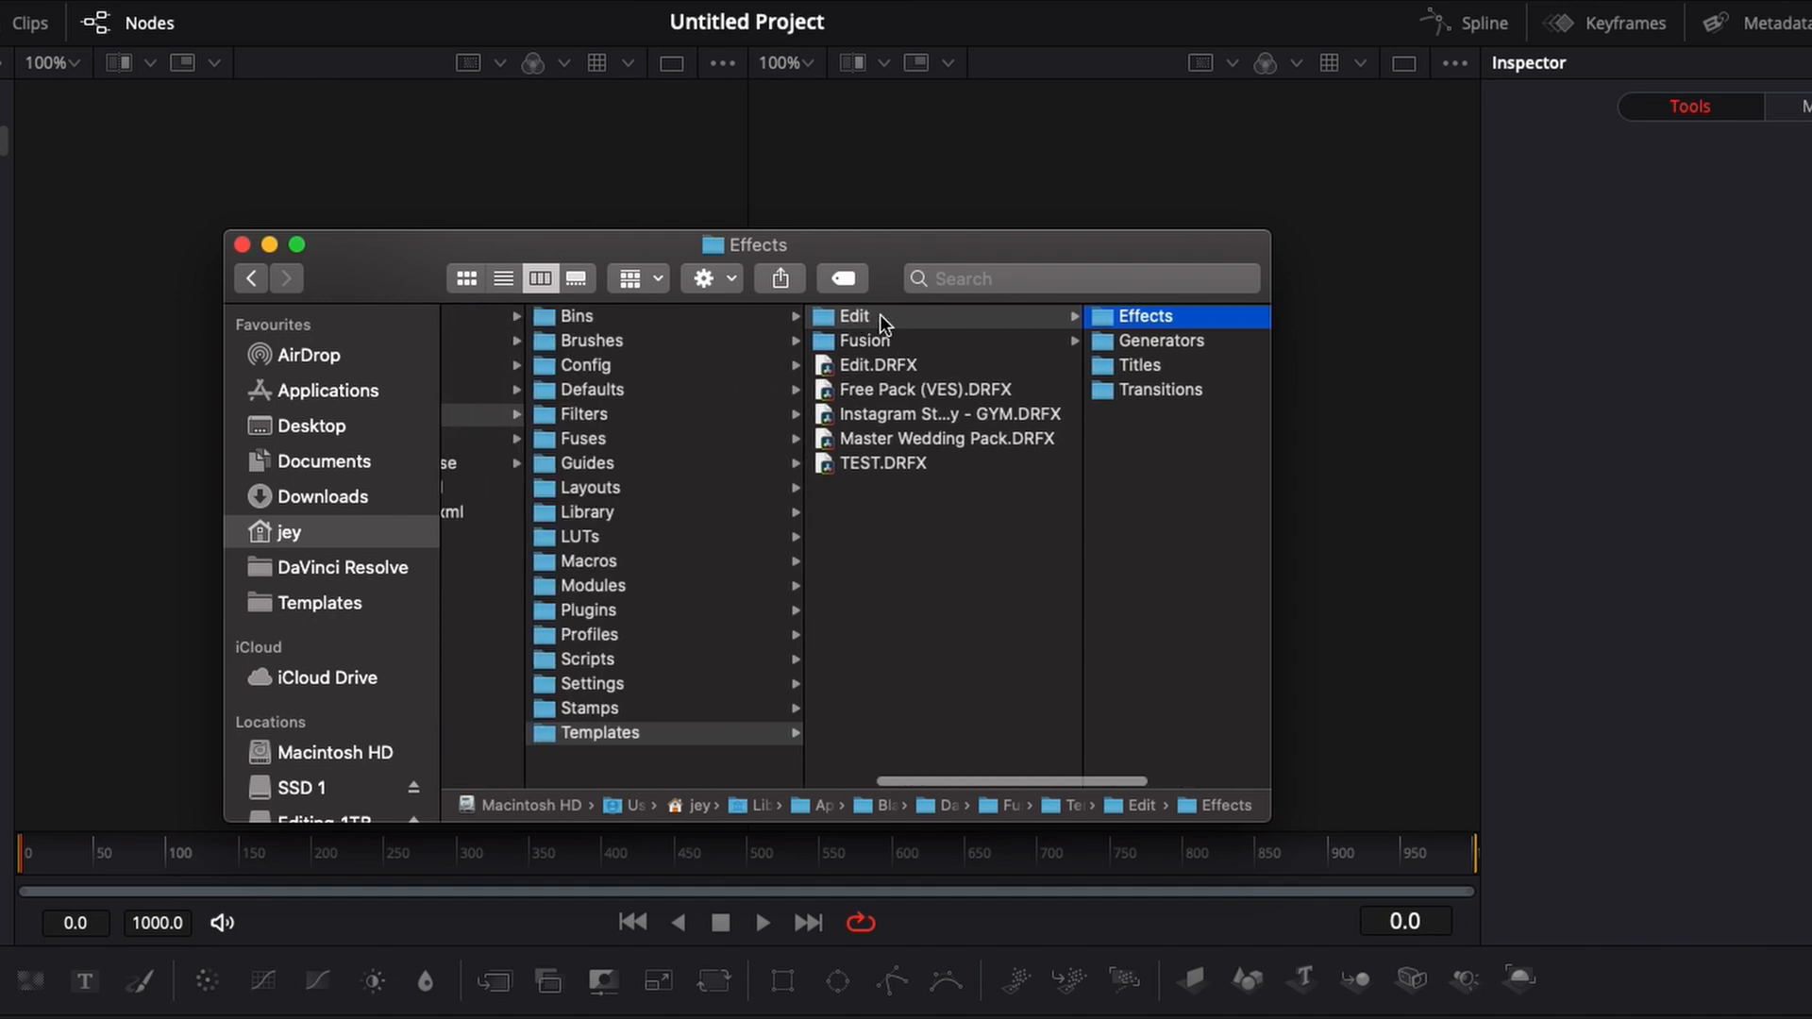
mouse_move(886, 345)
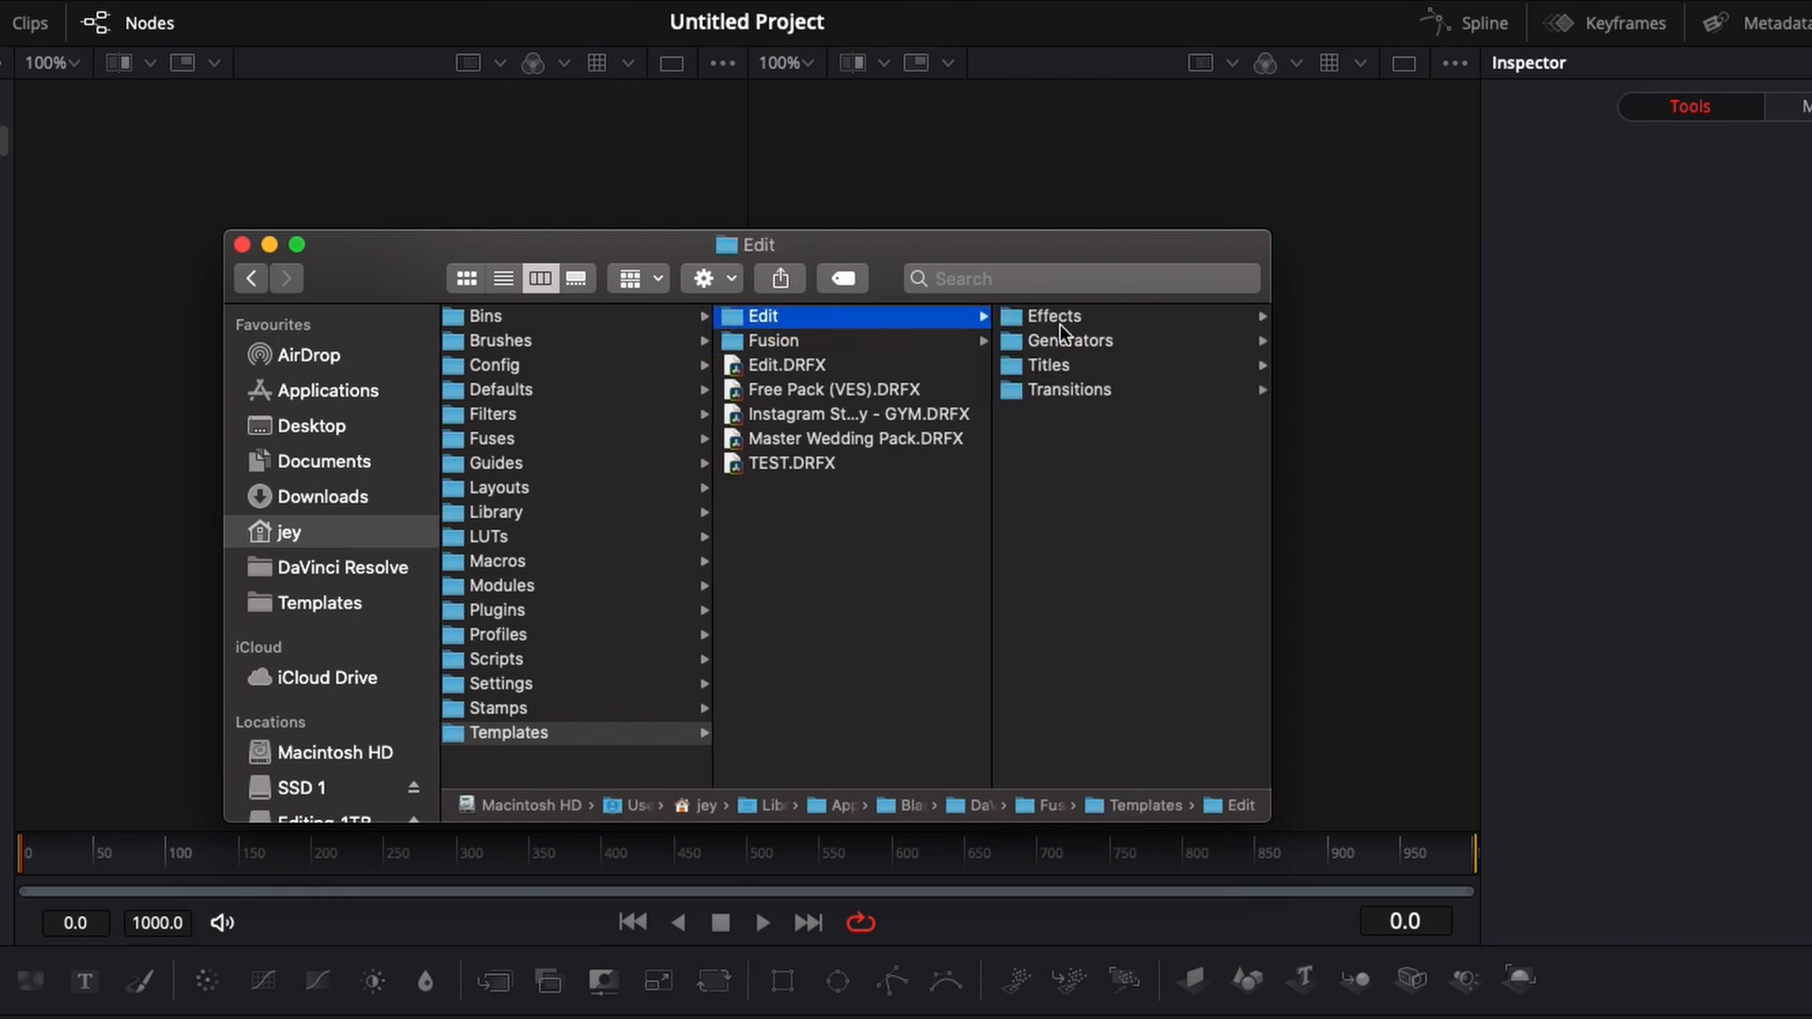
click(1046, 364)
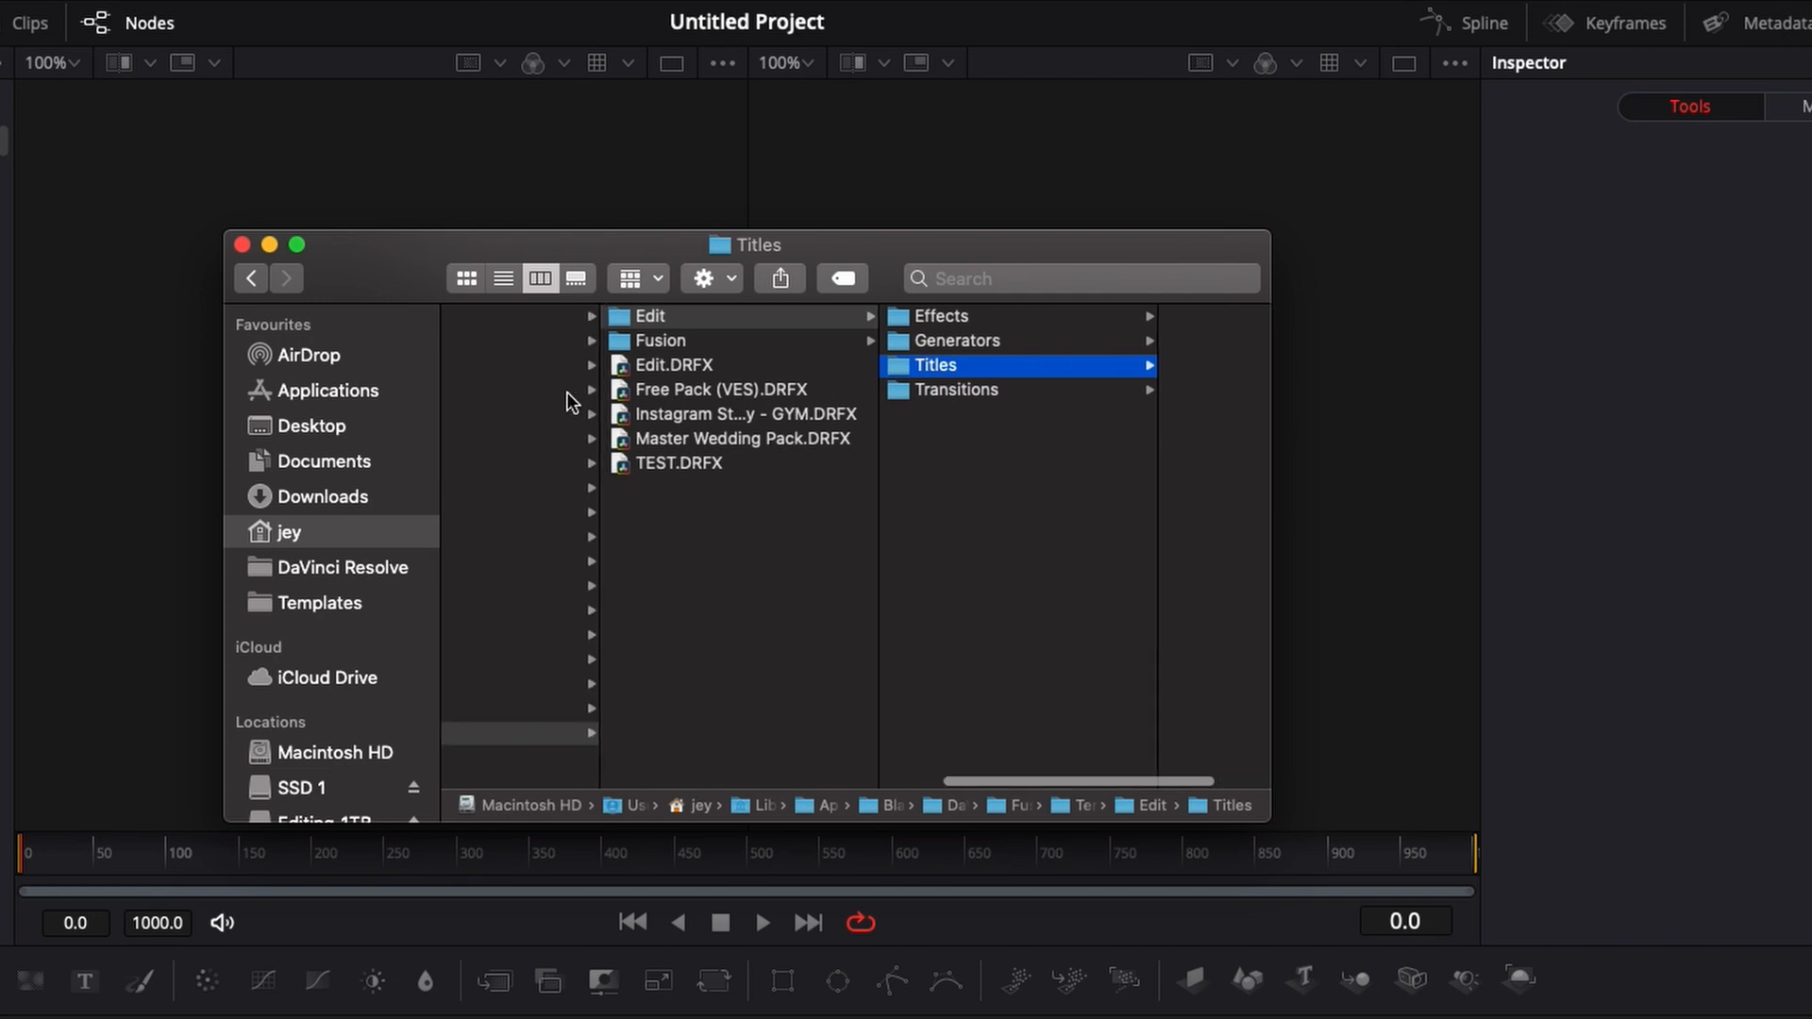
click(672, 365)
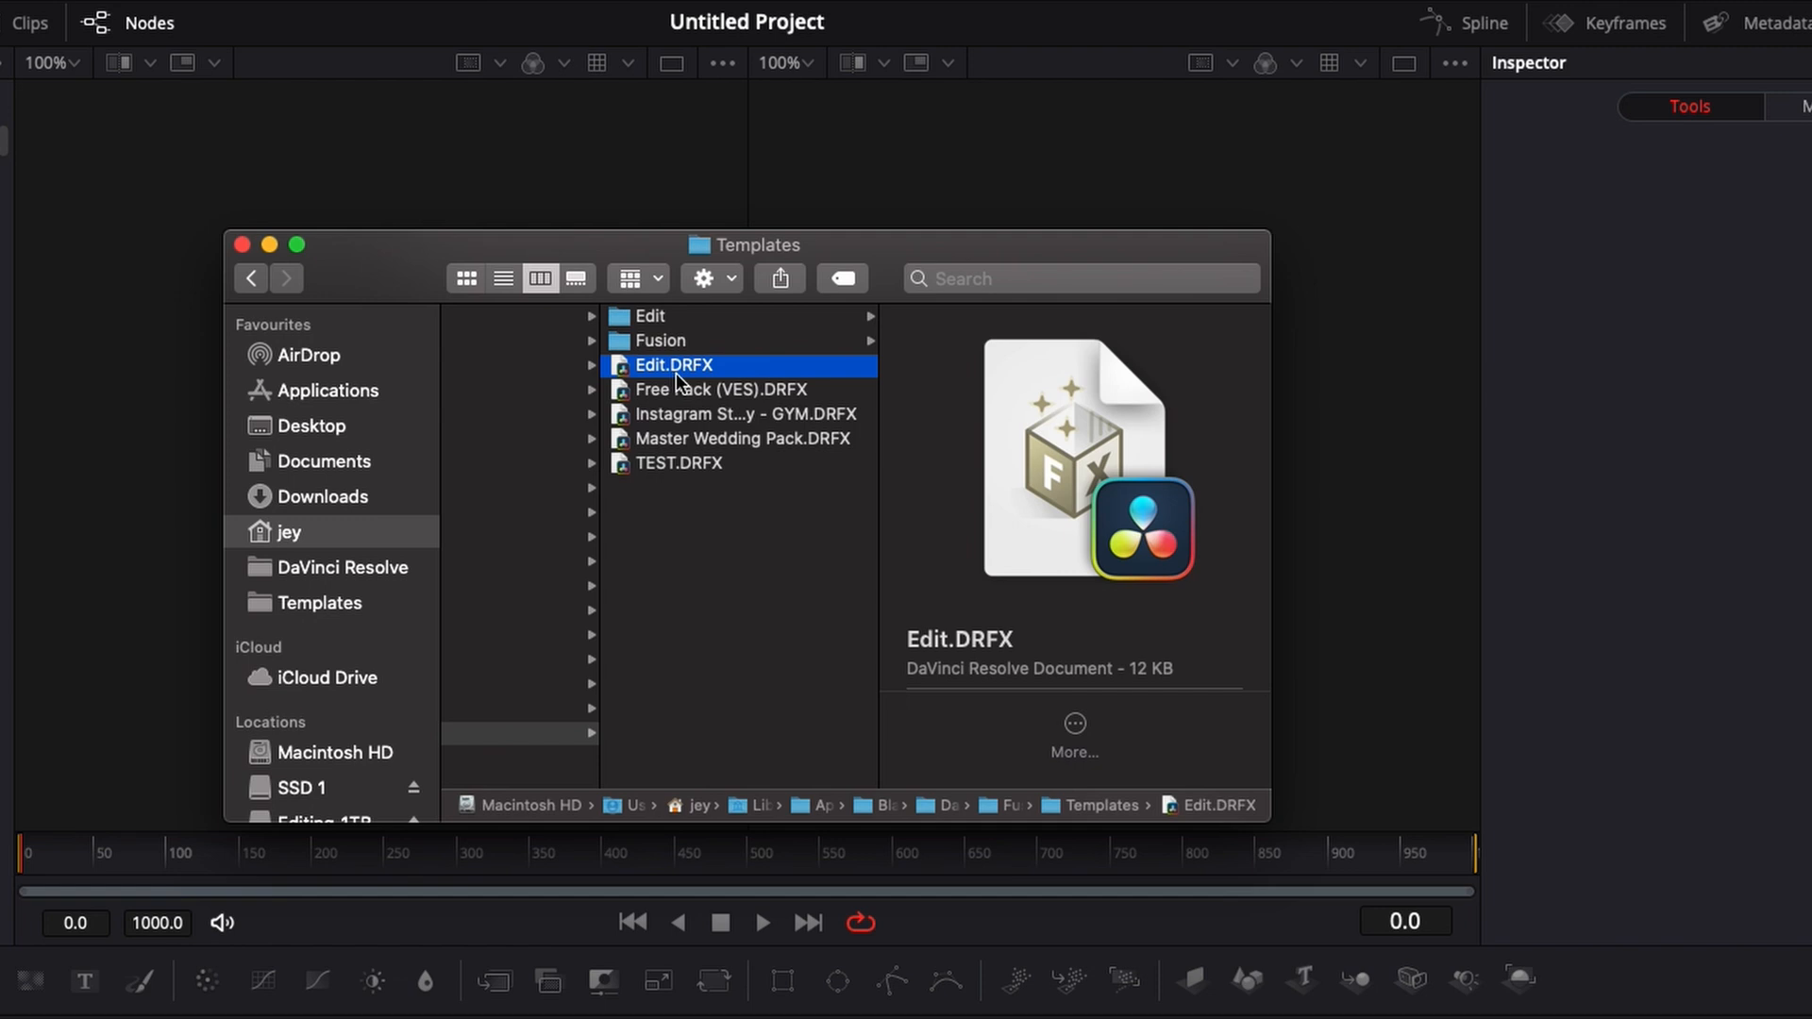
mouse_move(602, 330)
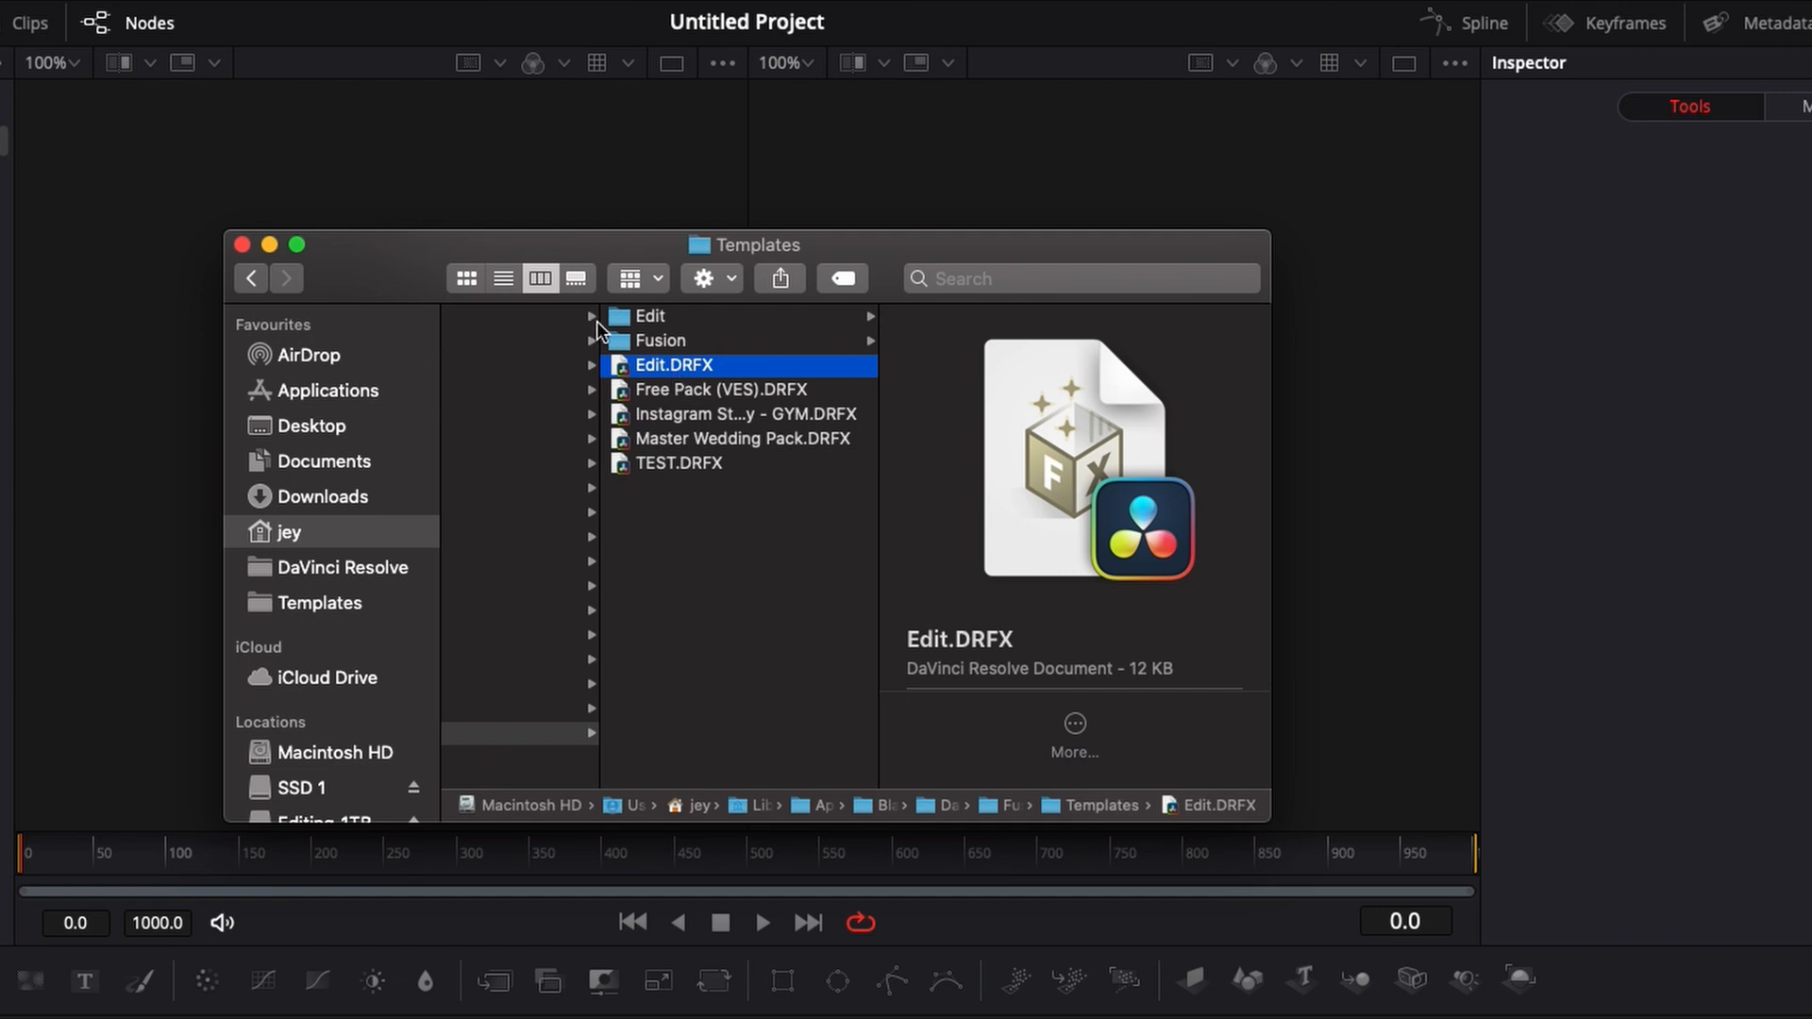
mouse_move(255, 266)
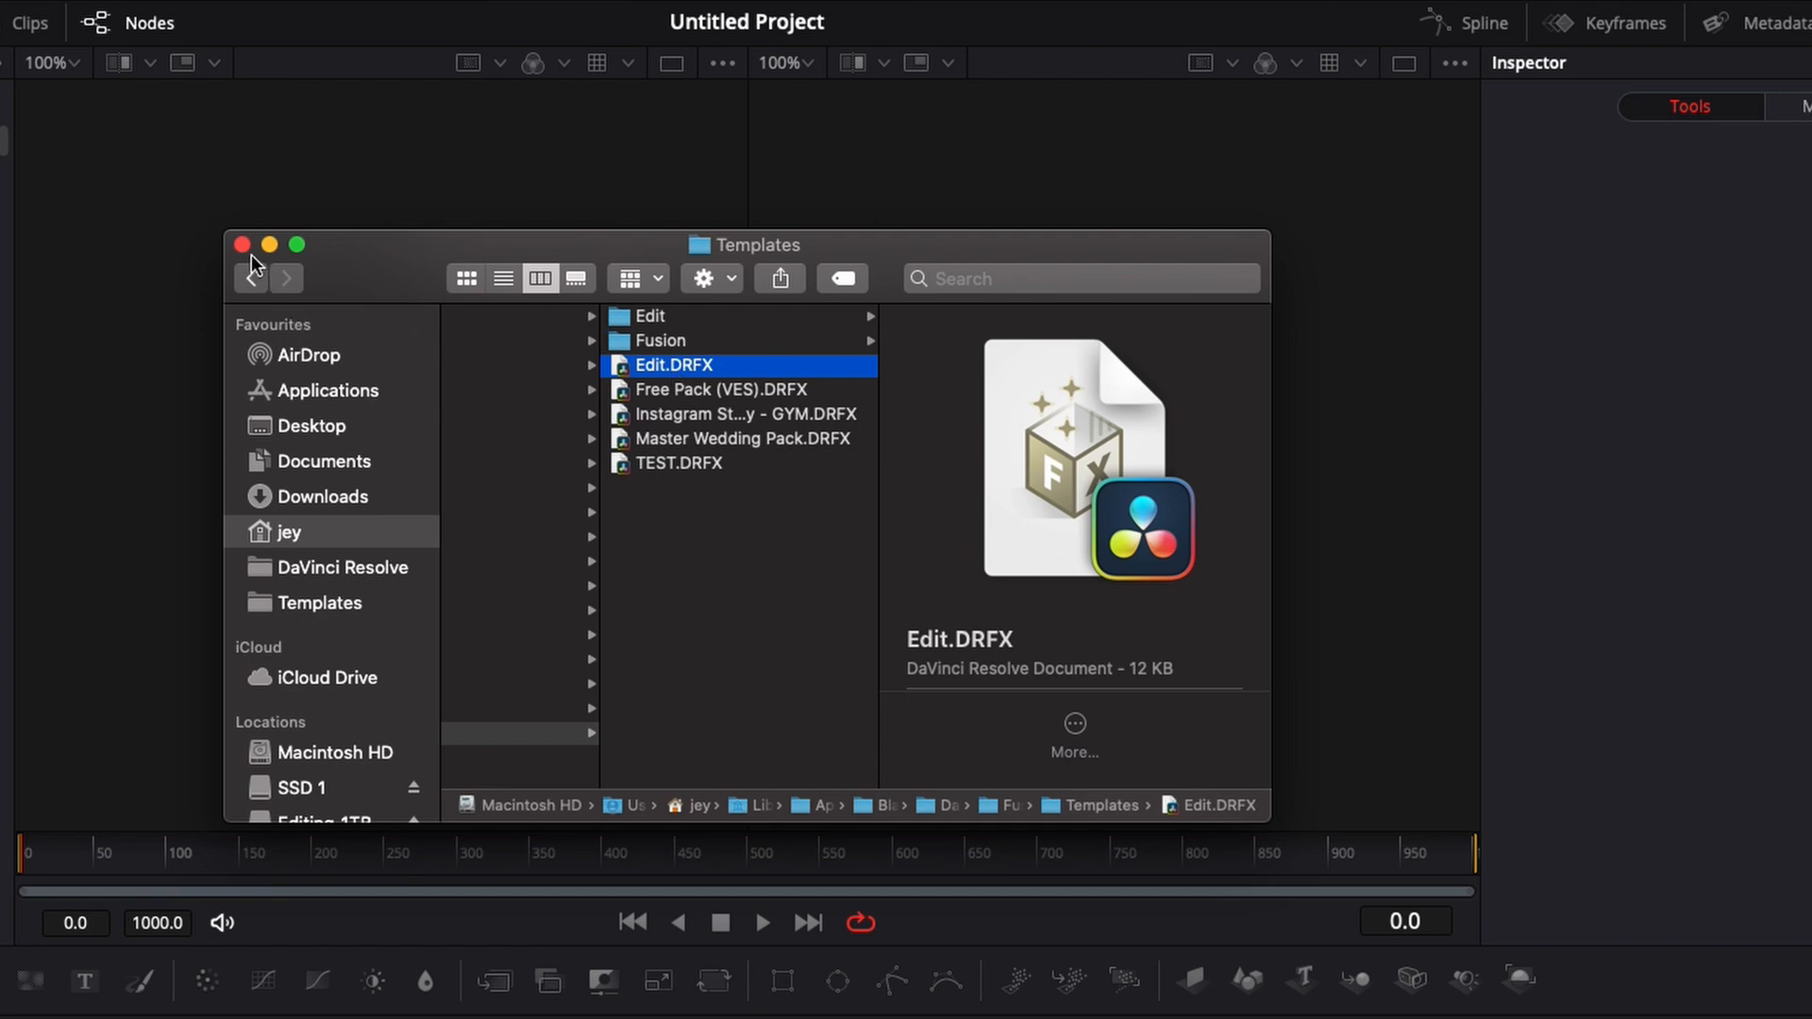
- Close the Templates Finder window, leaving the desktop with Starter Pack.zip visible
click(240, 244)
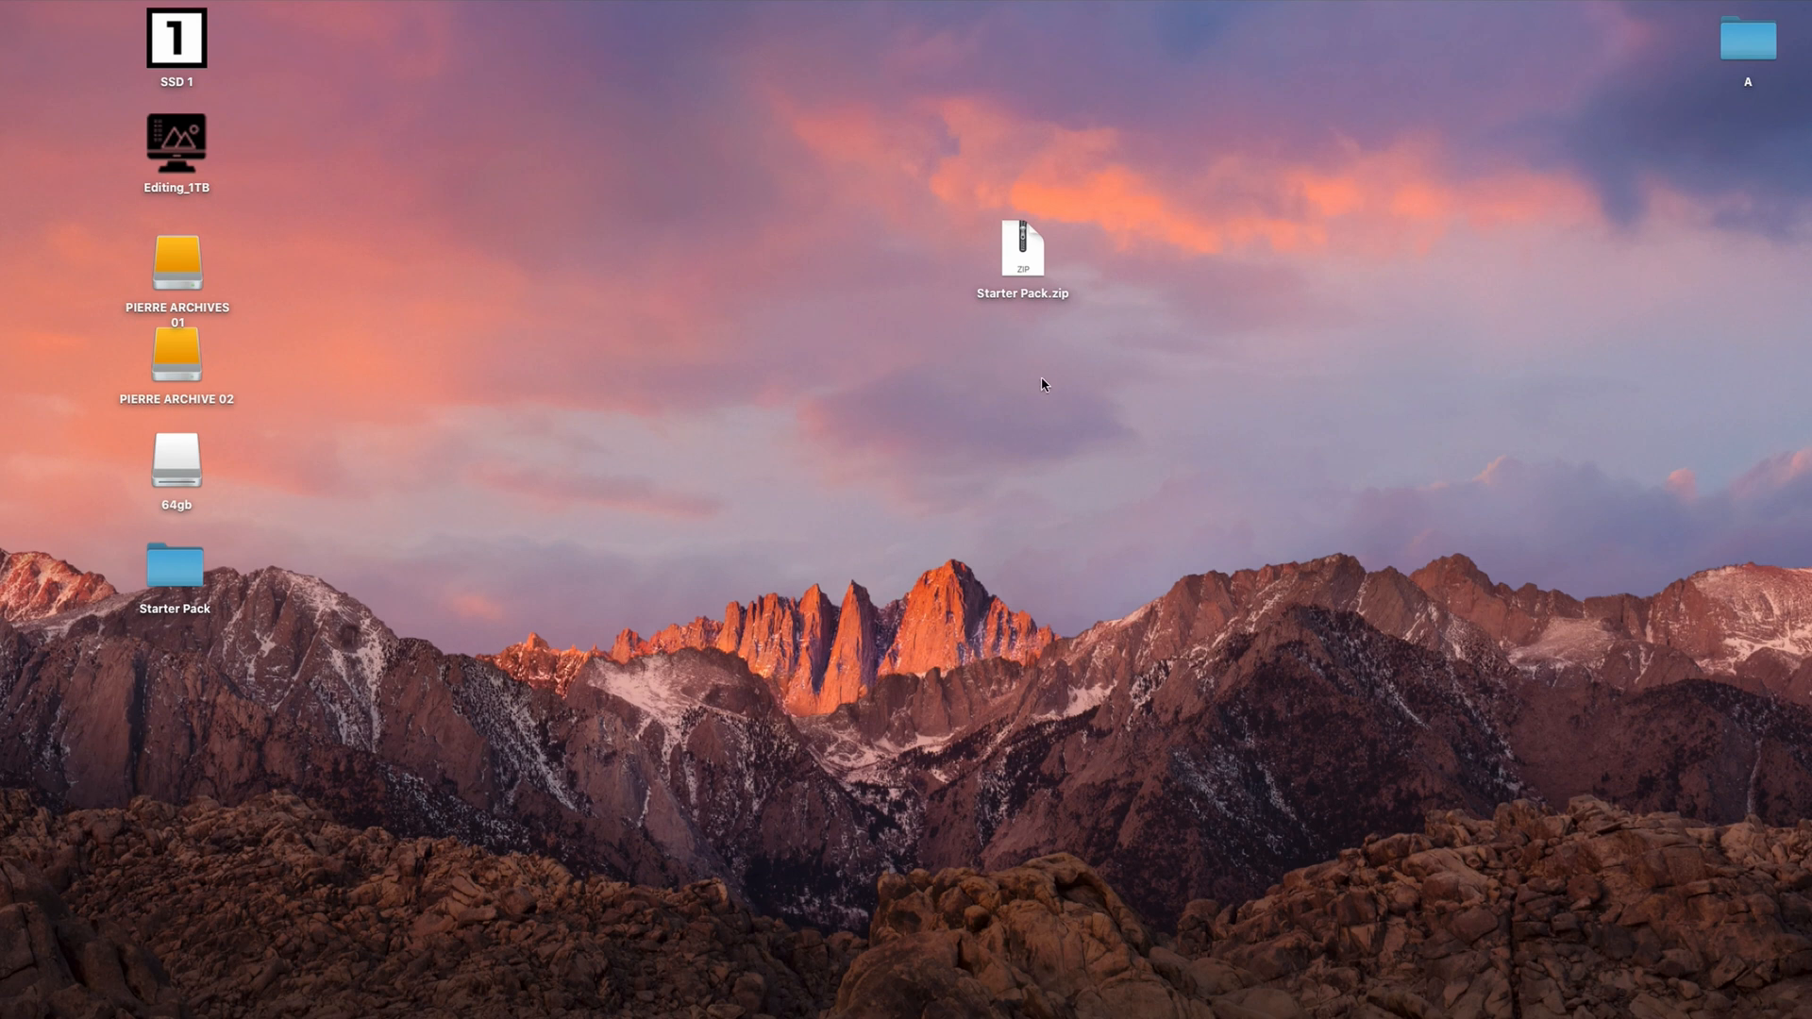
mouse_move(1042, 336)
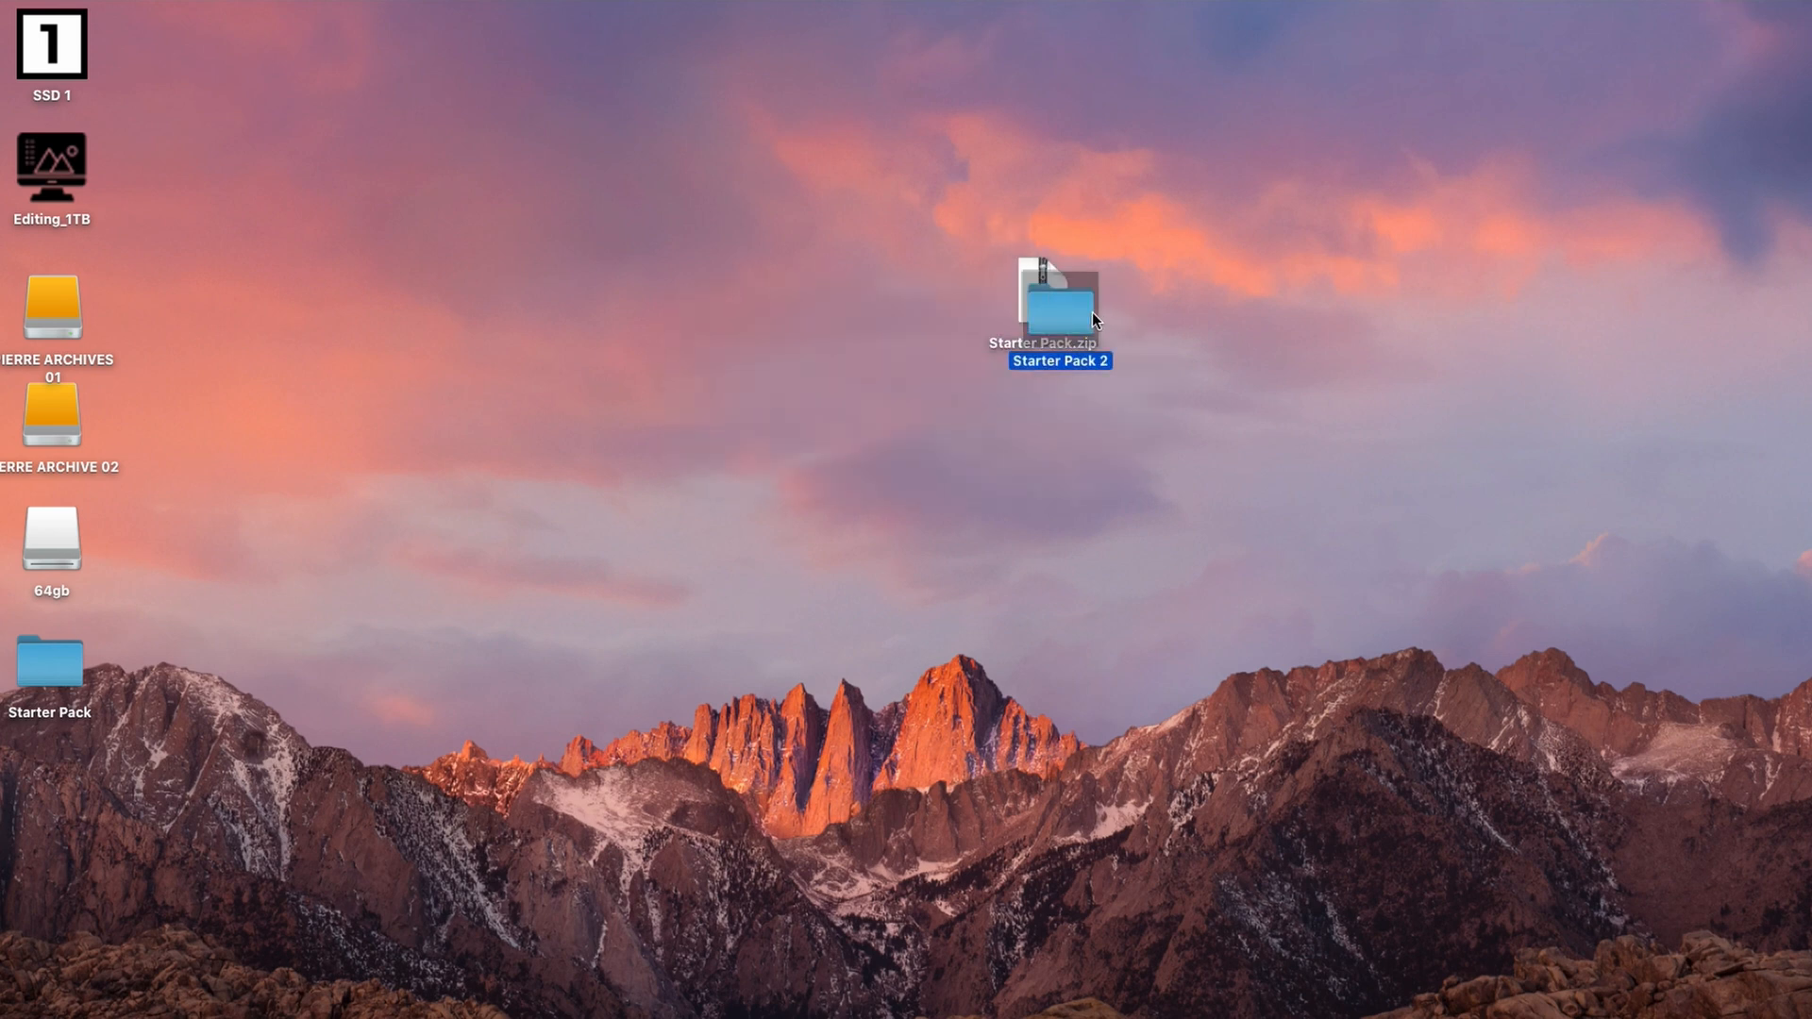
- Browse Starter Pack 2's Montserrat-Black font, then launch Starter Pack (VES).DRFX to install into Resolve
double_click(1057, 305)
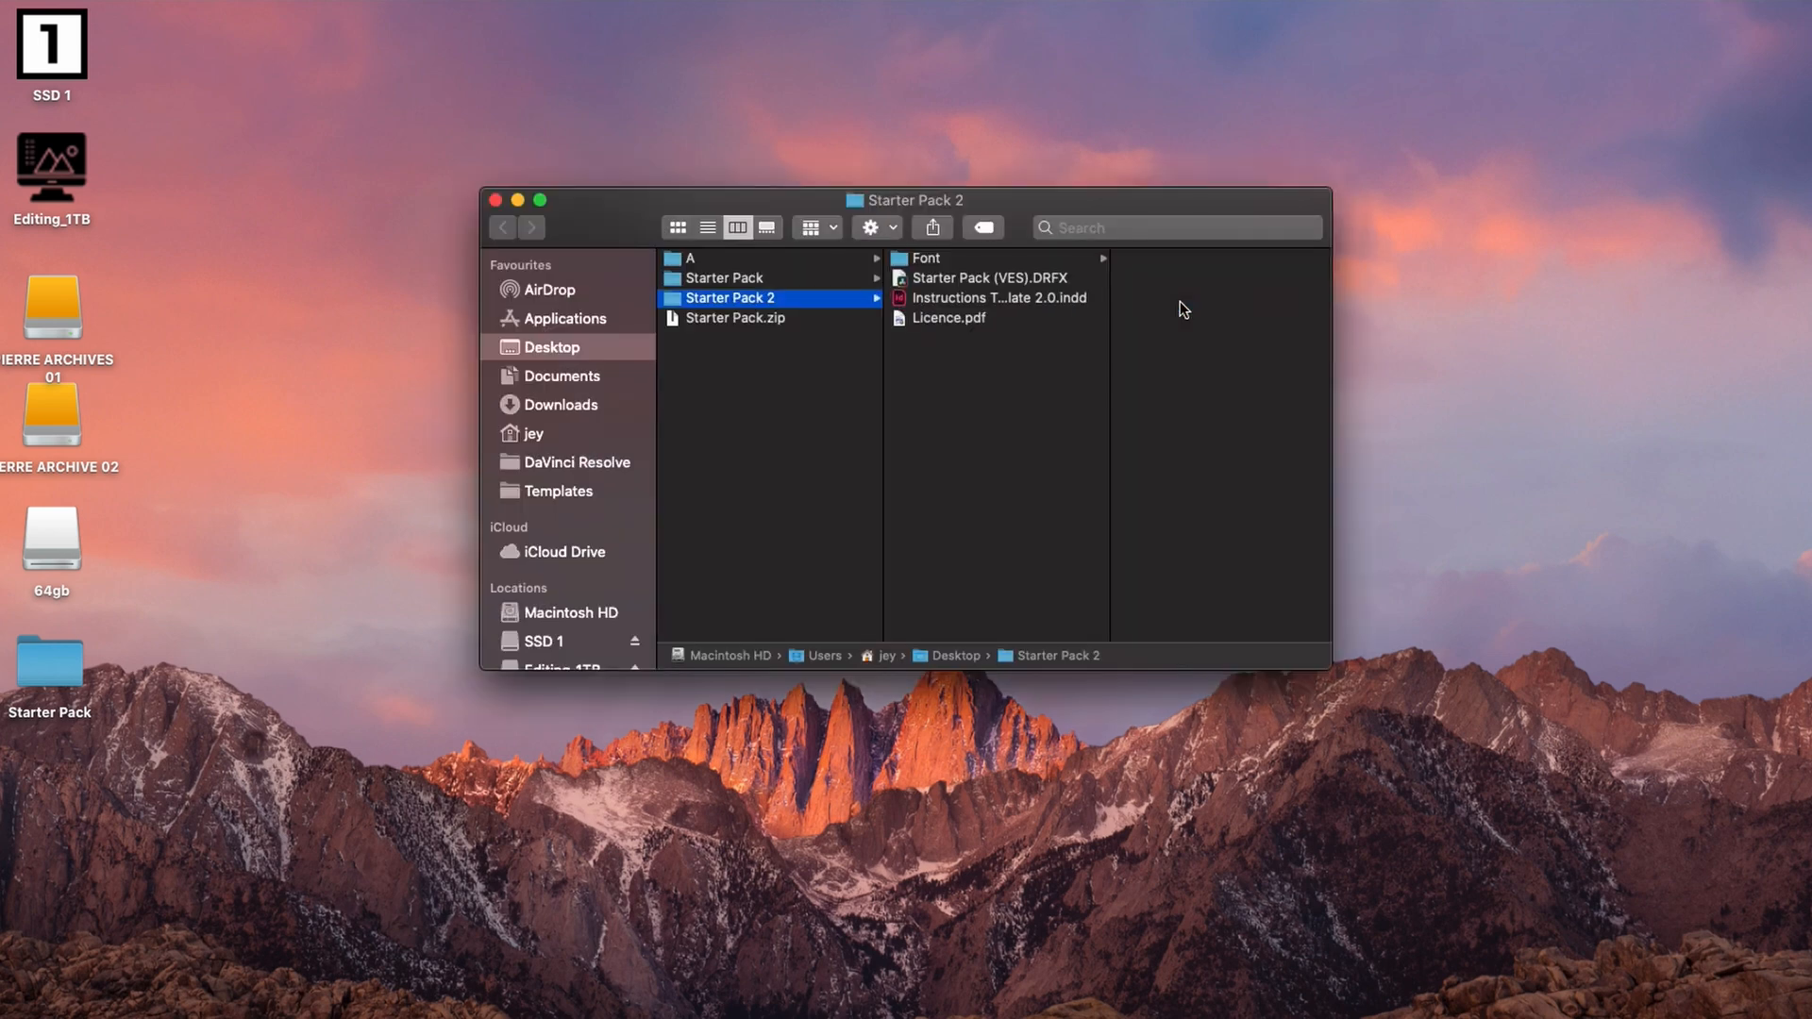
mouse_move(934, 272)
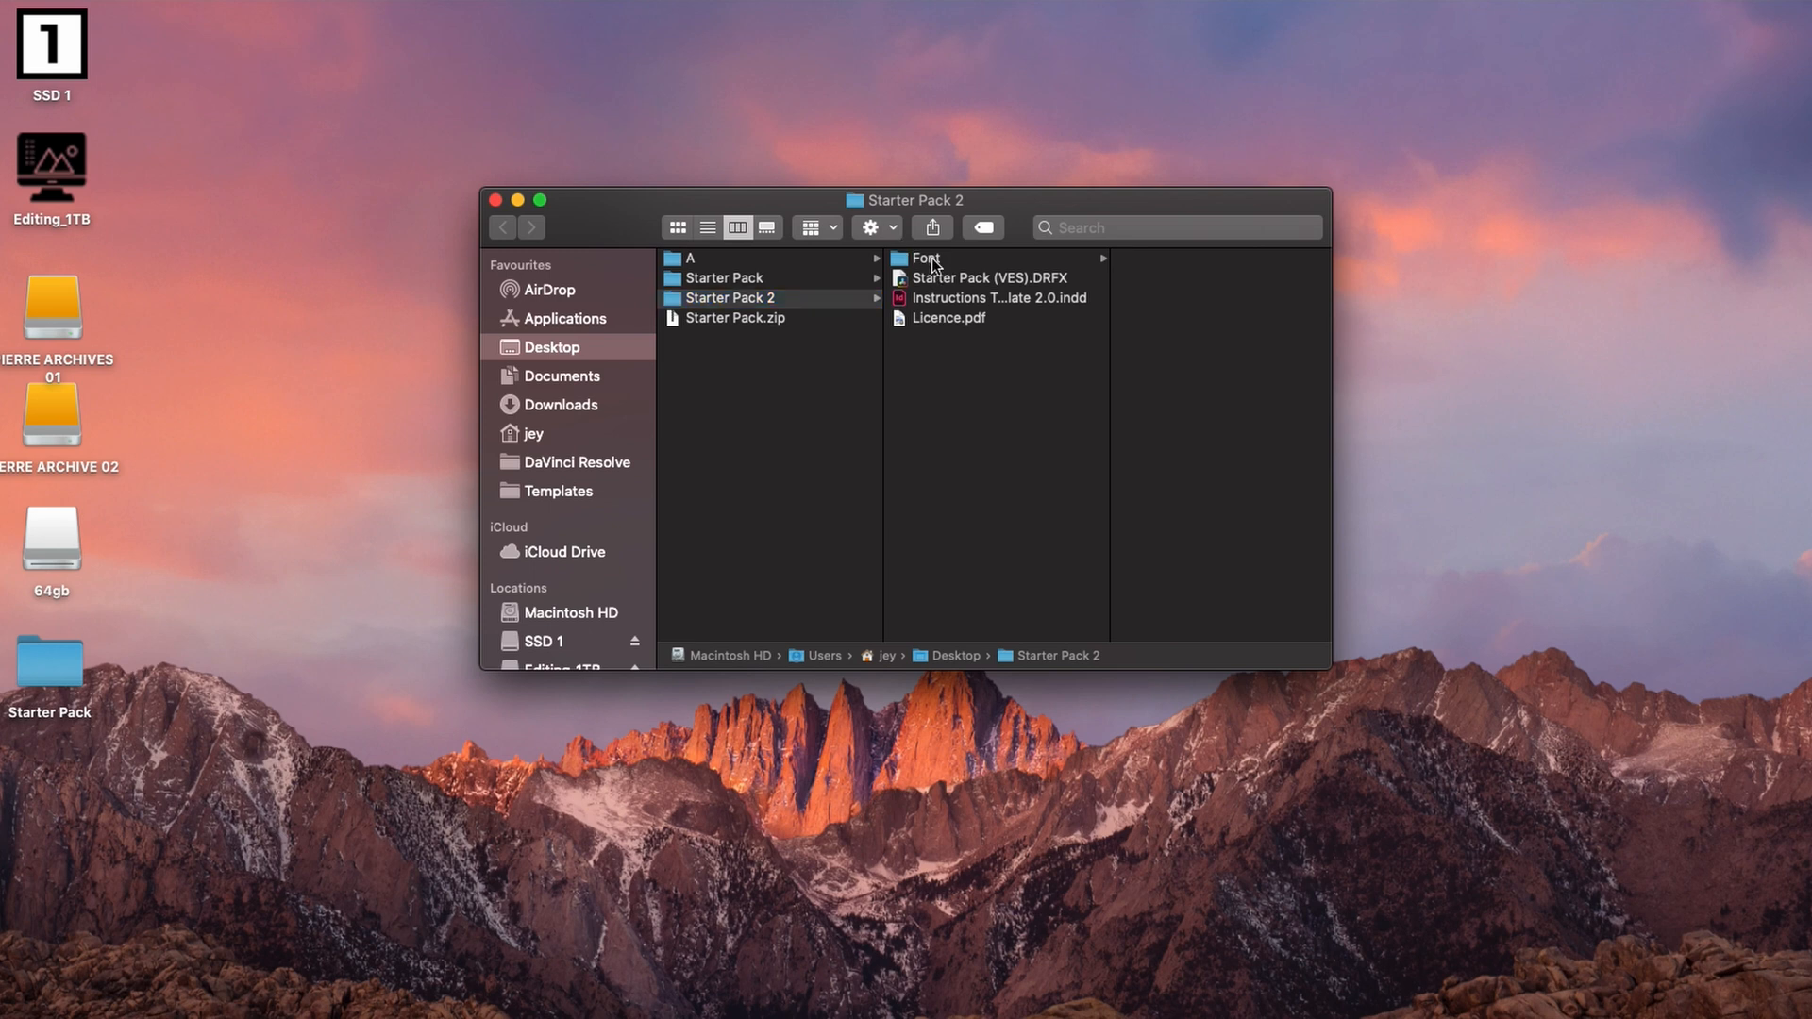
click(925, 258)
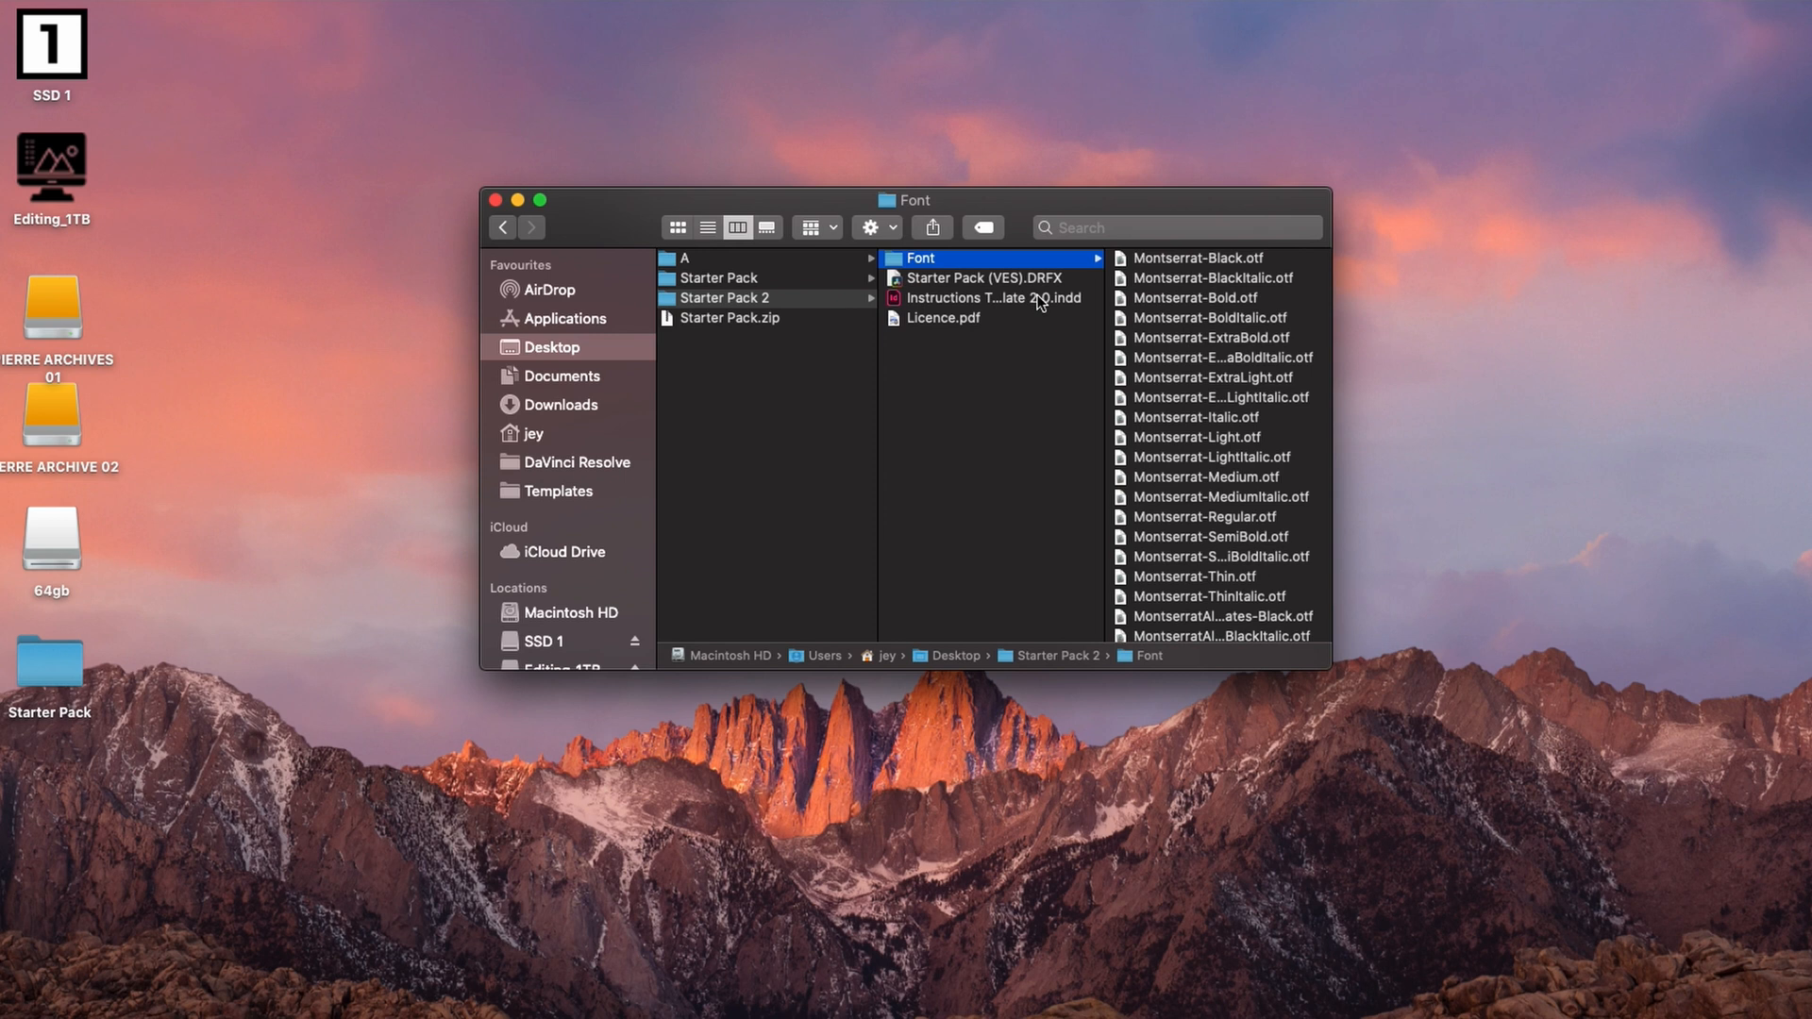
click(1199, 258)
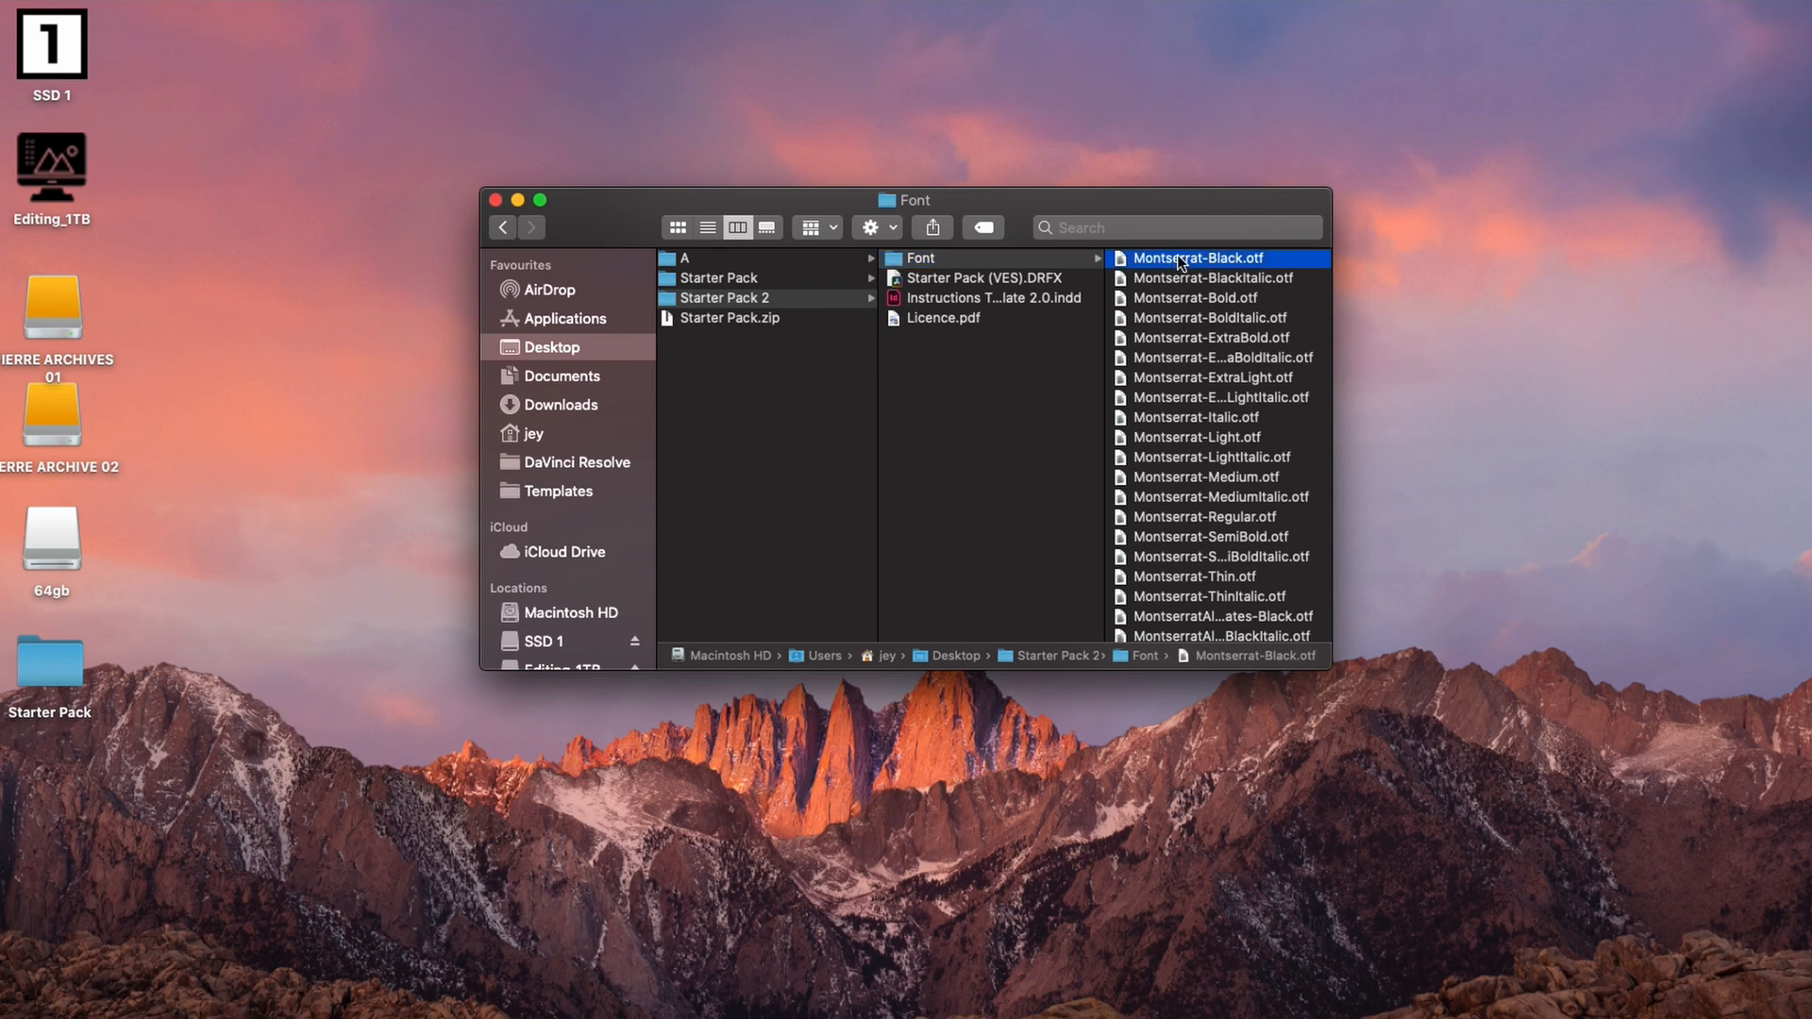
click(1197, 259)
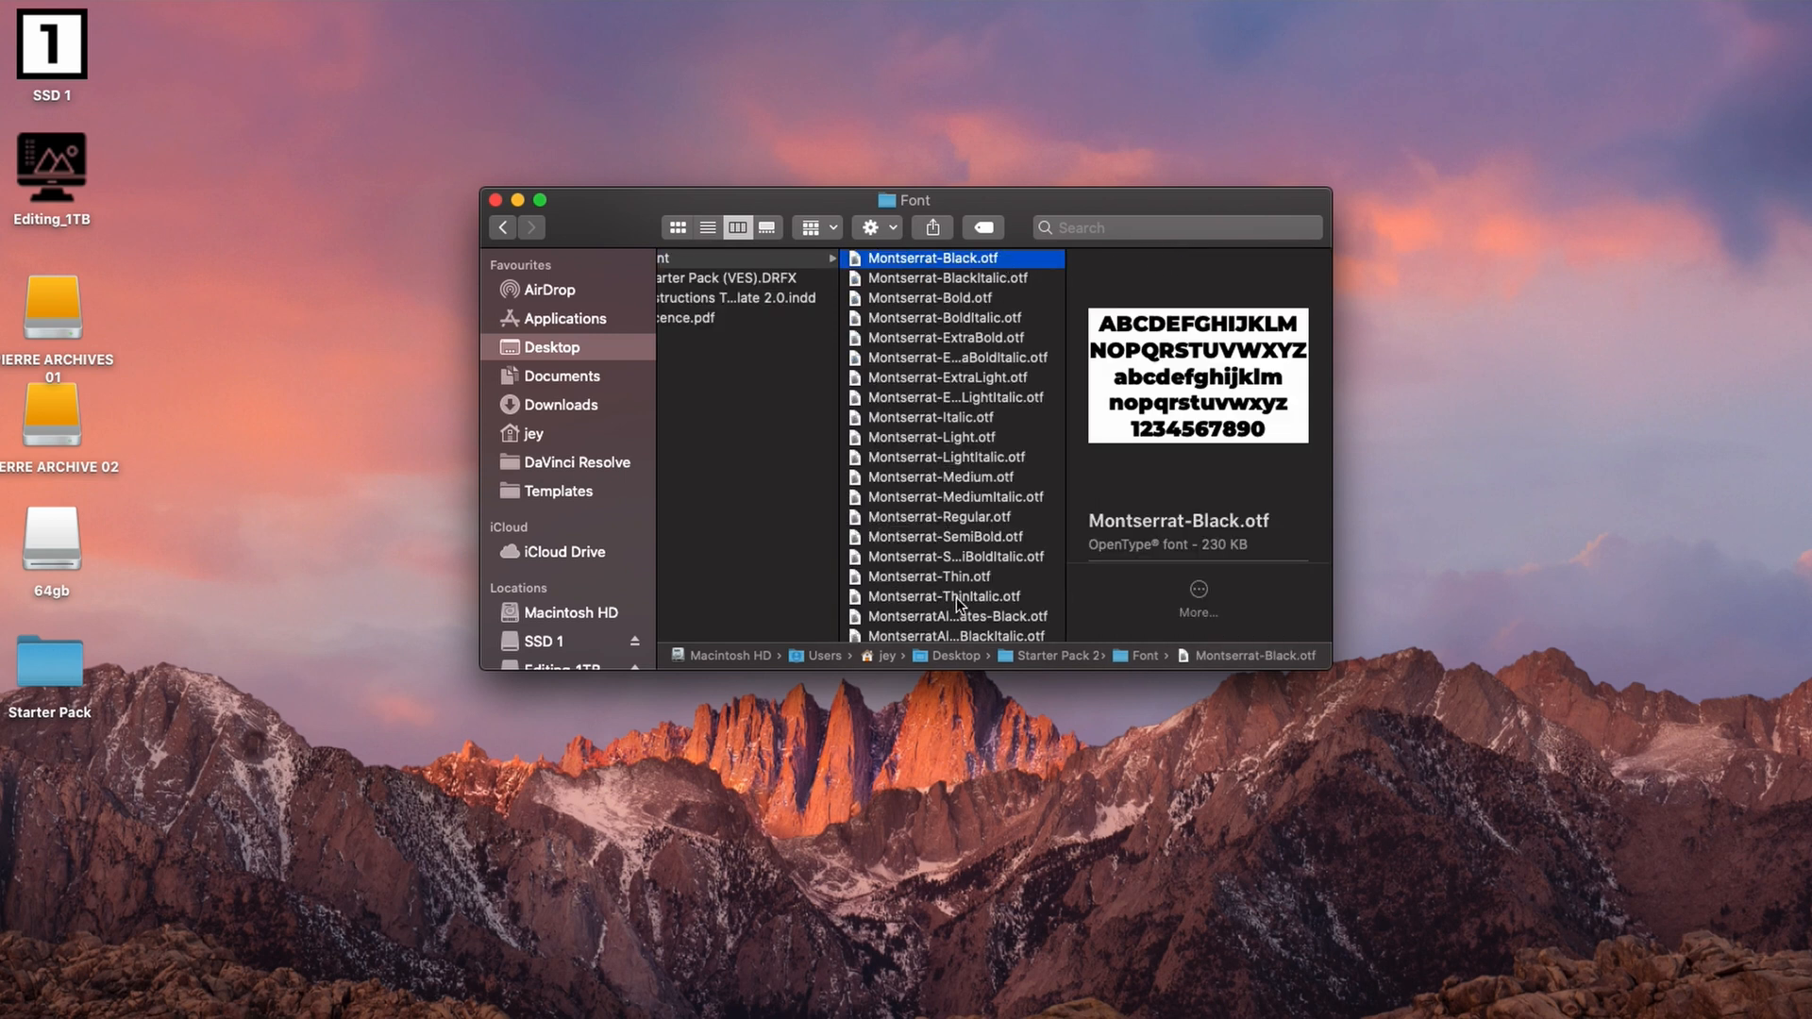
click(740, 278)
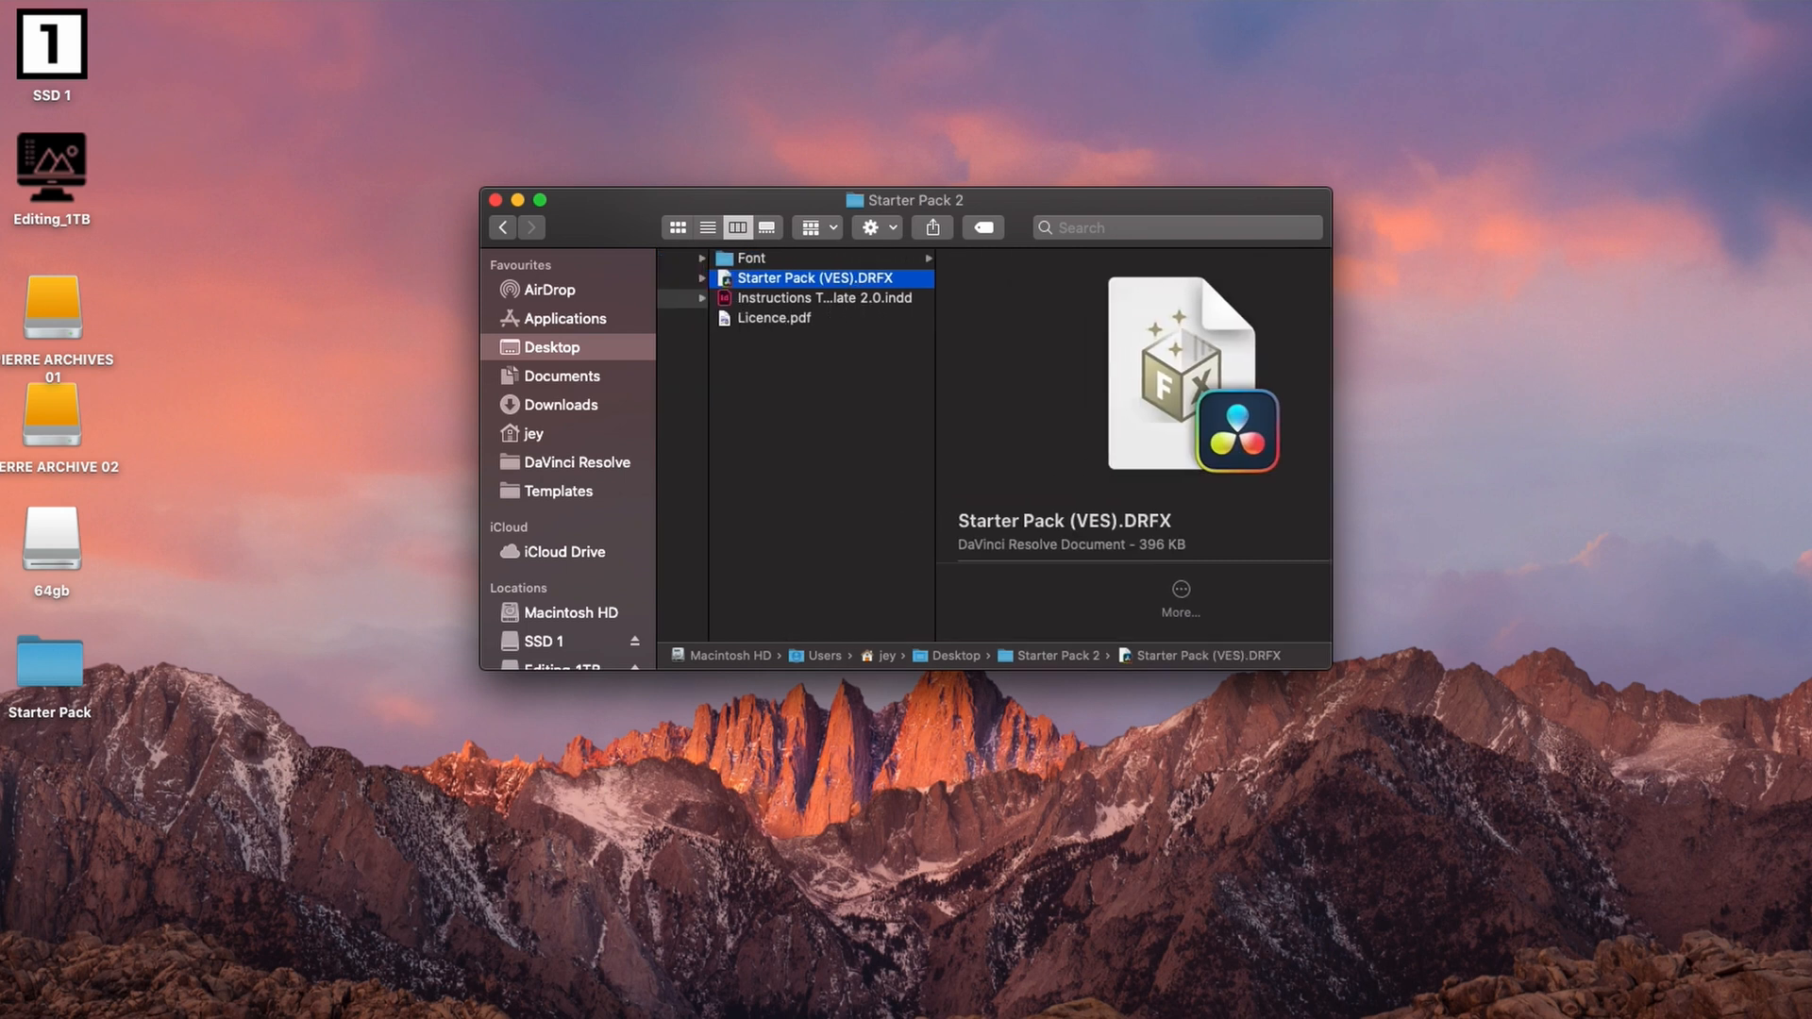
double_click(821, 278)
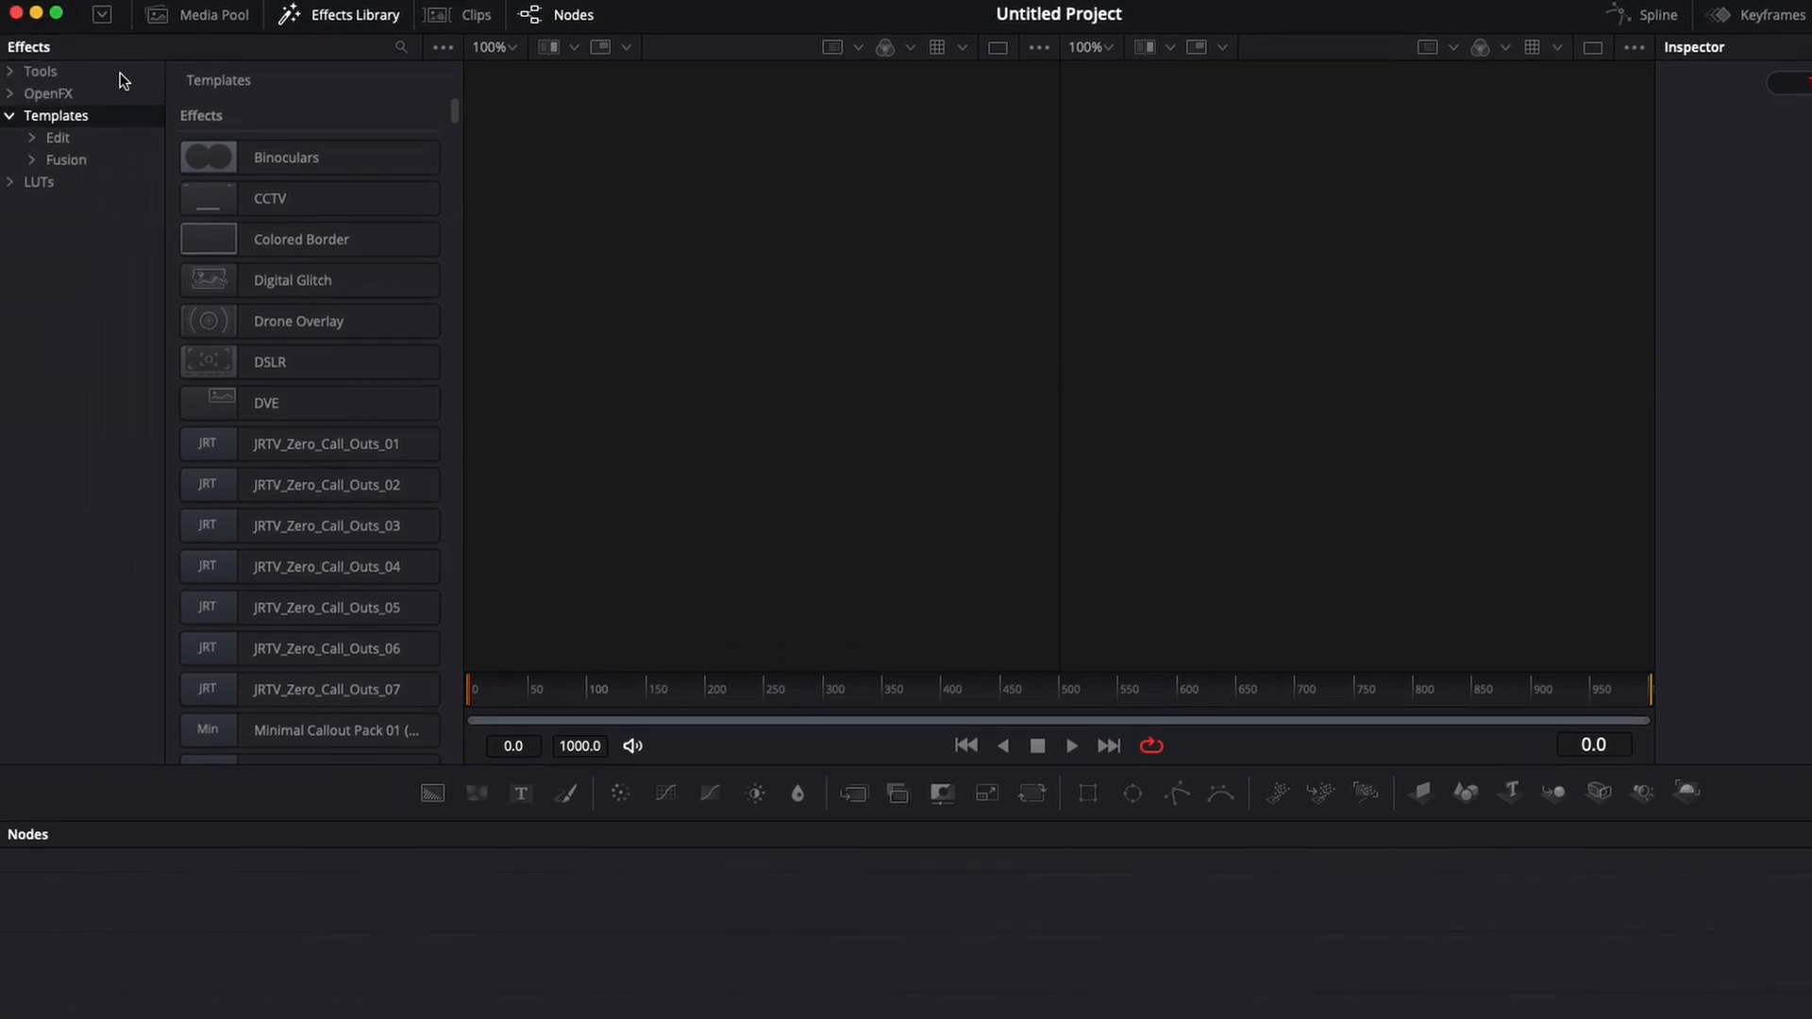
mouse_move(481, 288)
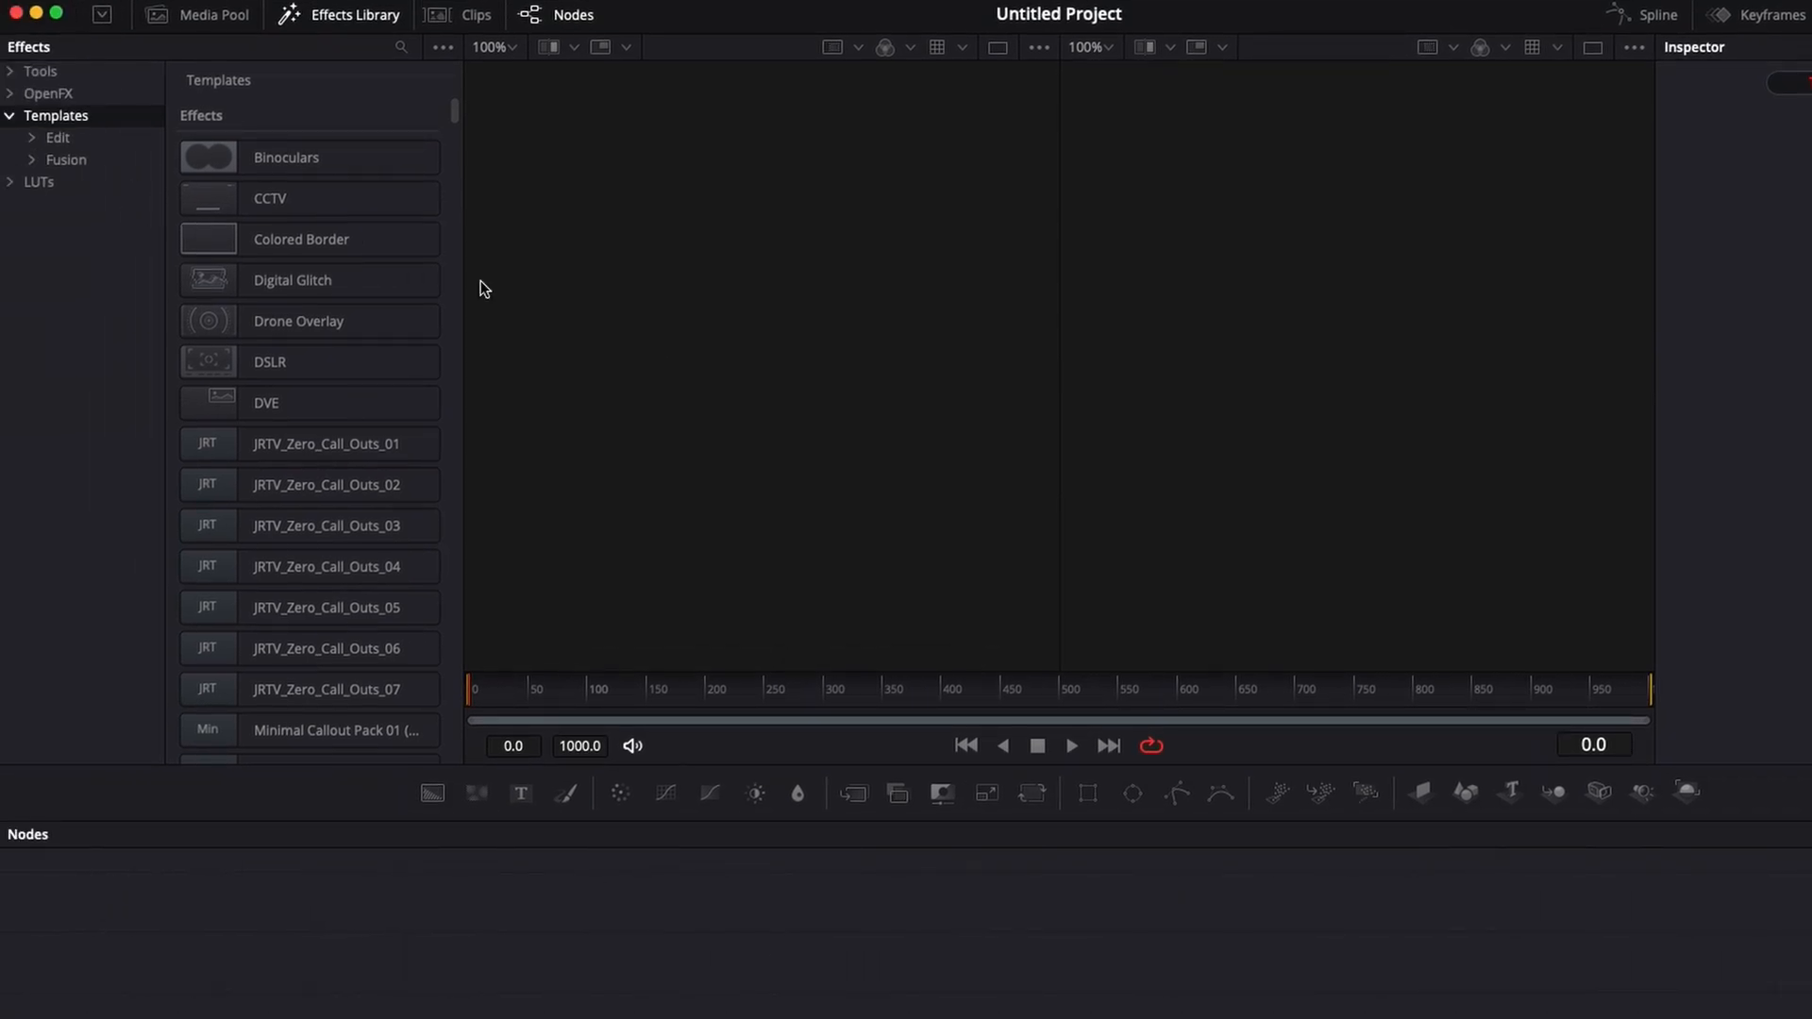
- Bring DaVinci Resolve to the front with the Fusion Templates library showing
click(1382, 15)
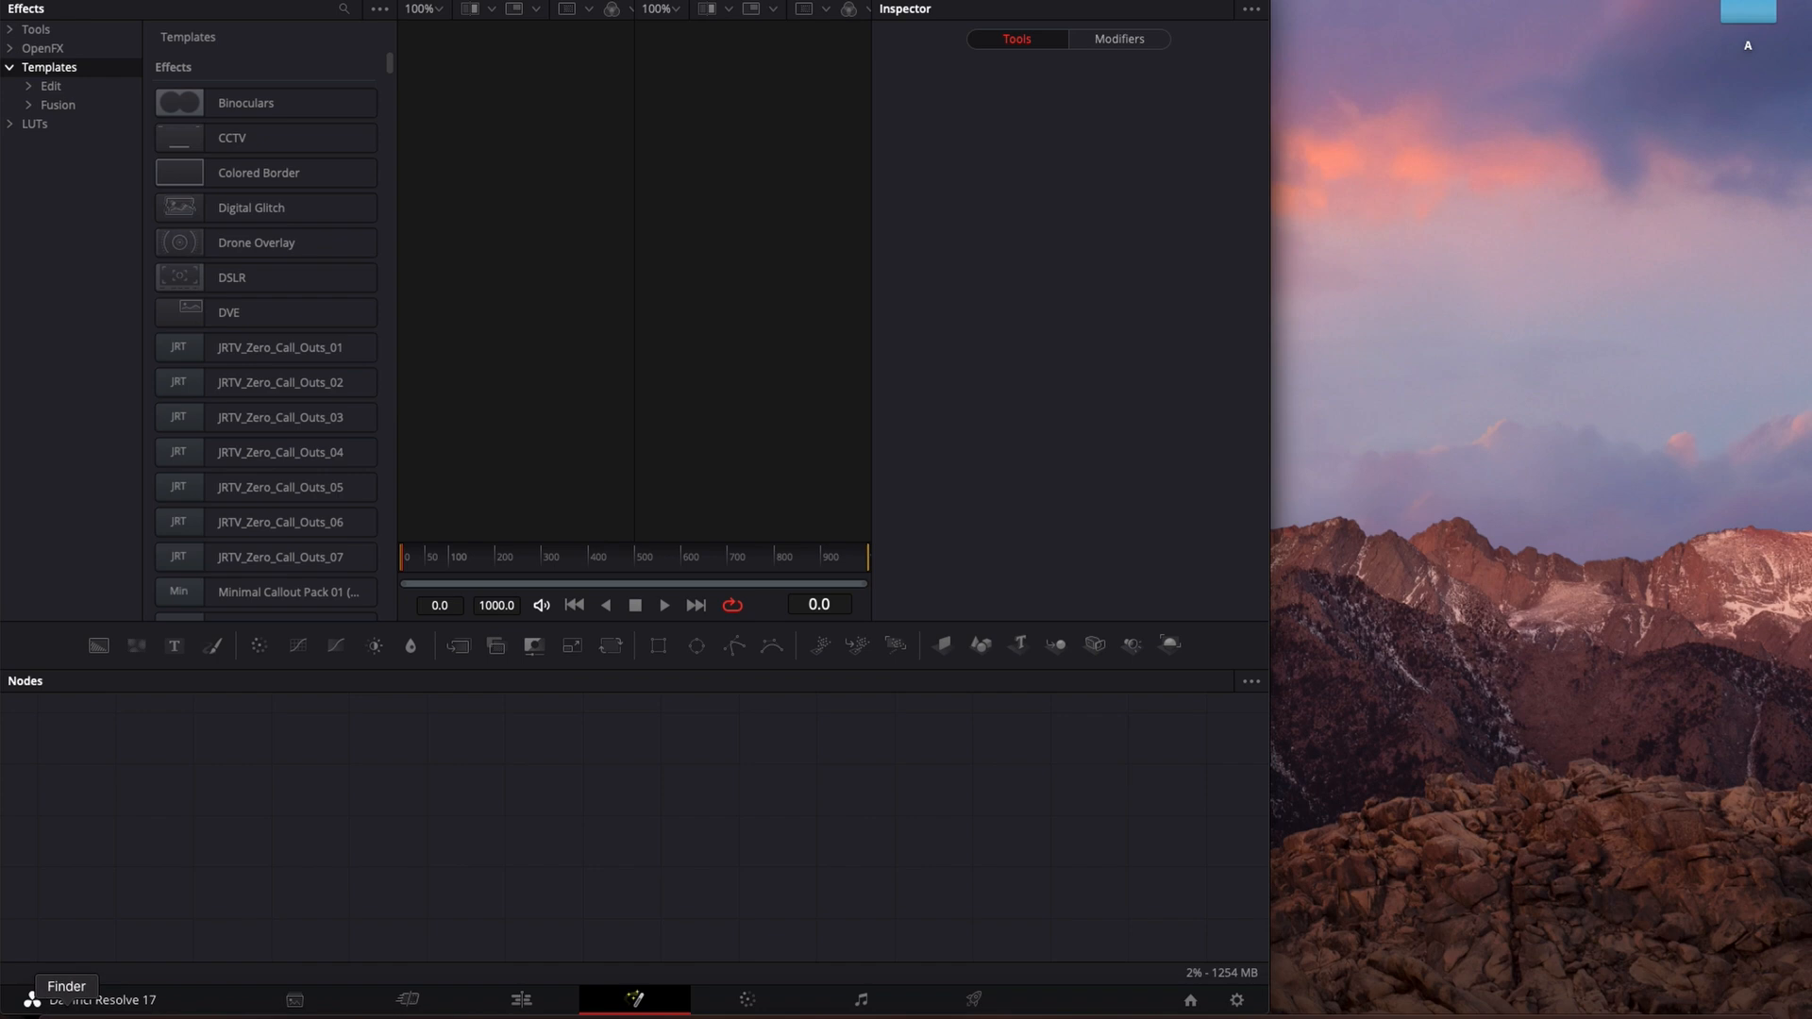
mouse_move(804, 210)
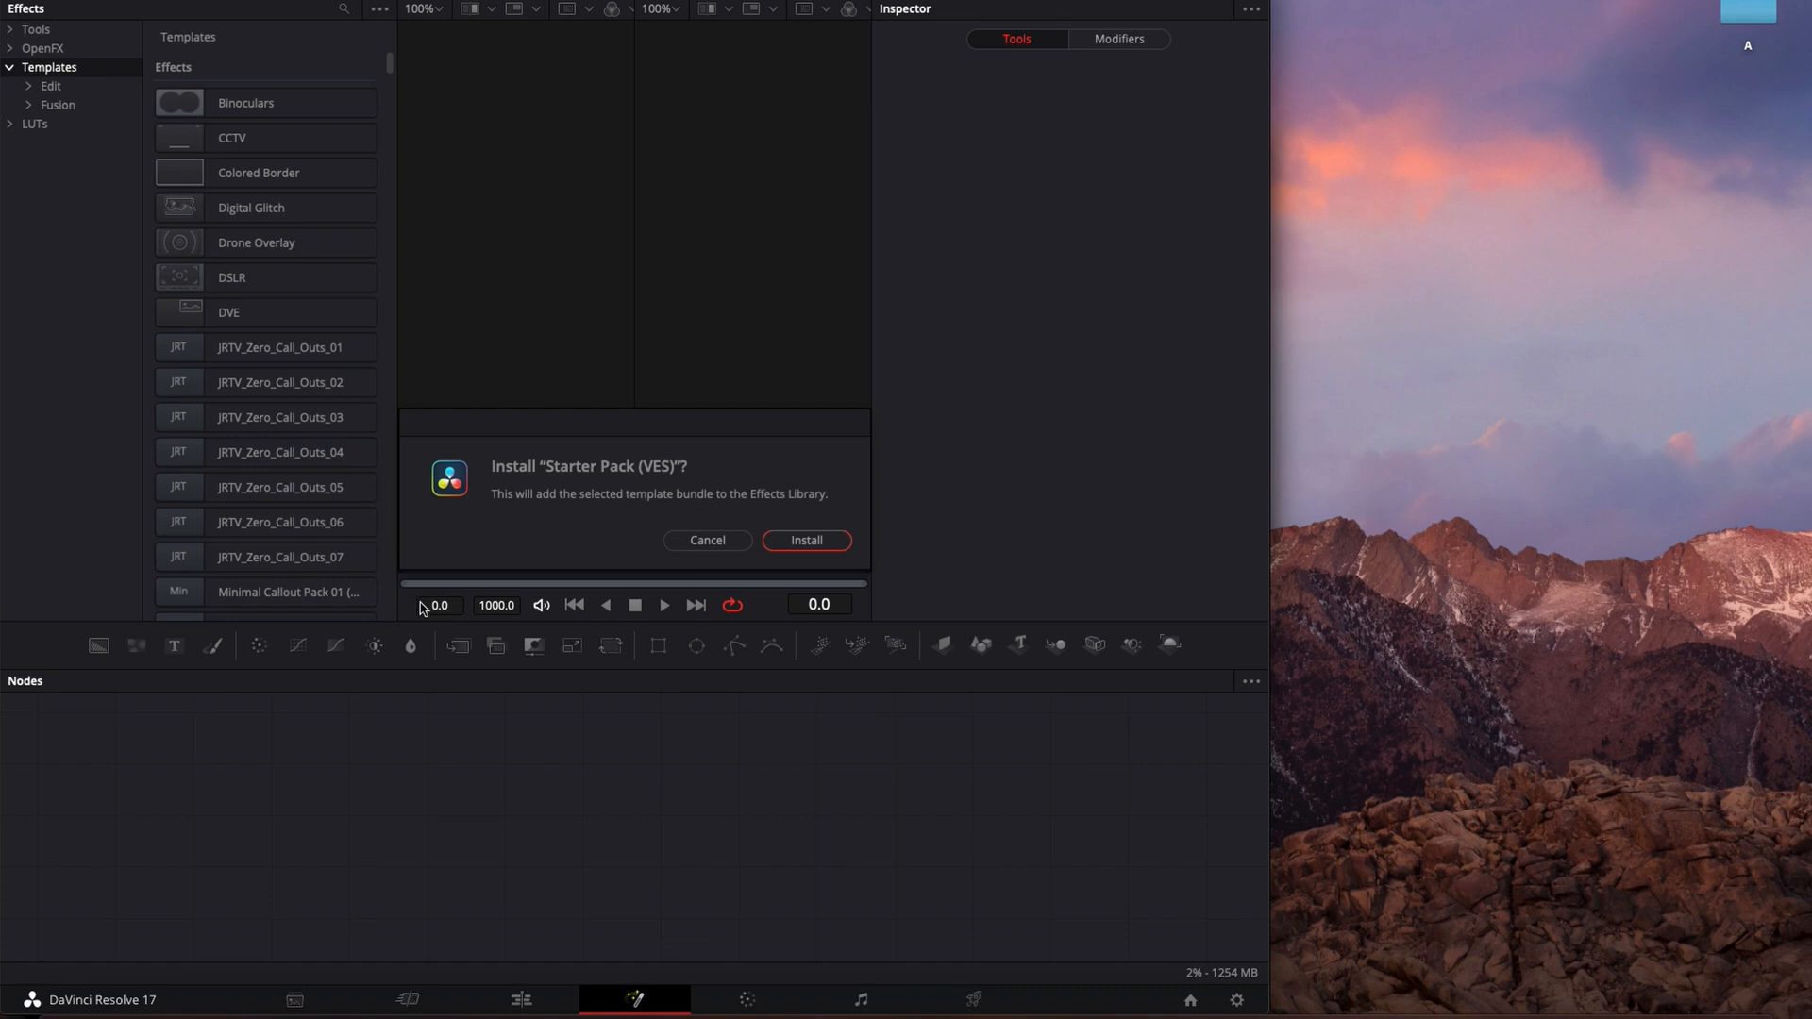
mouse_move(809, 550)
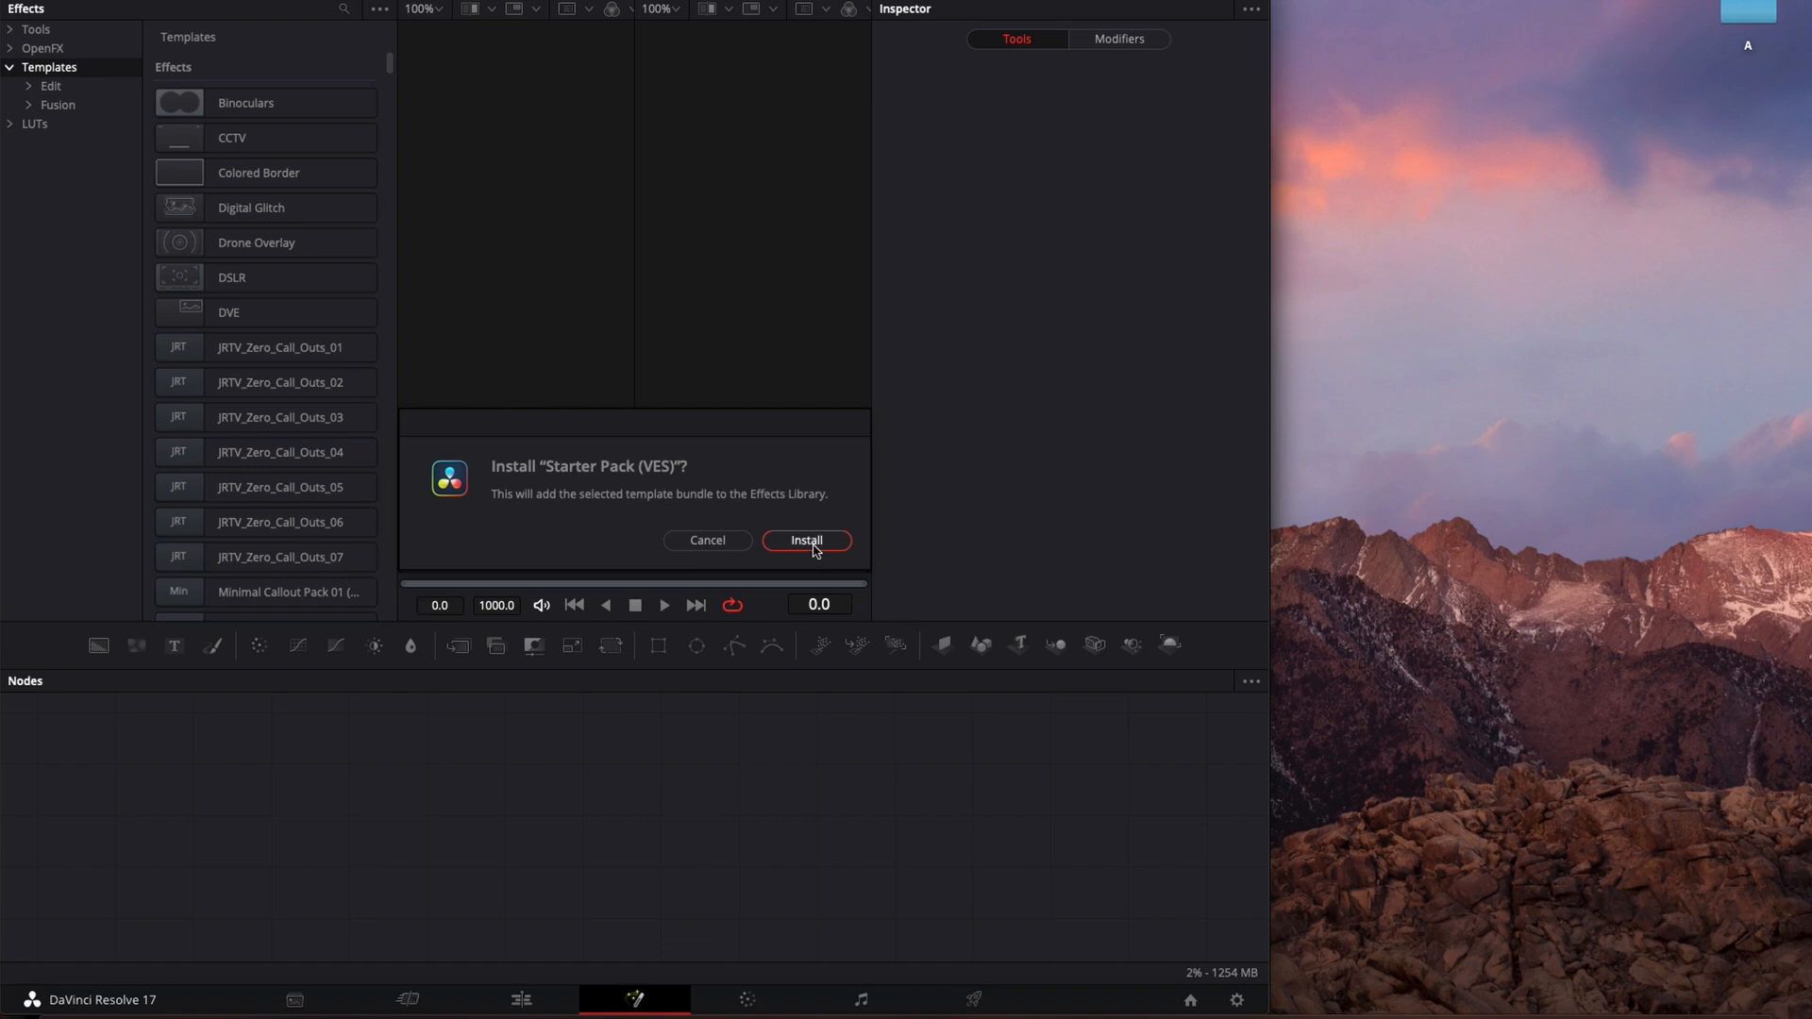
- Confirm installing the Starter Pack (VES) bundle and collapse the Templates category
click(806, 539)
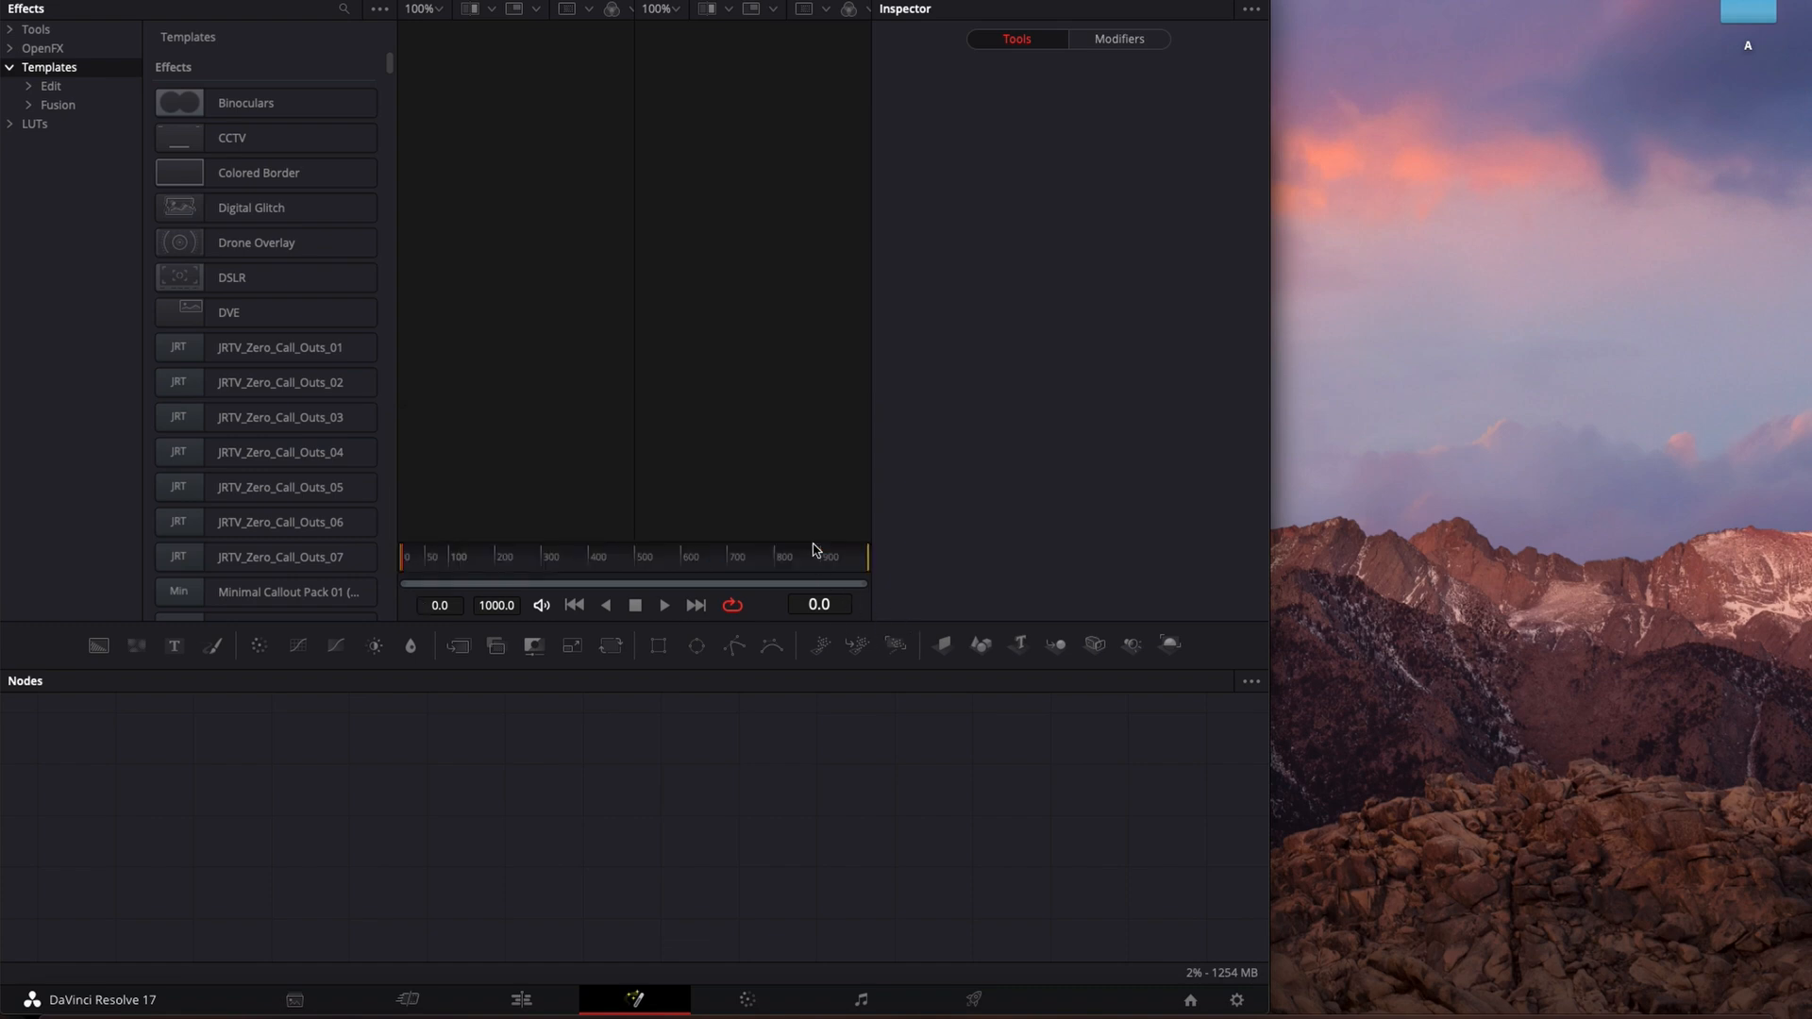
click(10, 68)
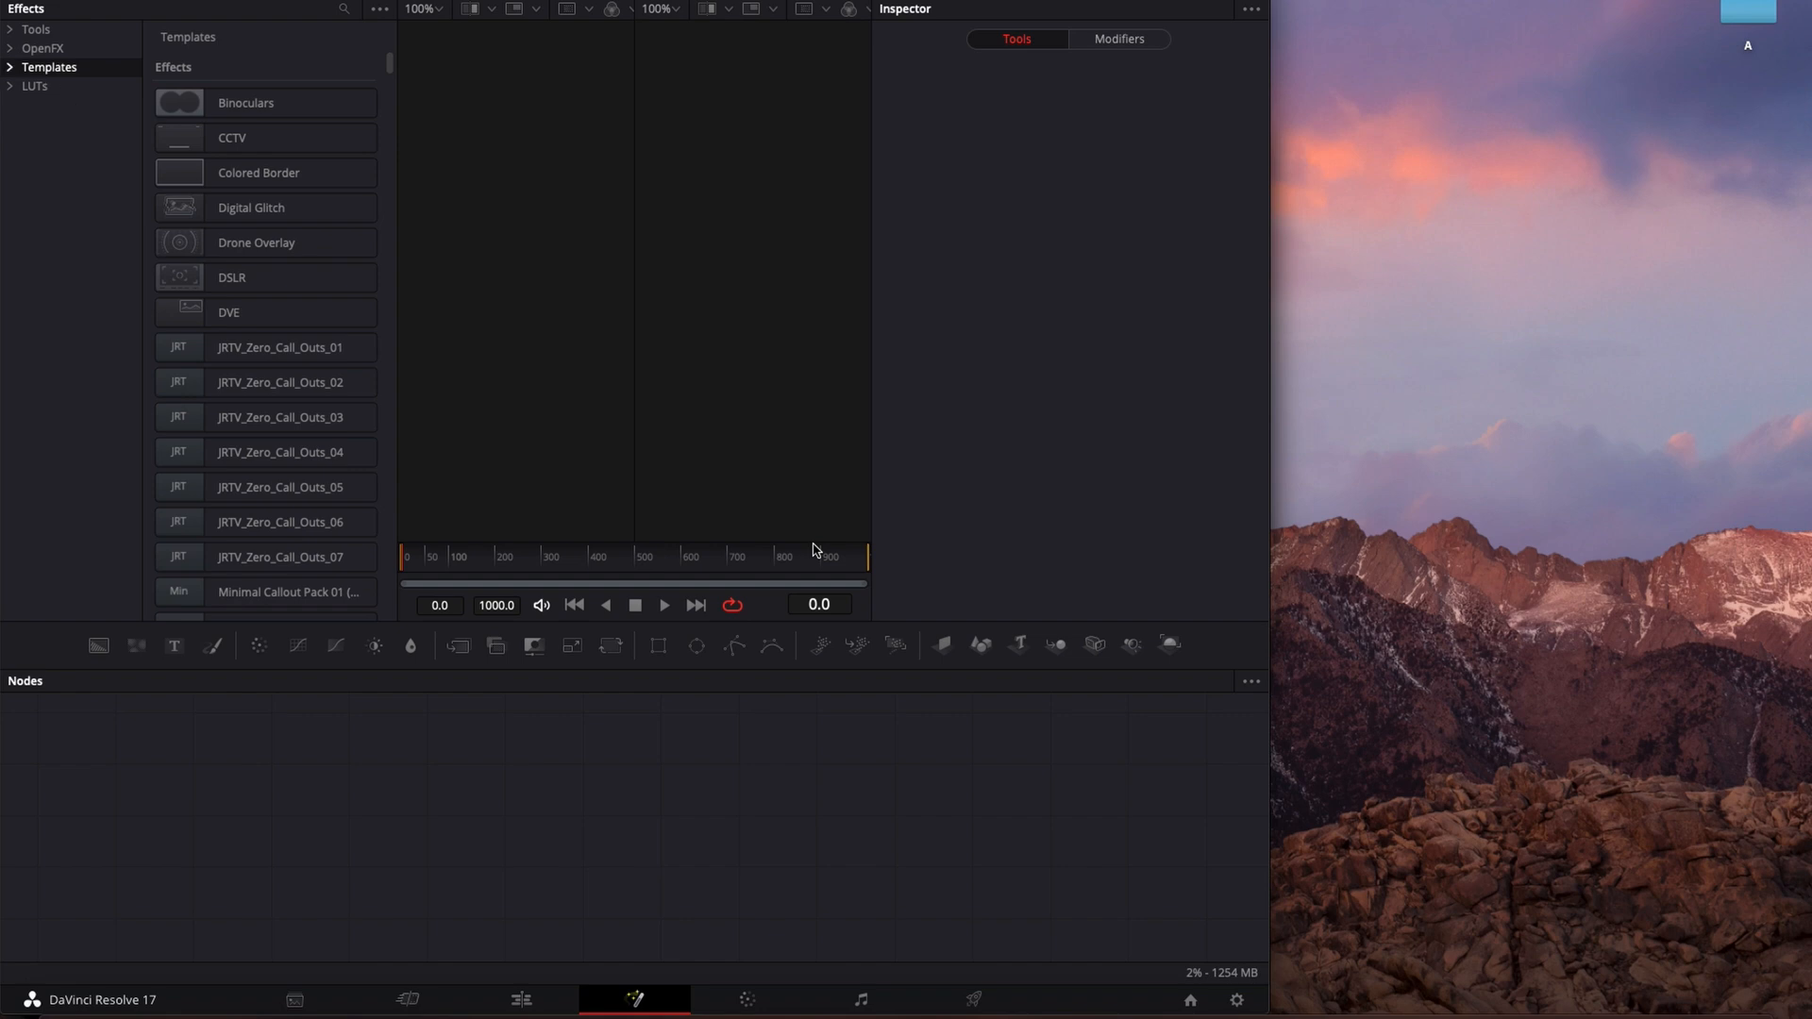
mouse_move(511, 961)
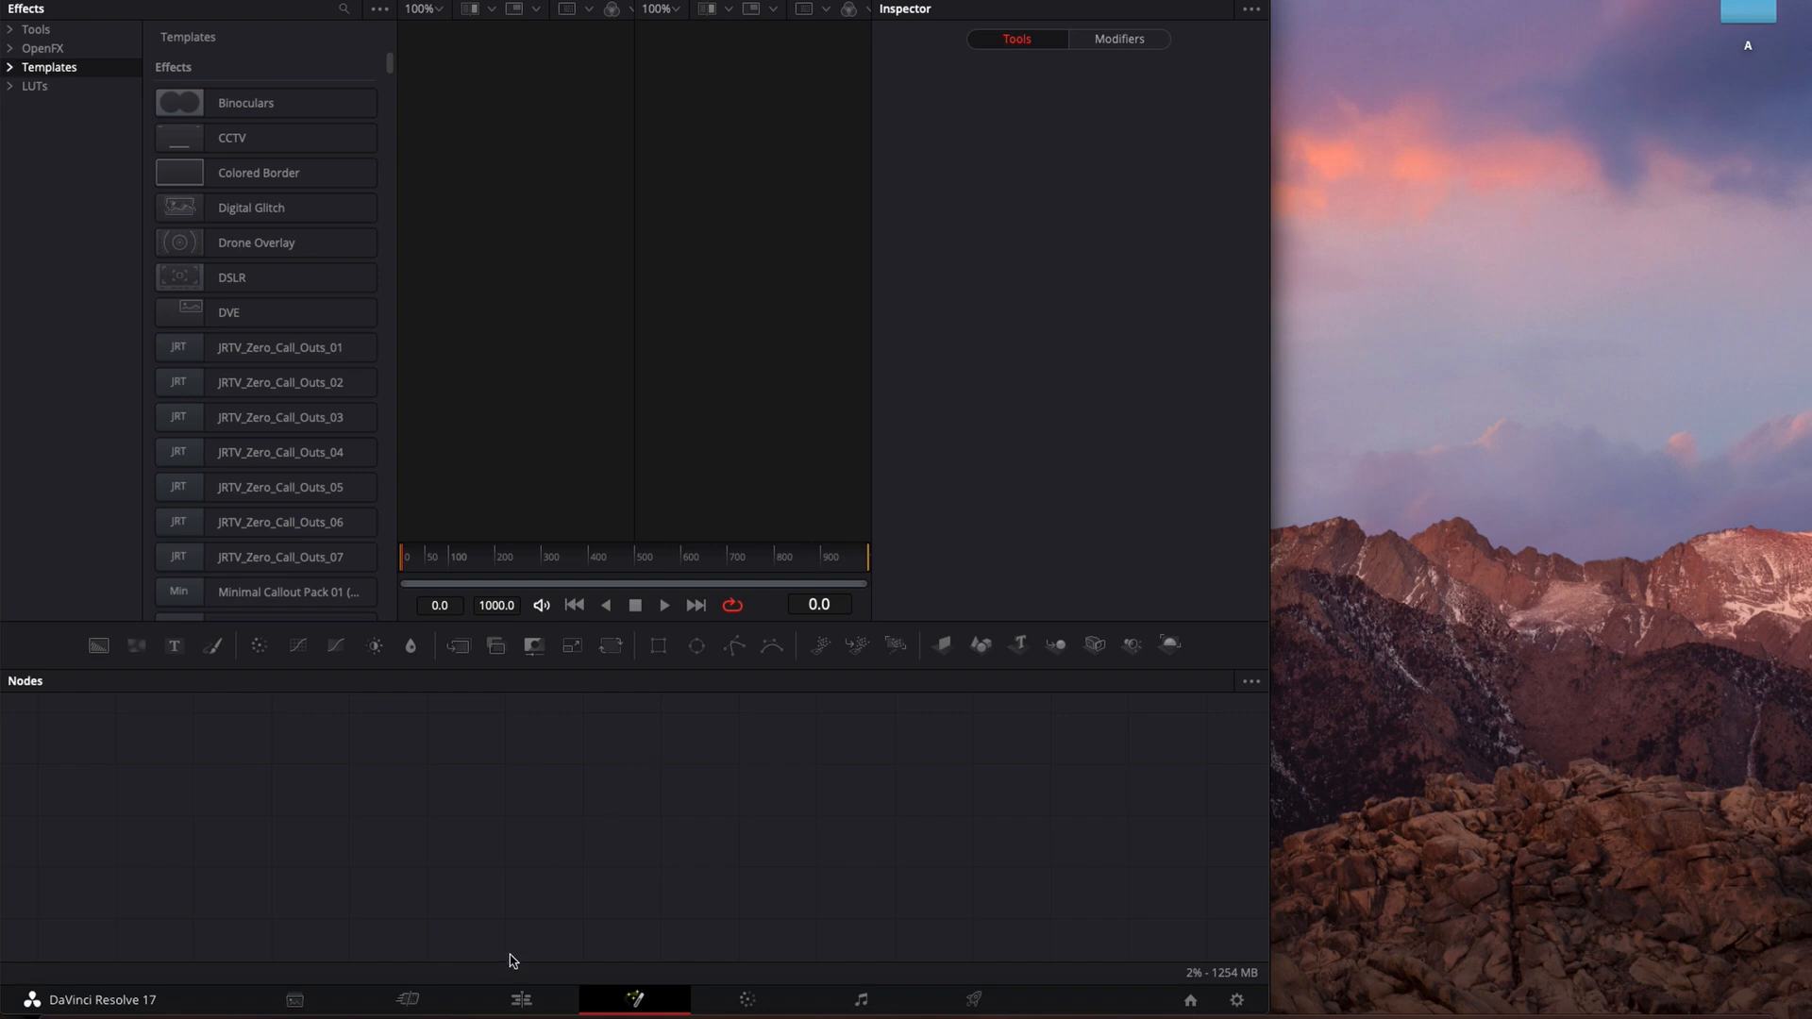
- On the Edit page, search the Titles library for 'star' and inspect two Starter Pack titles
click(521, 998)
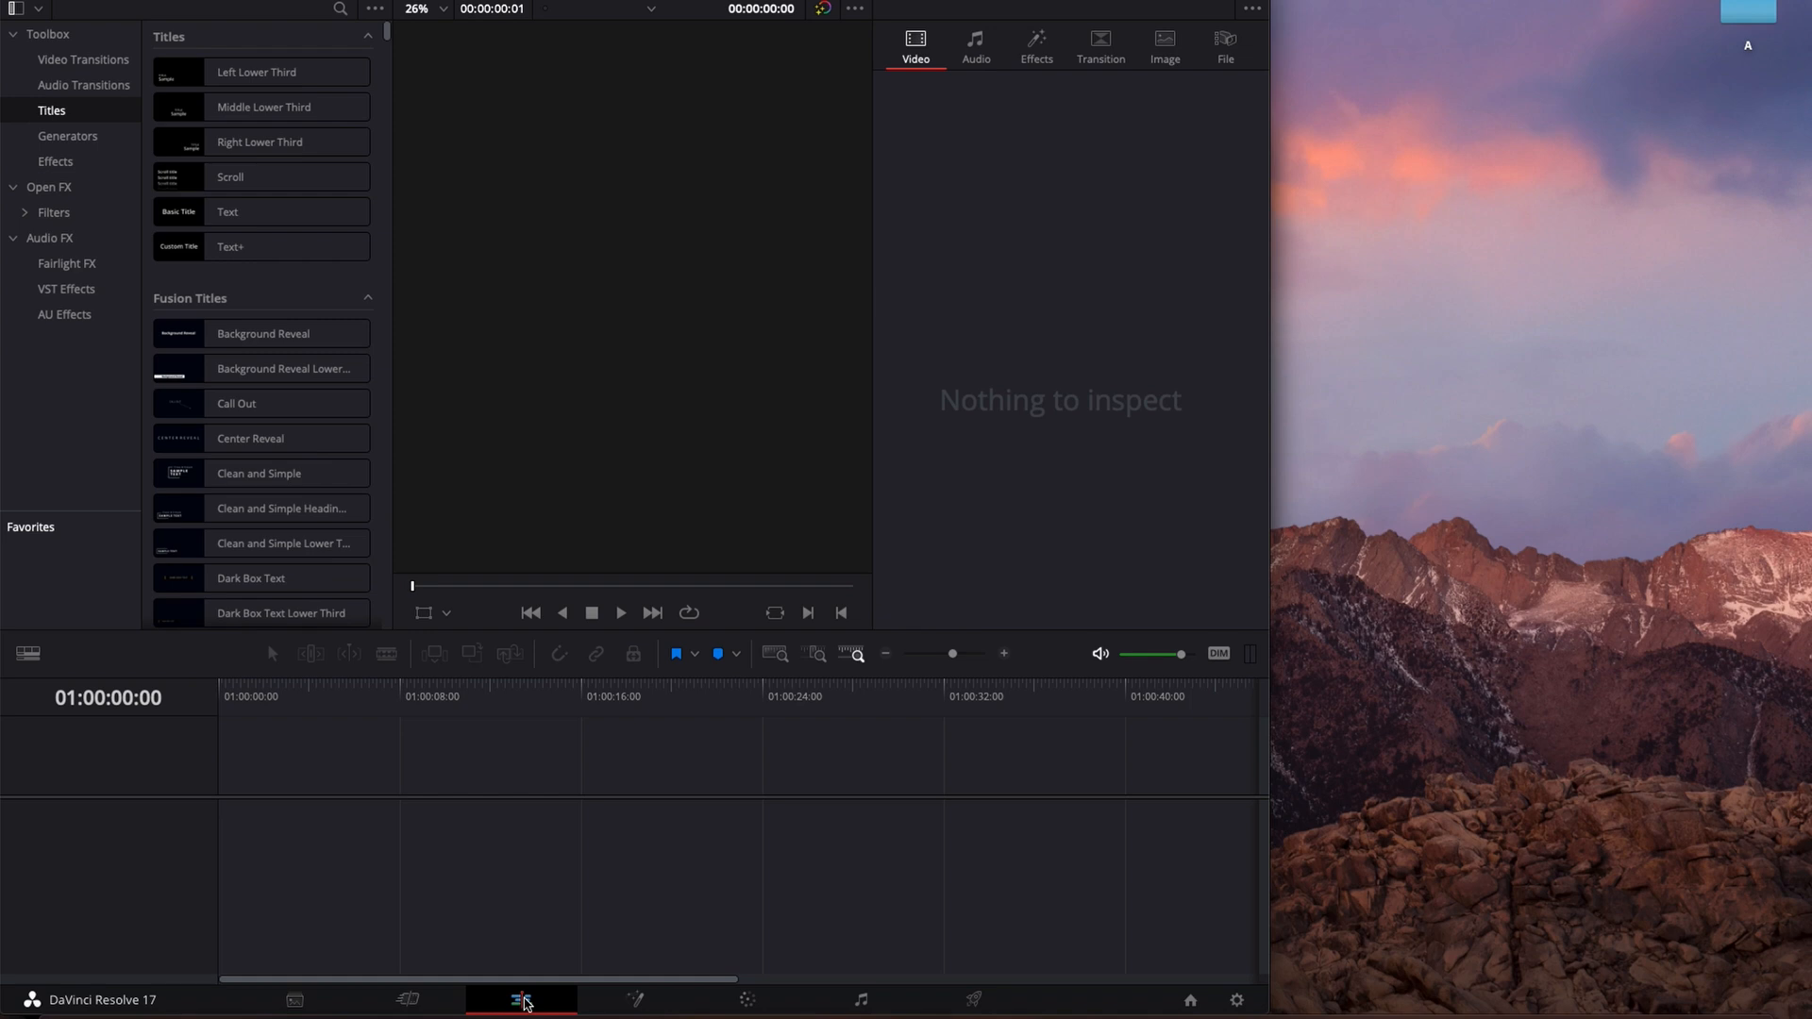
mouse_move(676, 921)
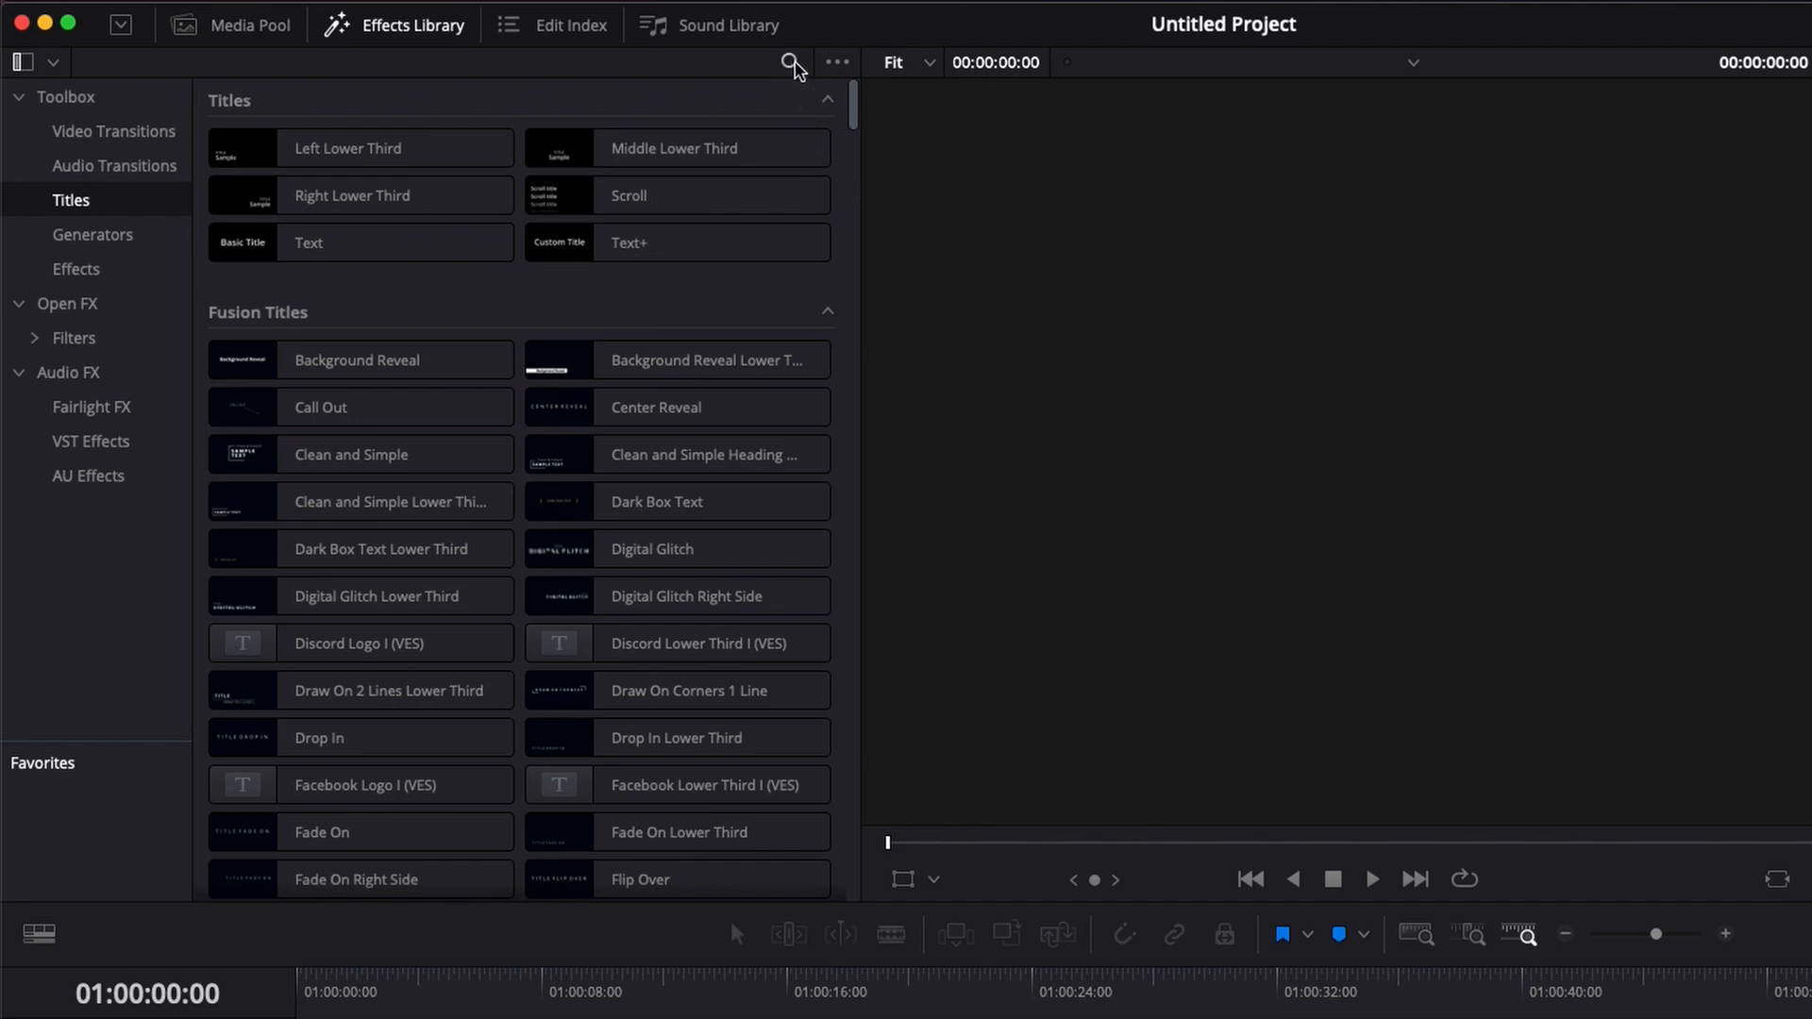
text(sta)
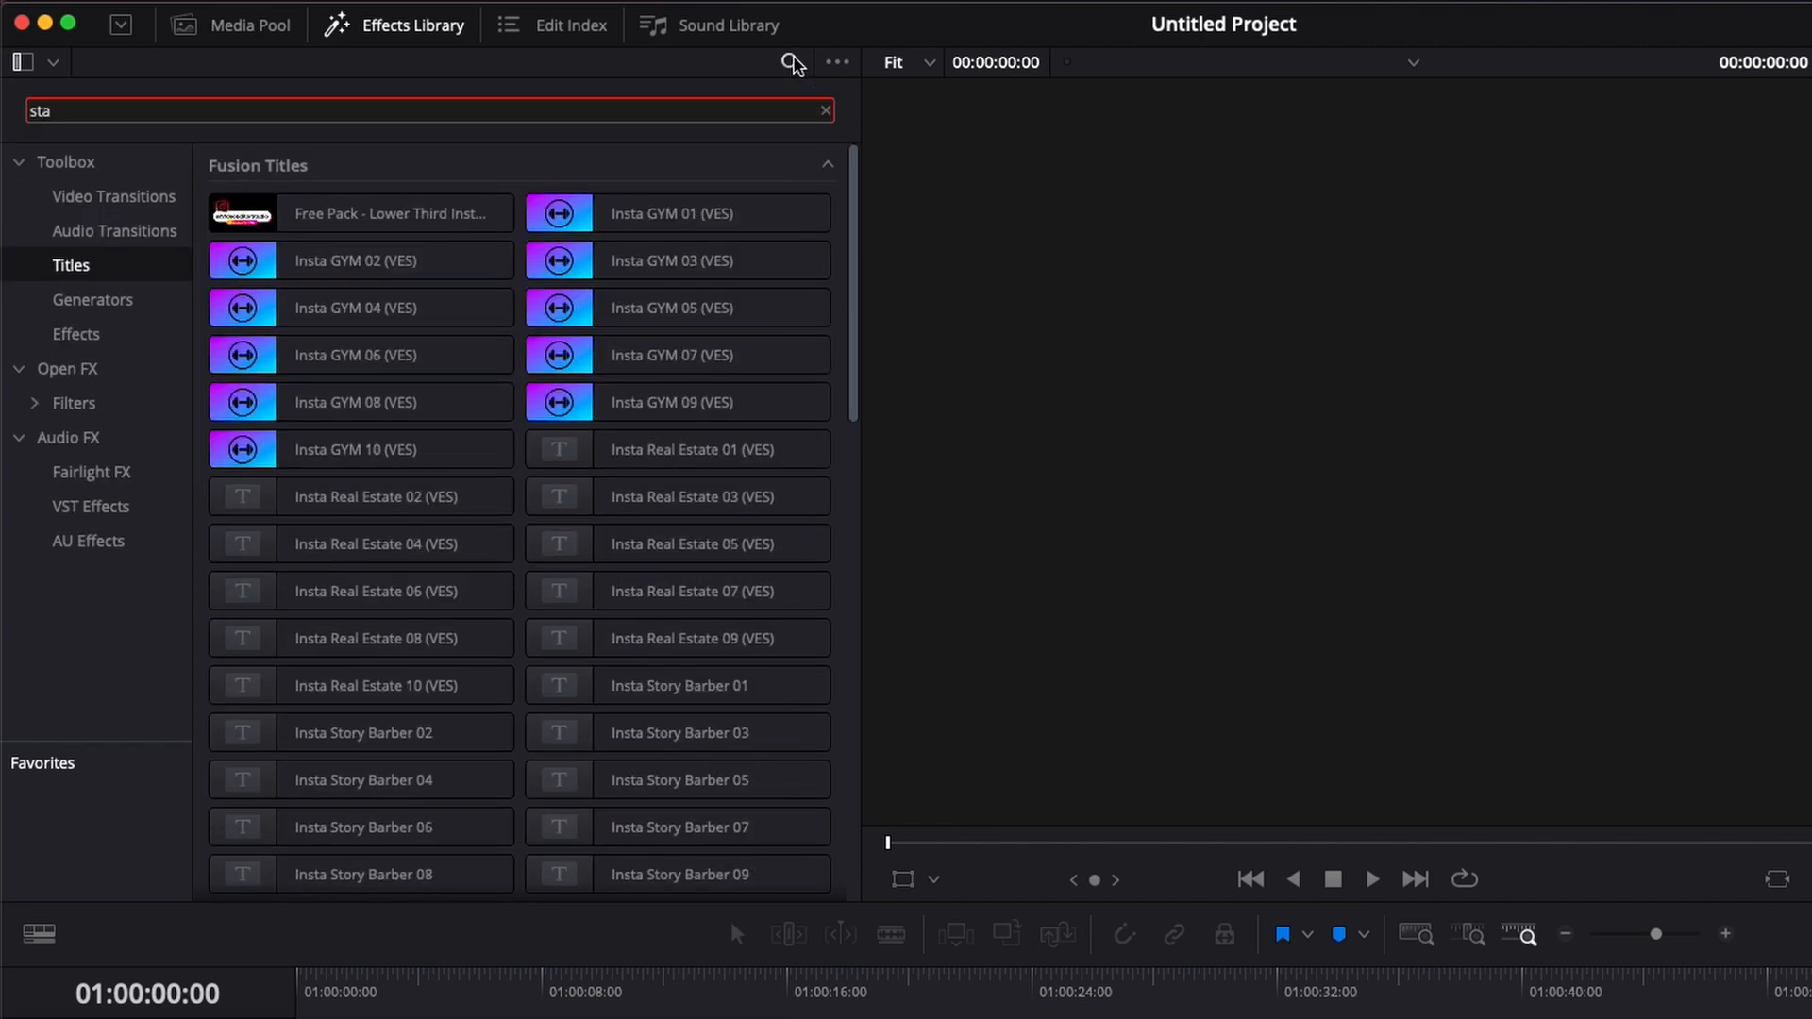
text(r)
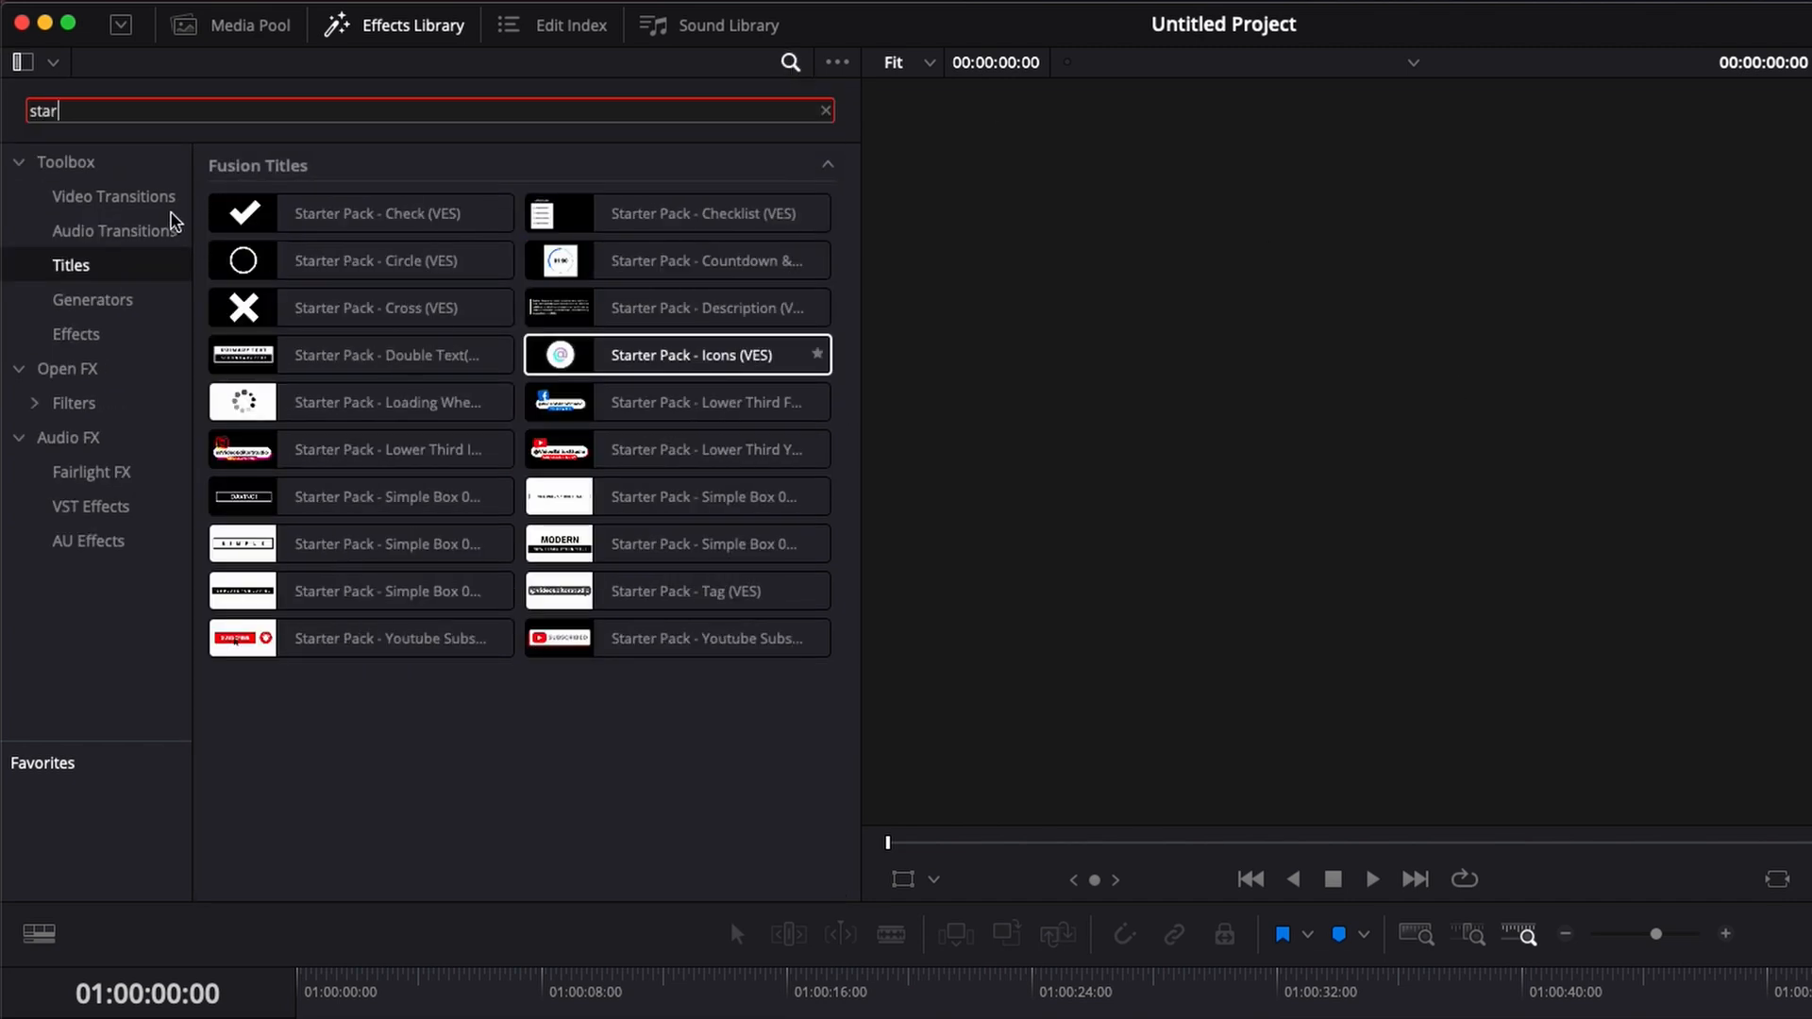
click(360, 354)
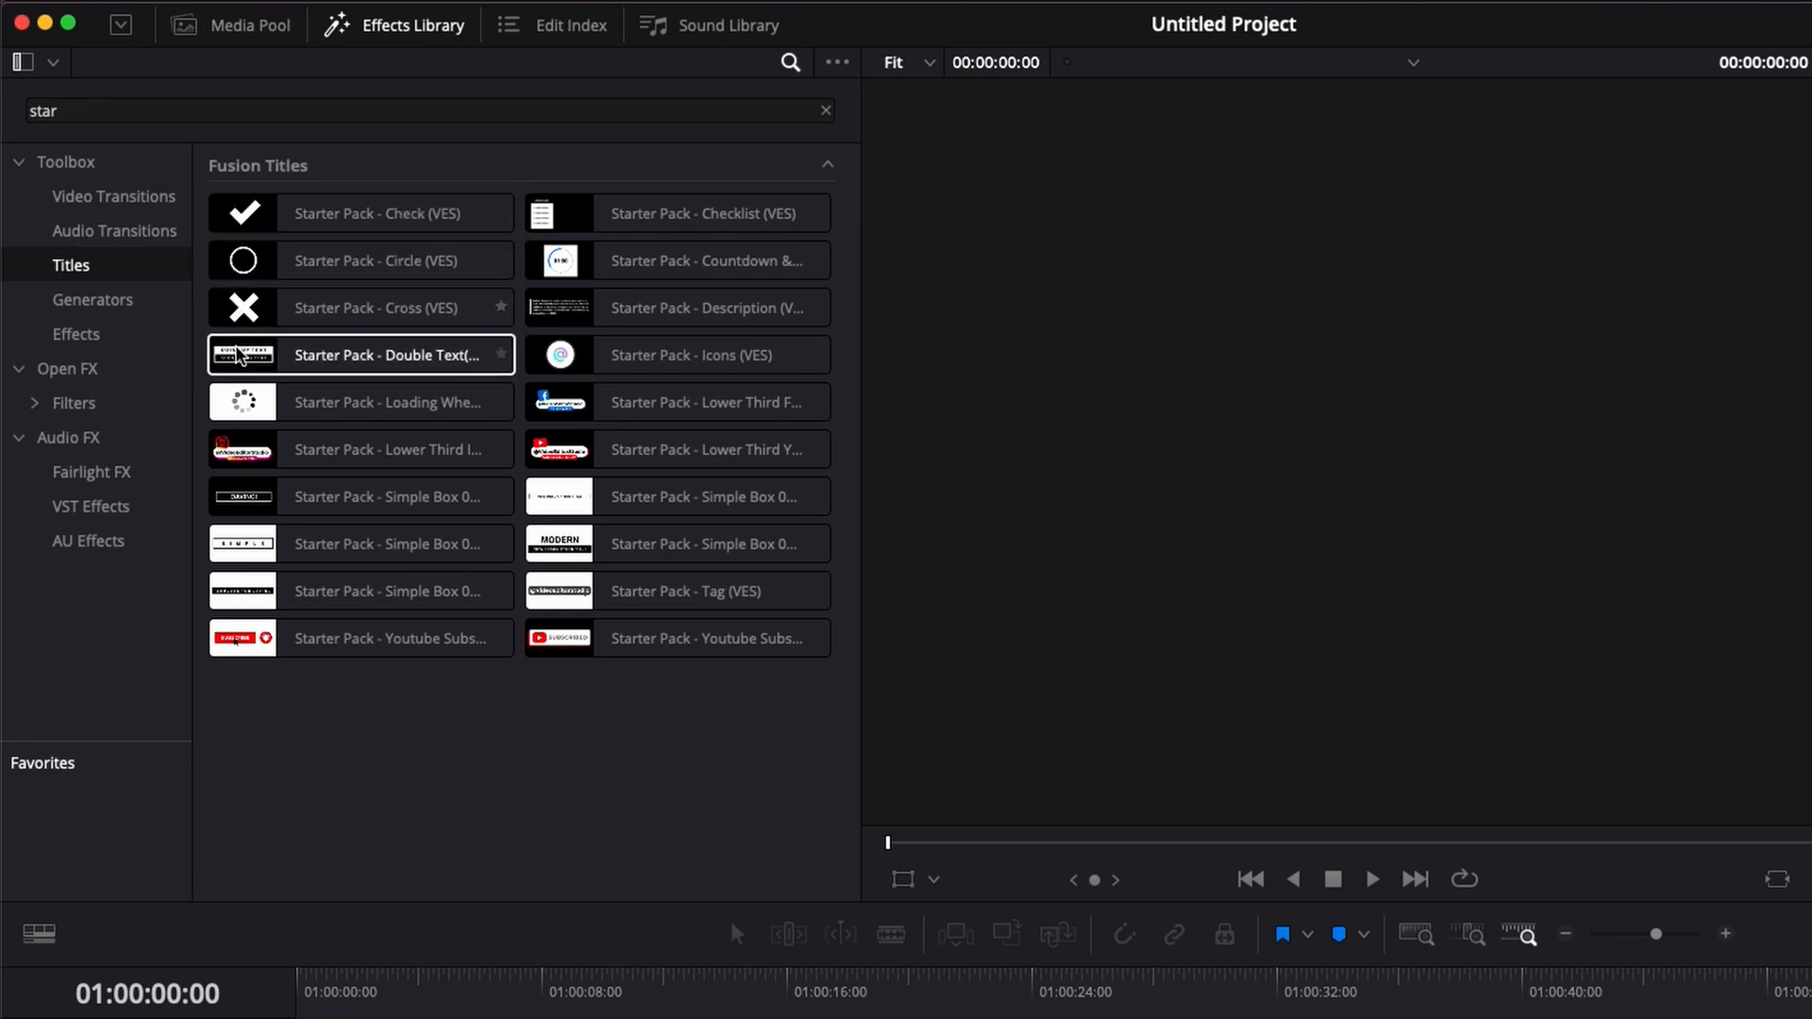
click(393, 449)
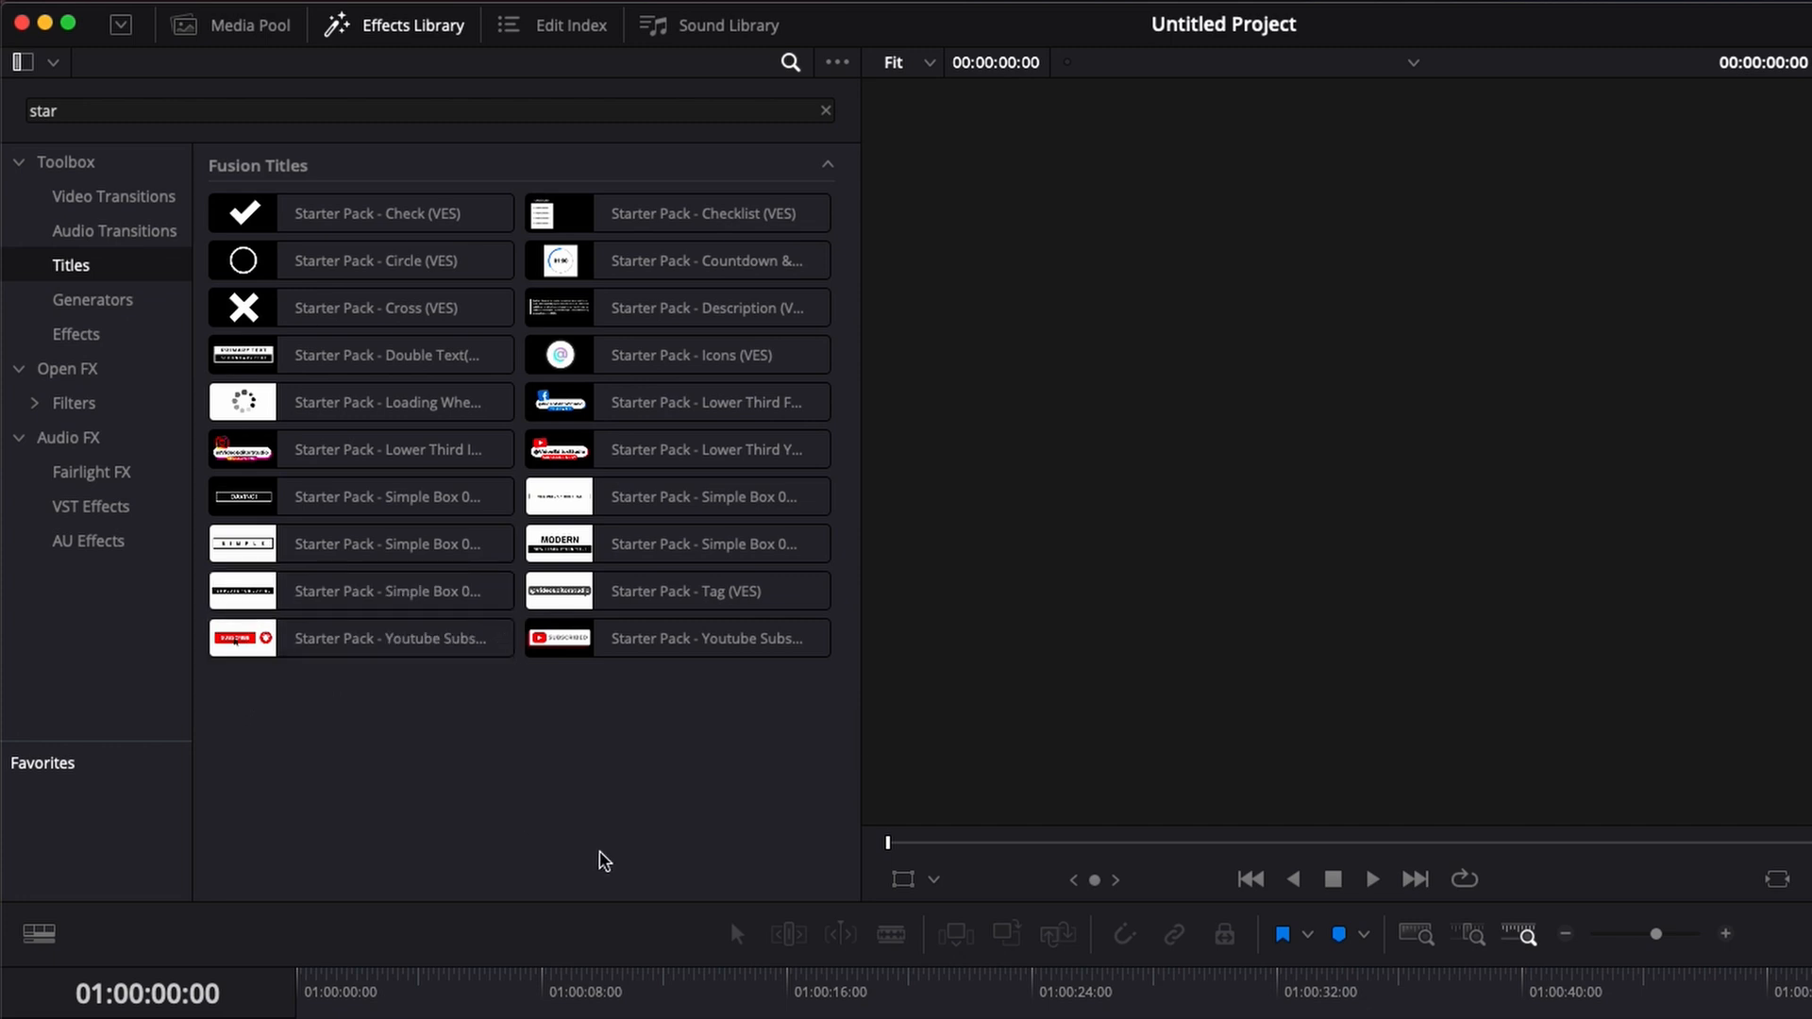
mouse_move(592, 855)
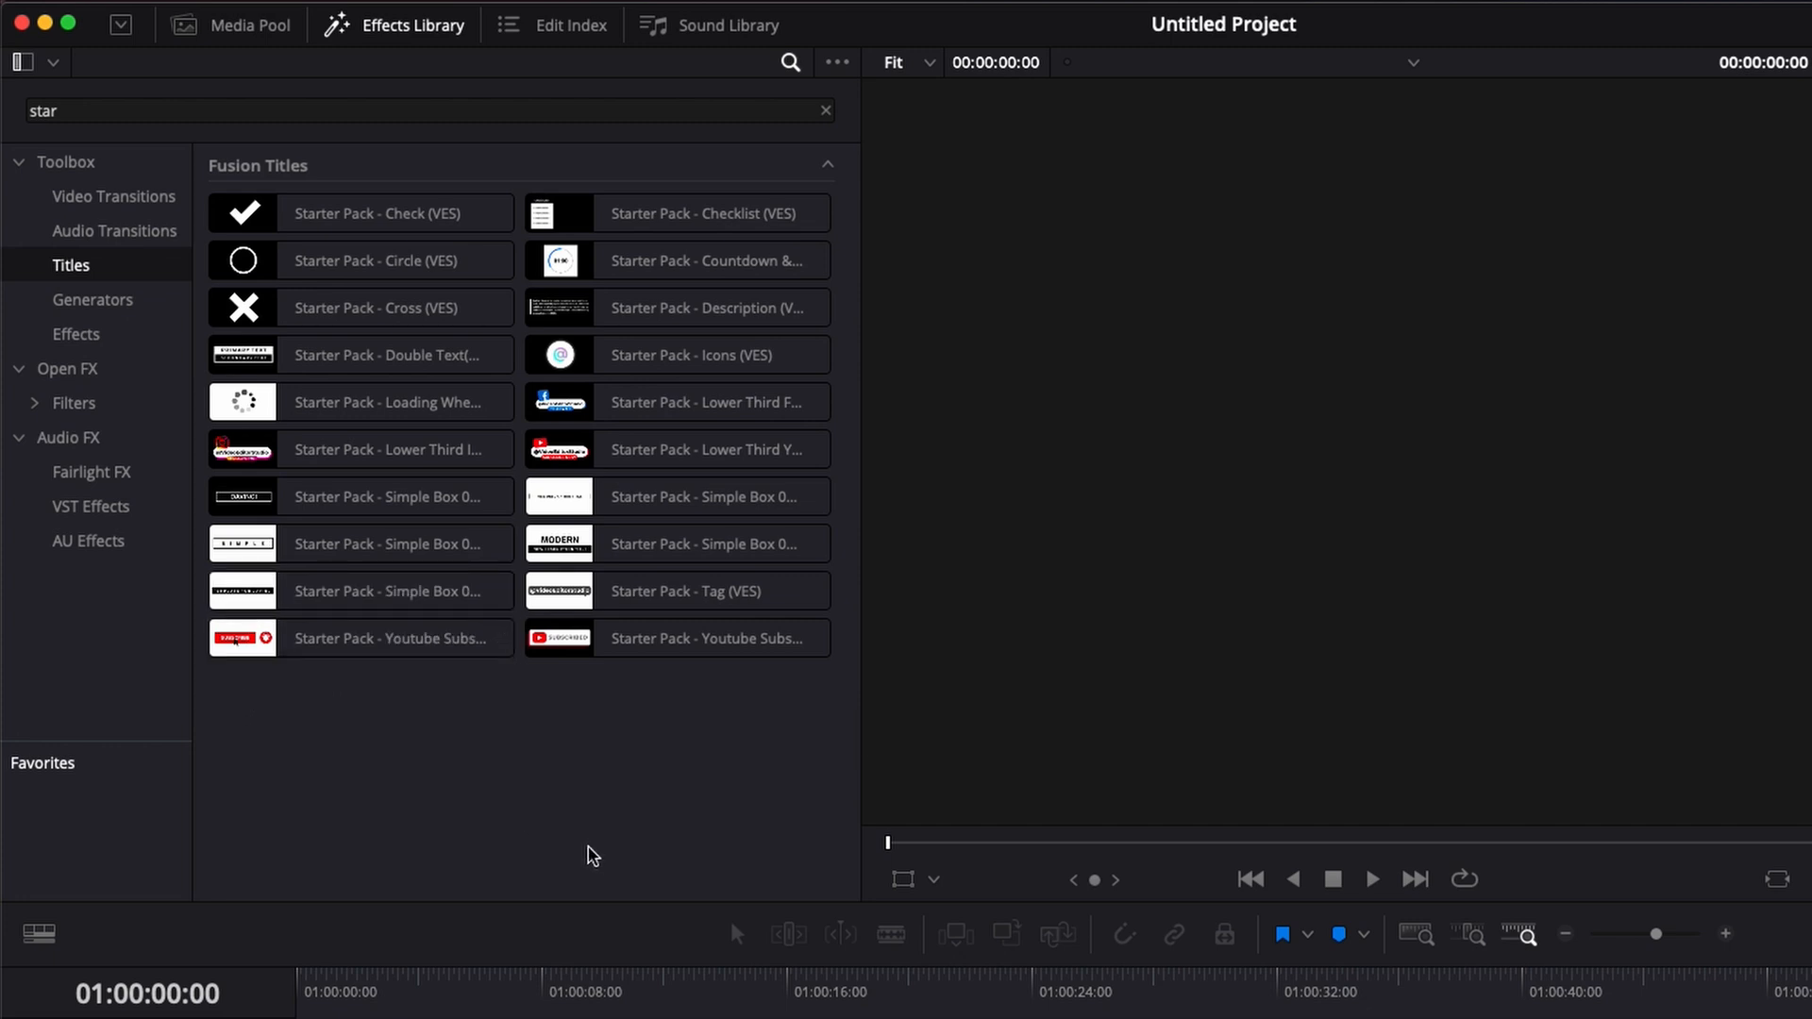
mouse_move(299, 702)
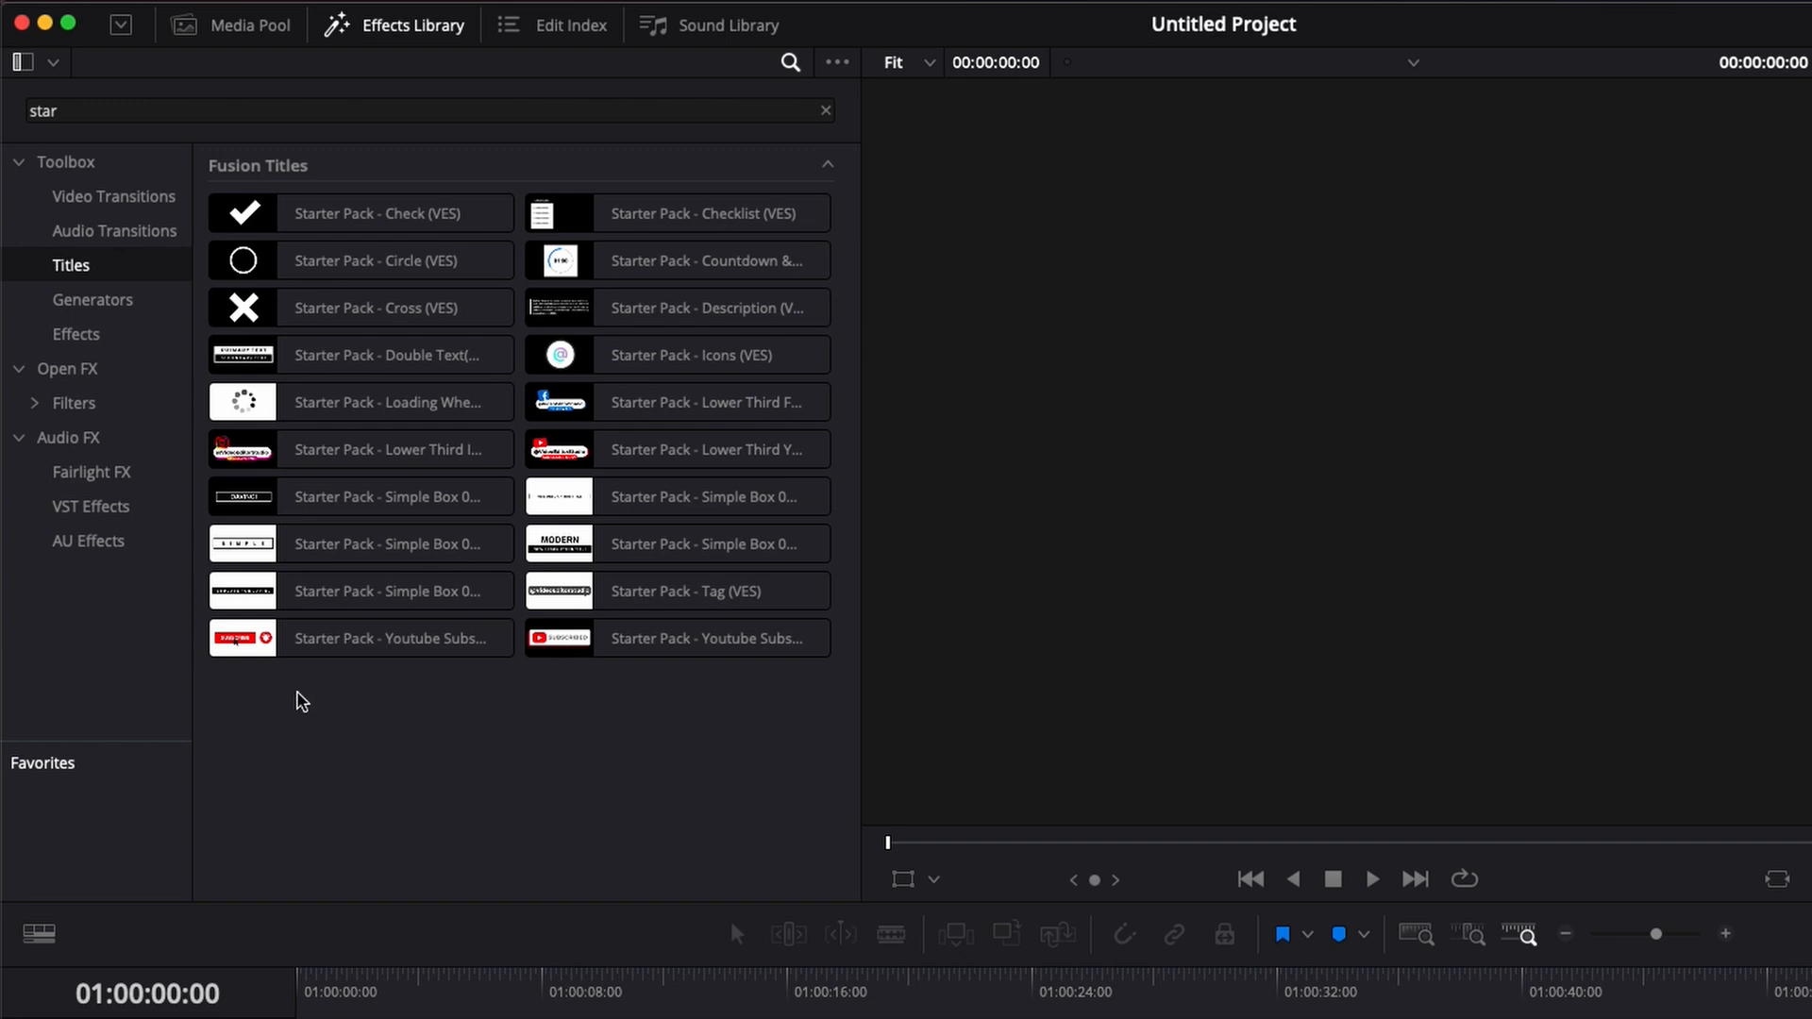
mouse_move(92, 278)
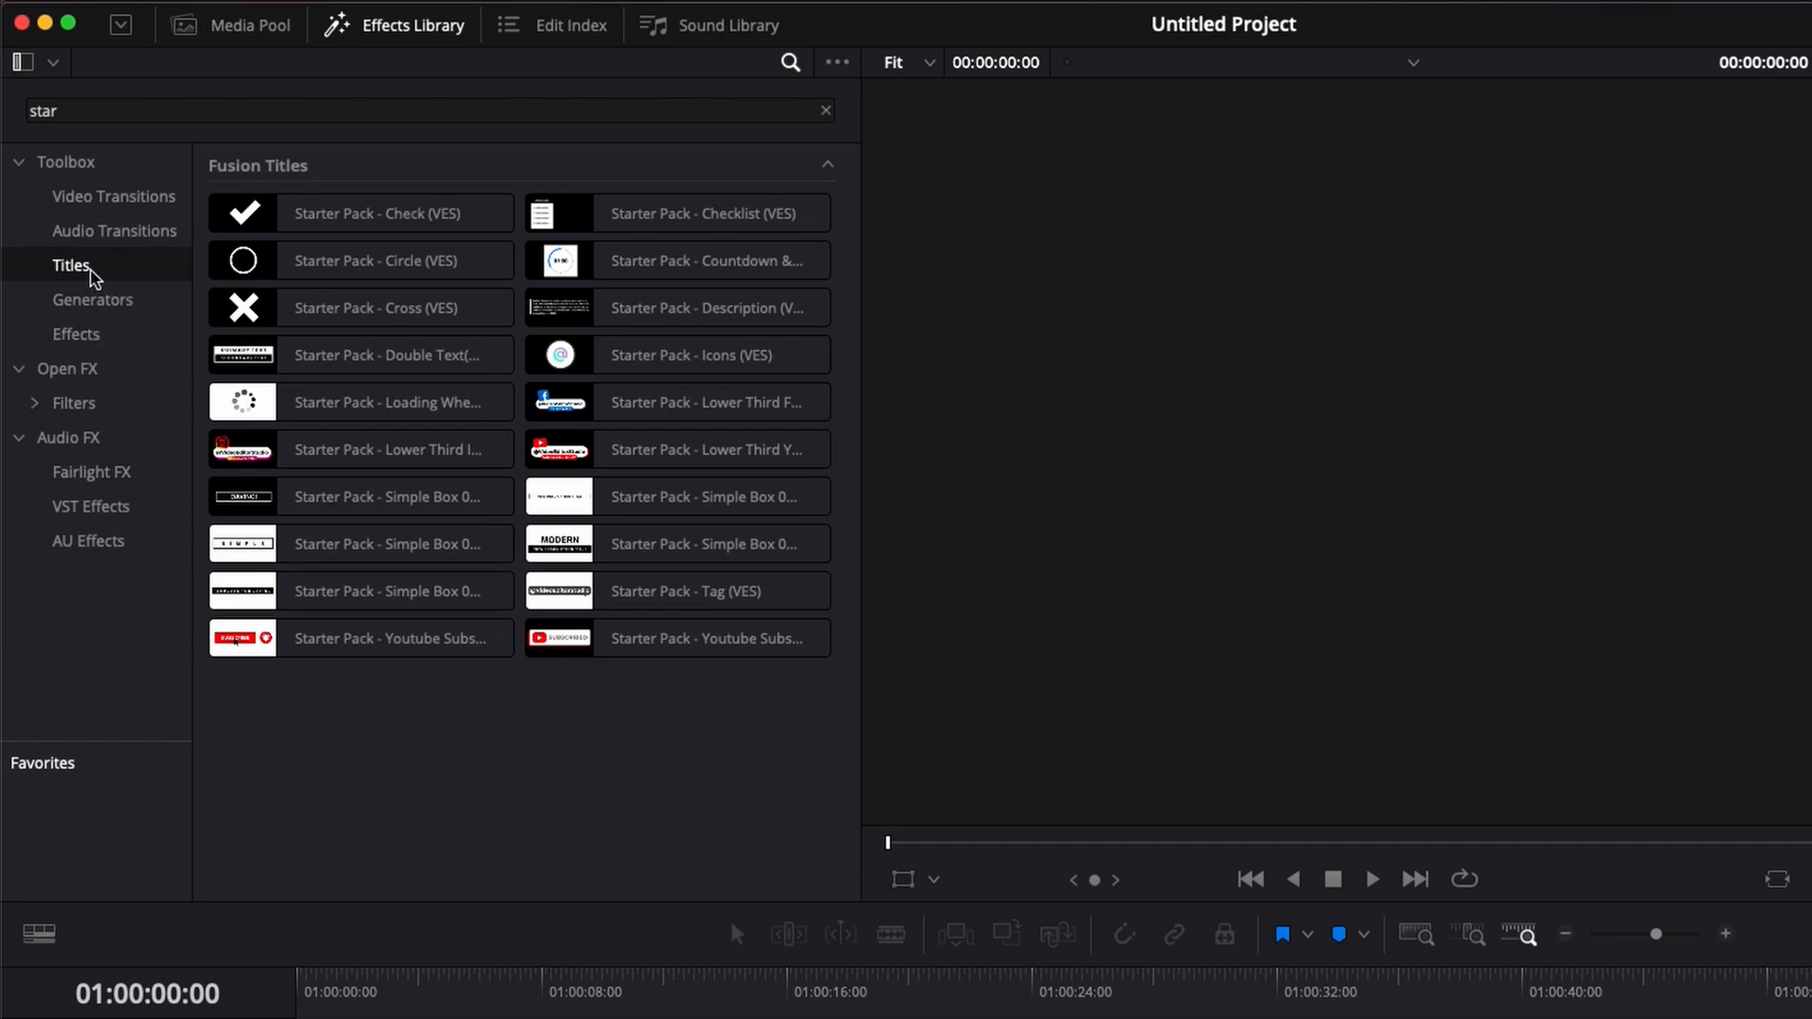
- View the installed Toolbox Effects, then switch to the Fusion page
click(75, 334)
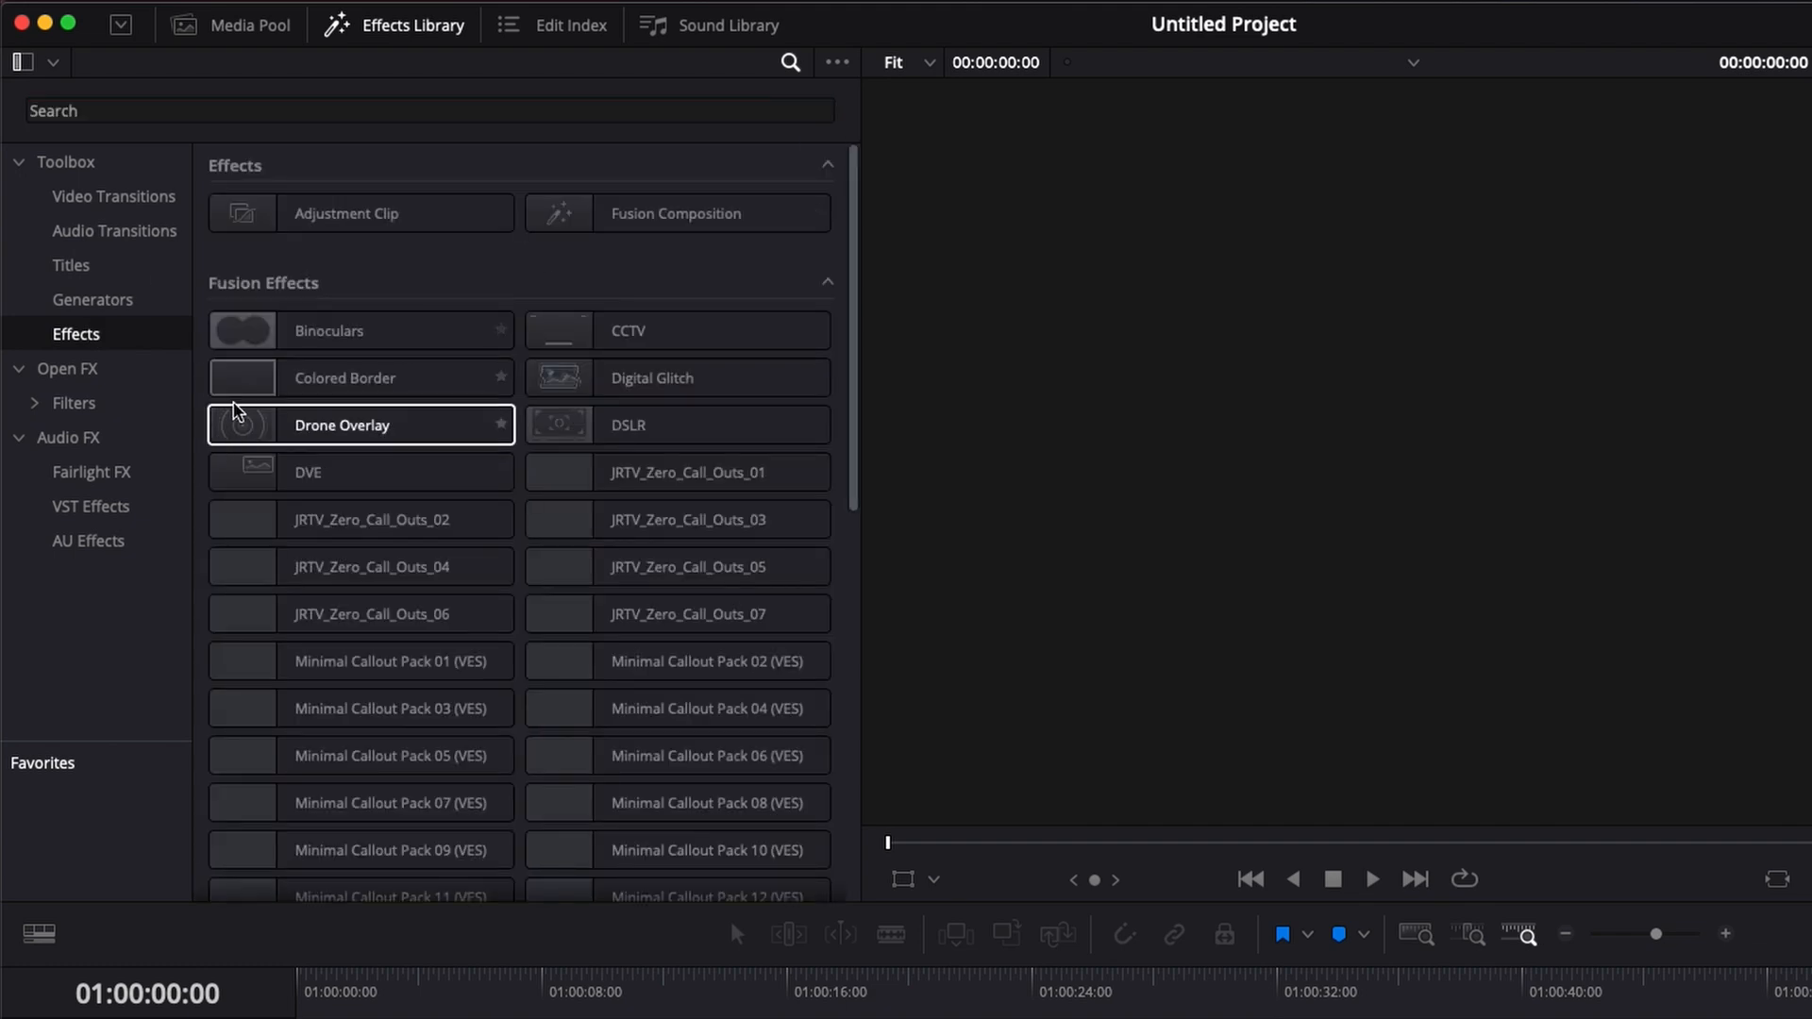
click(912, 1001)
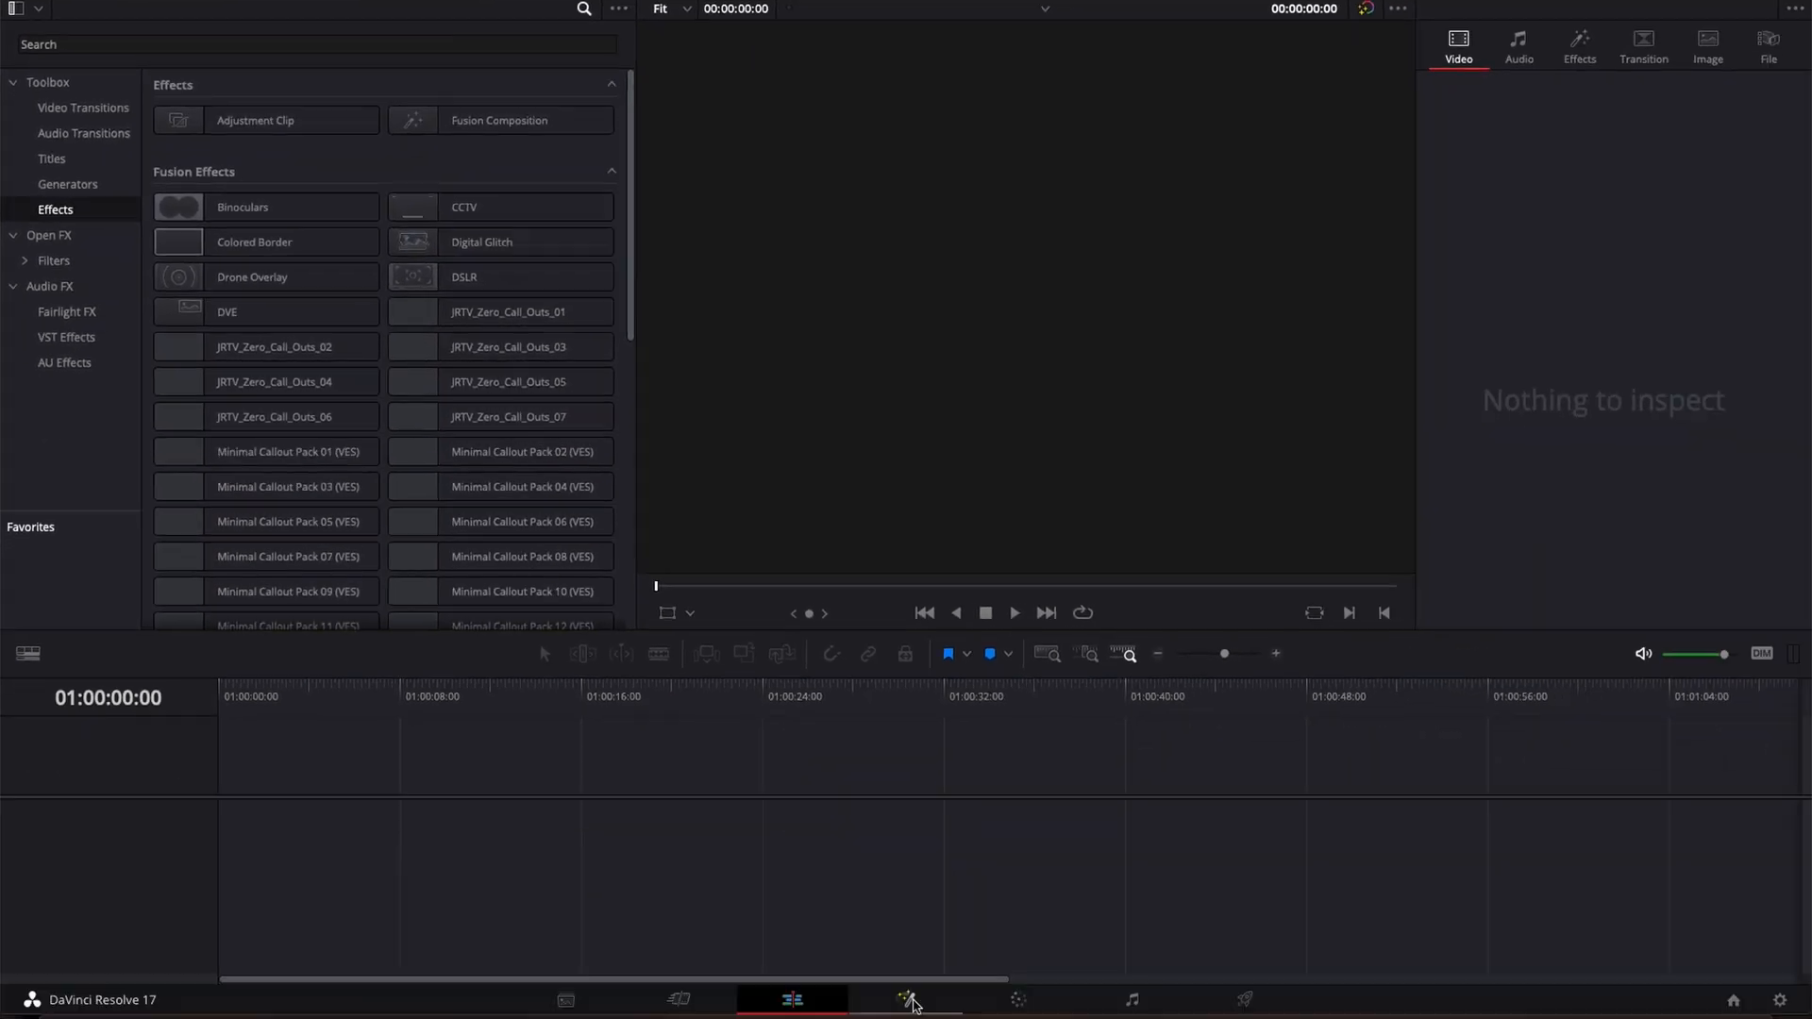
click(906, 999)
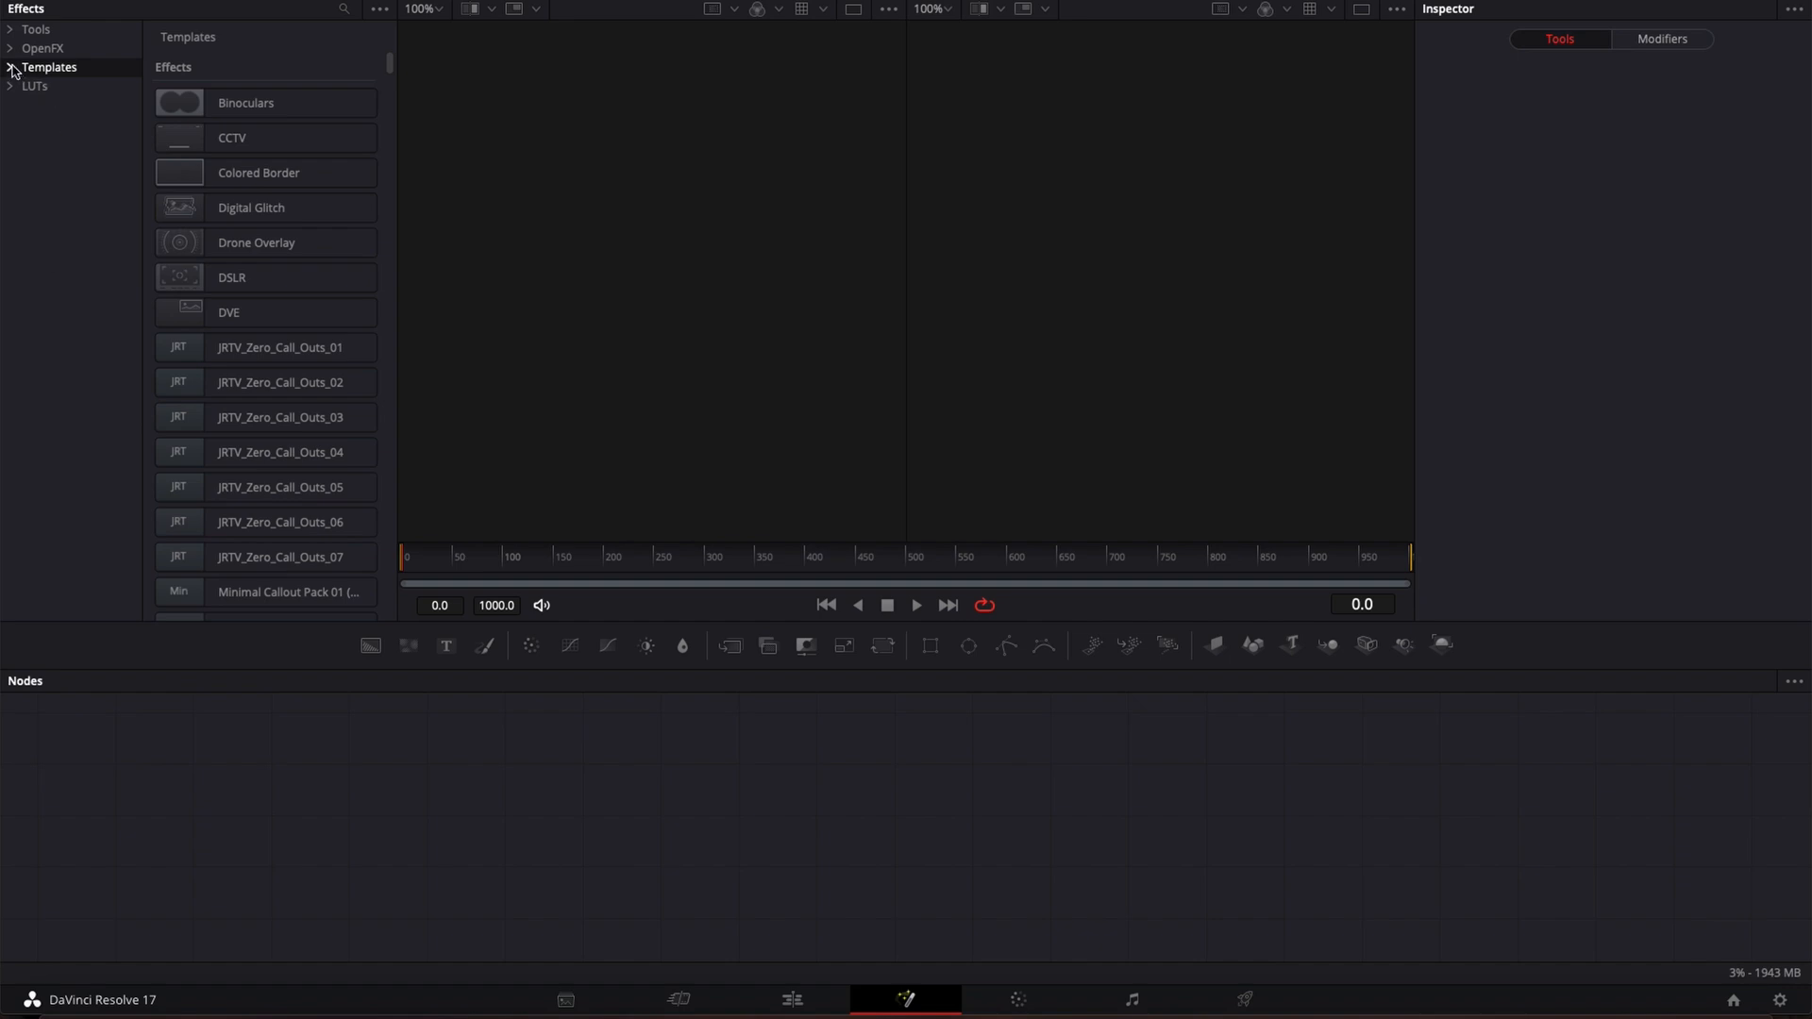
- Search Edit Titles templates for 'star', then show the Starter Pack (VES) folder under Fusion templates
click(11, 68)
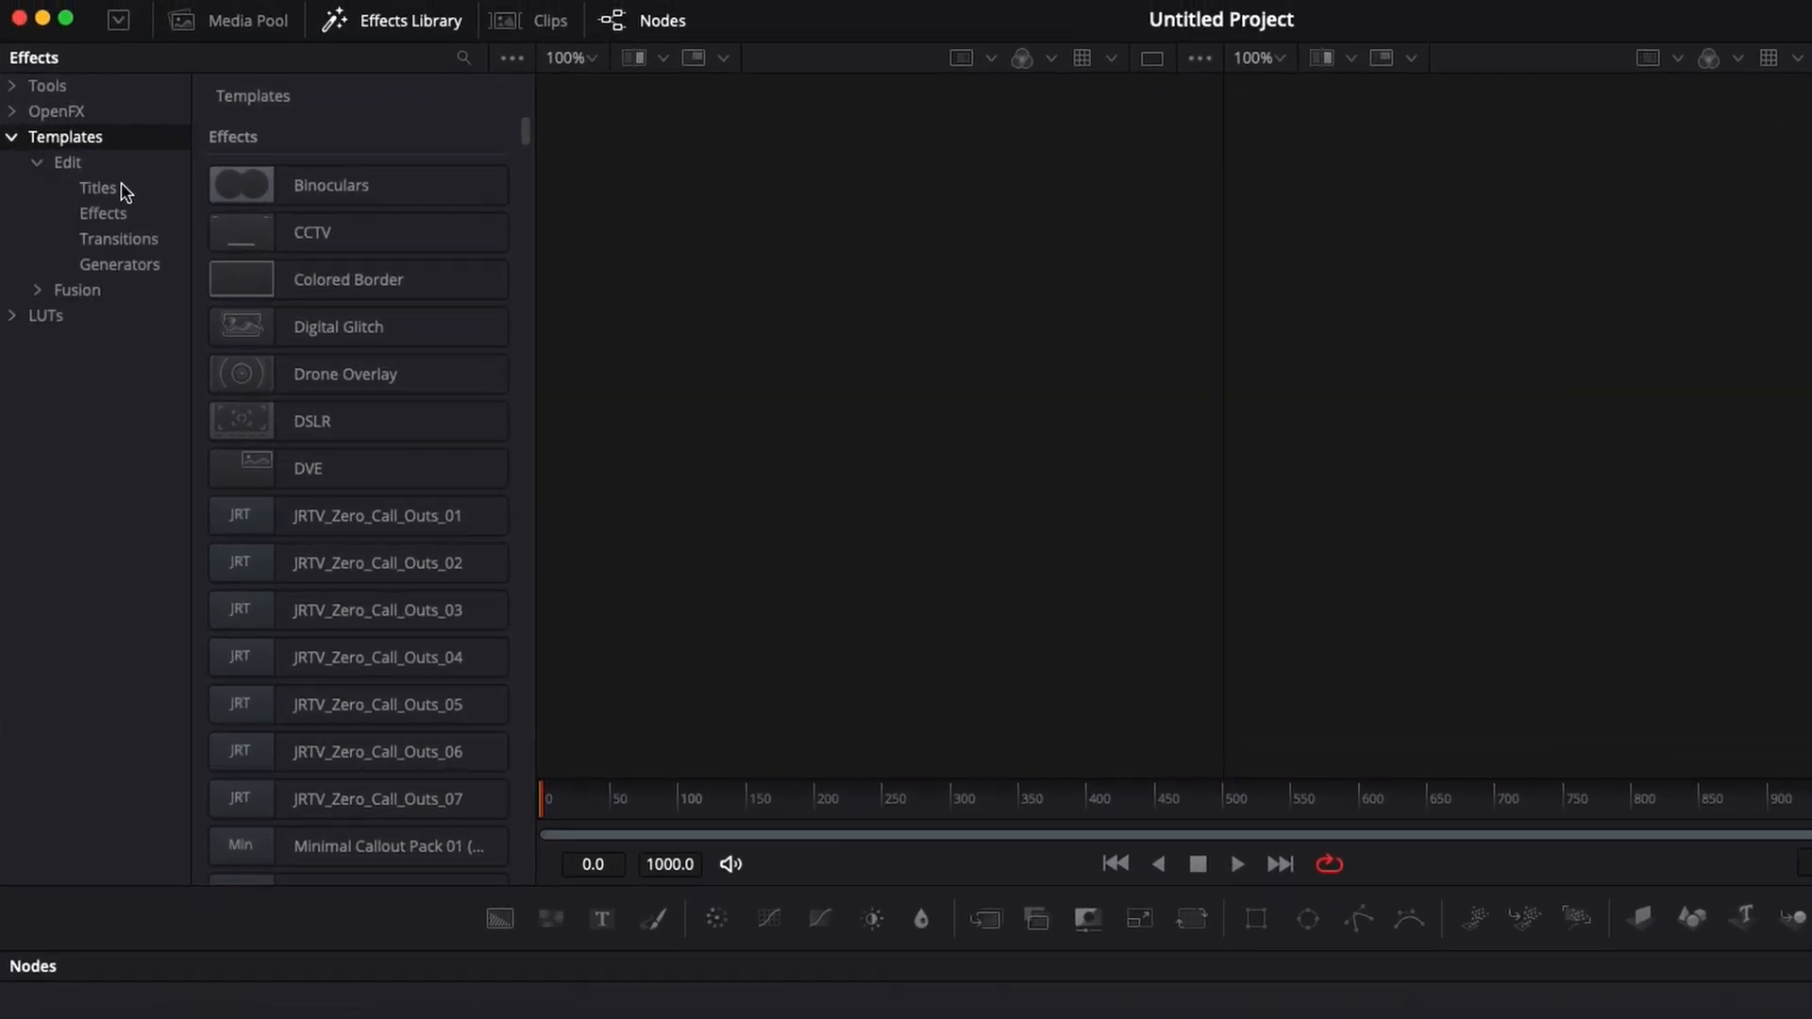
click(98, 189)
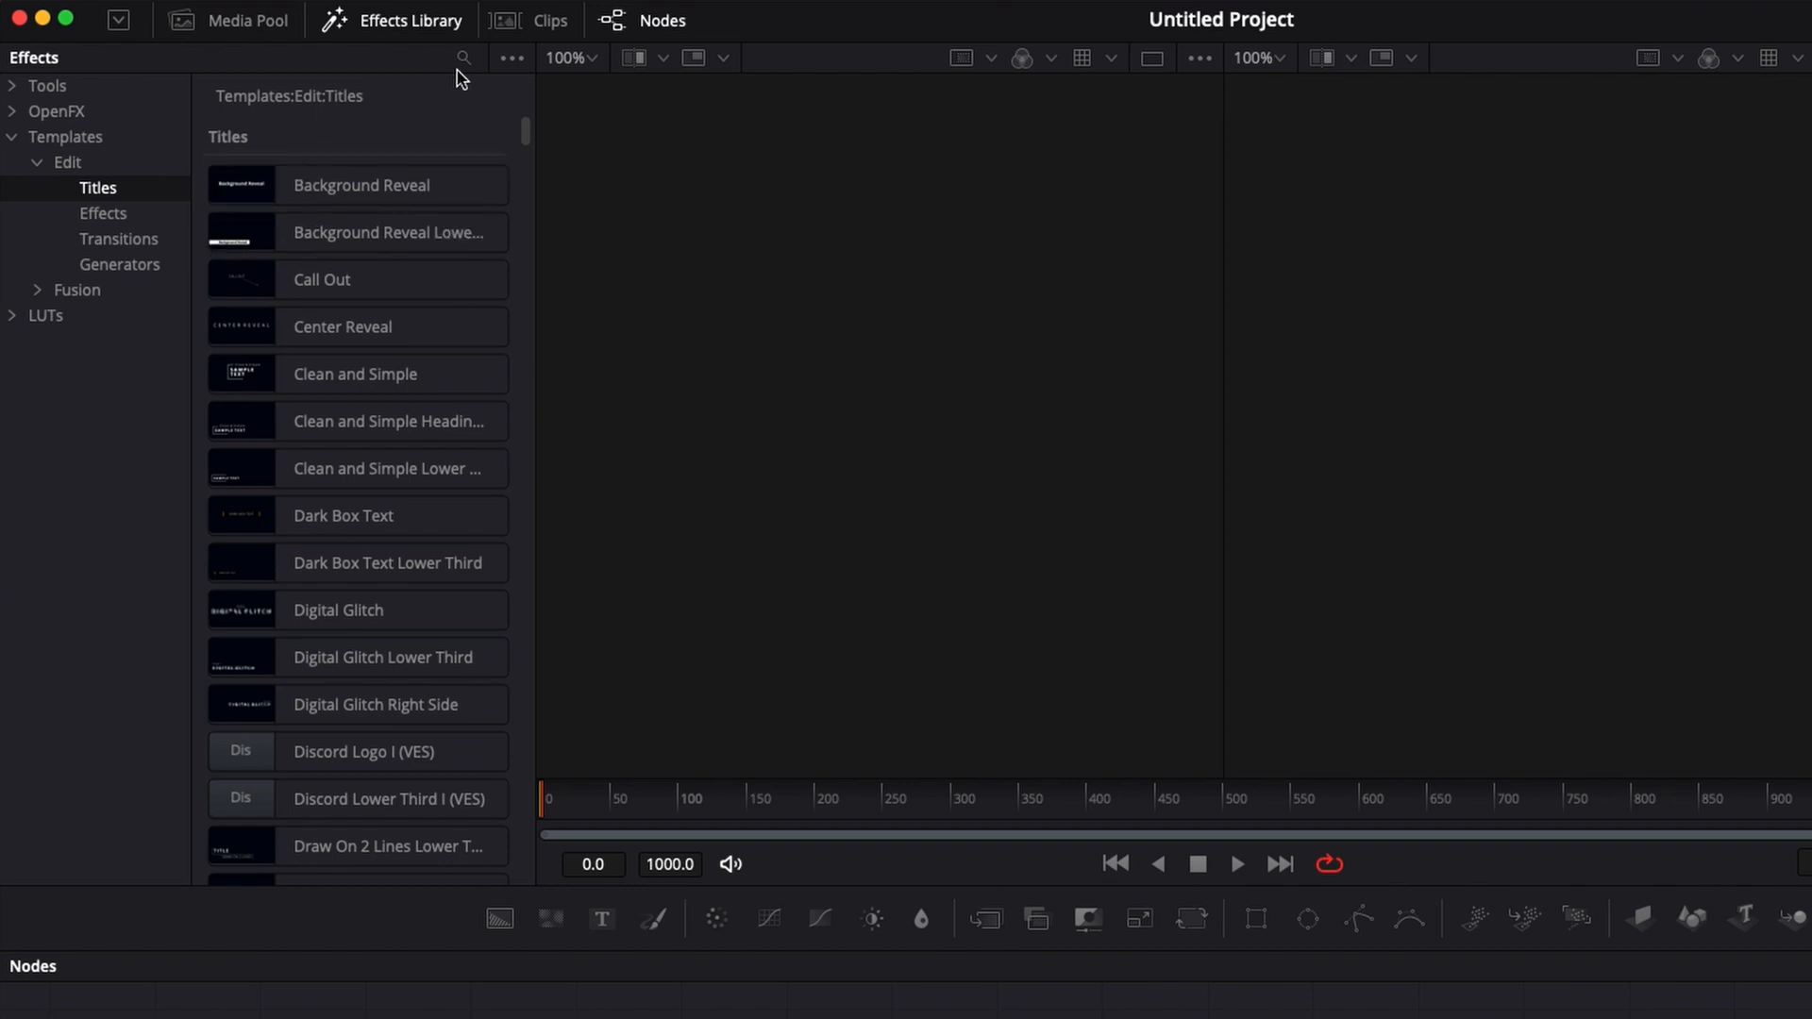
text(star)
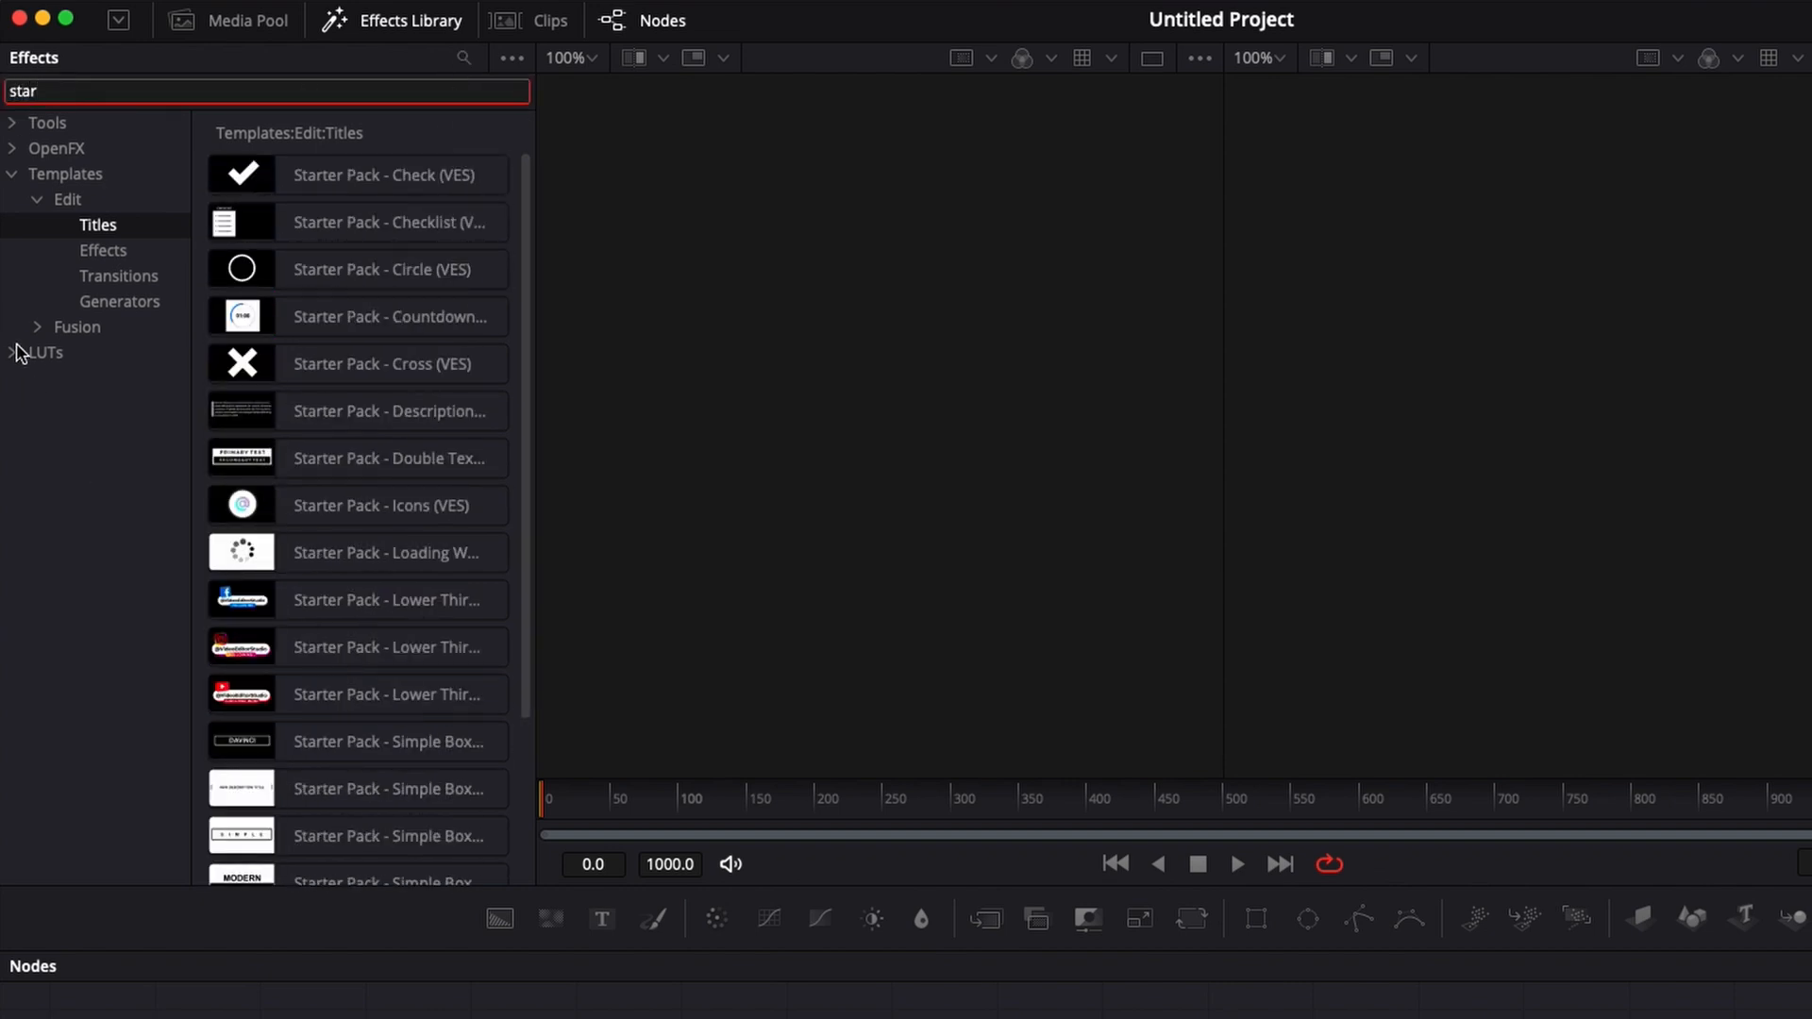
click(37, 326)
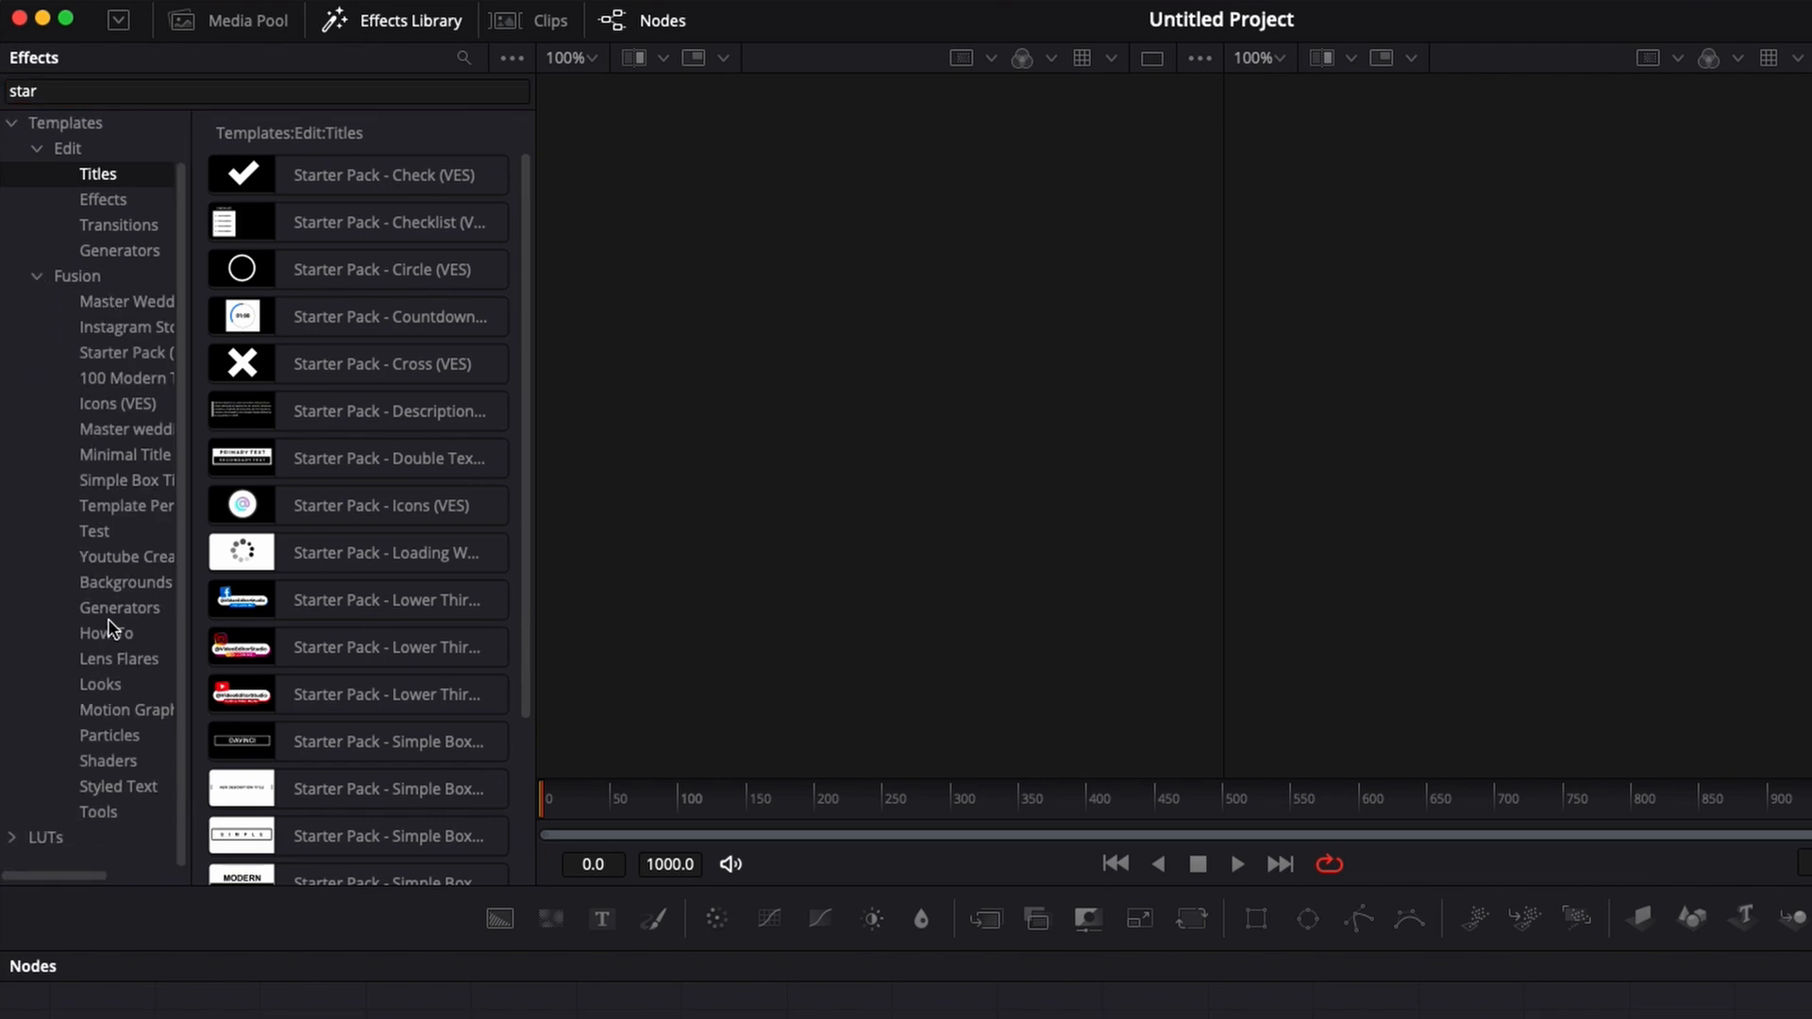
click(127, 353)
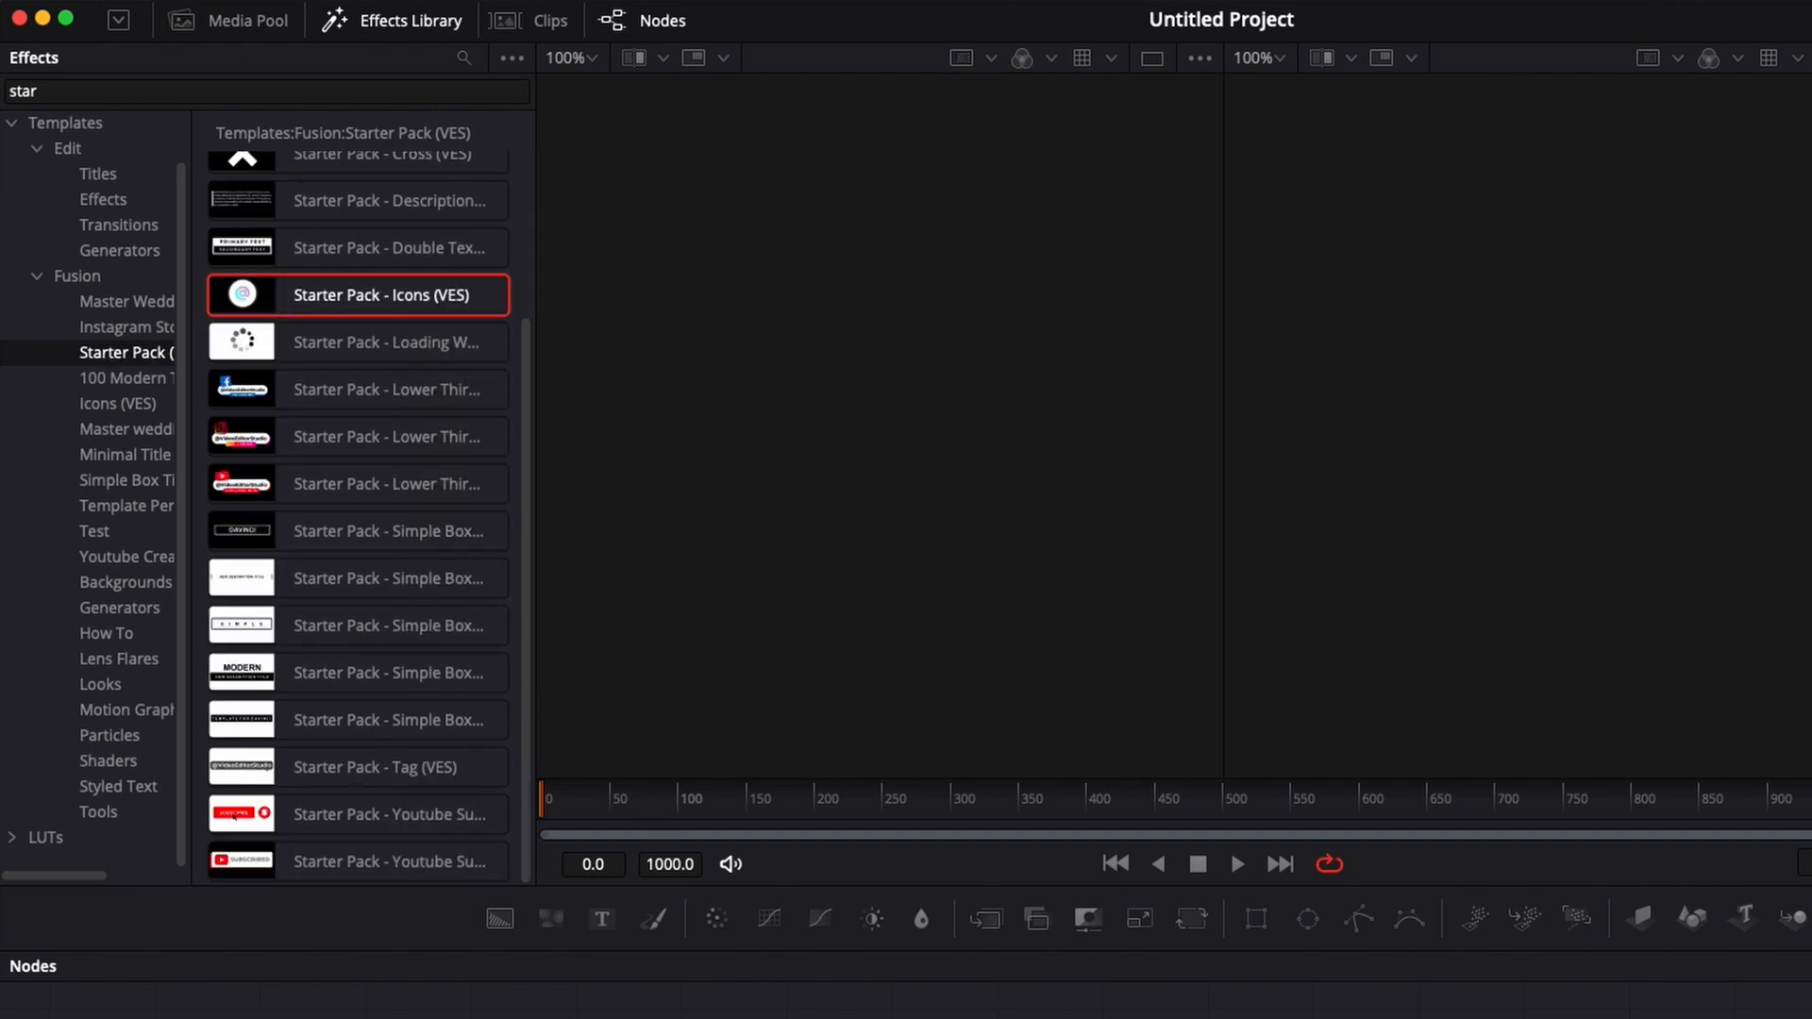
mouse_move(351, 475)
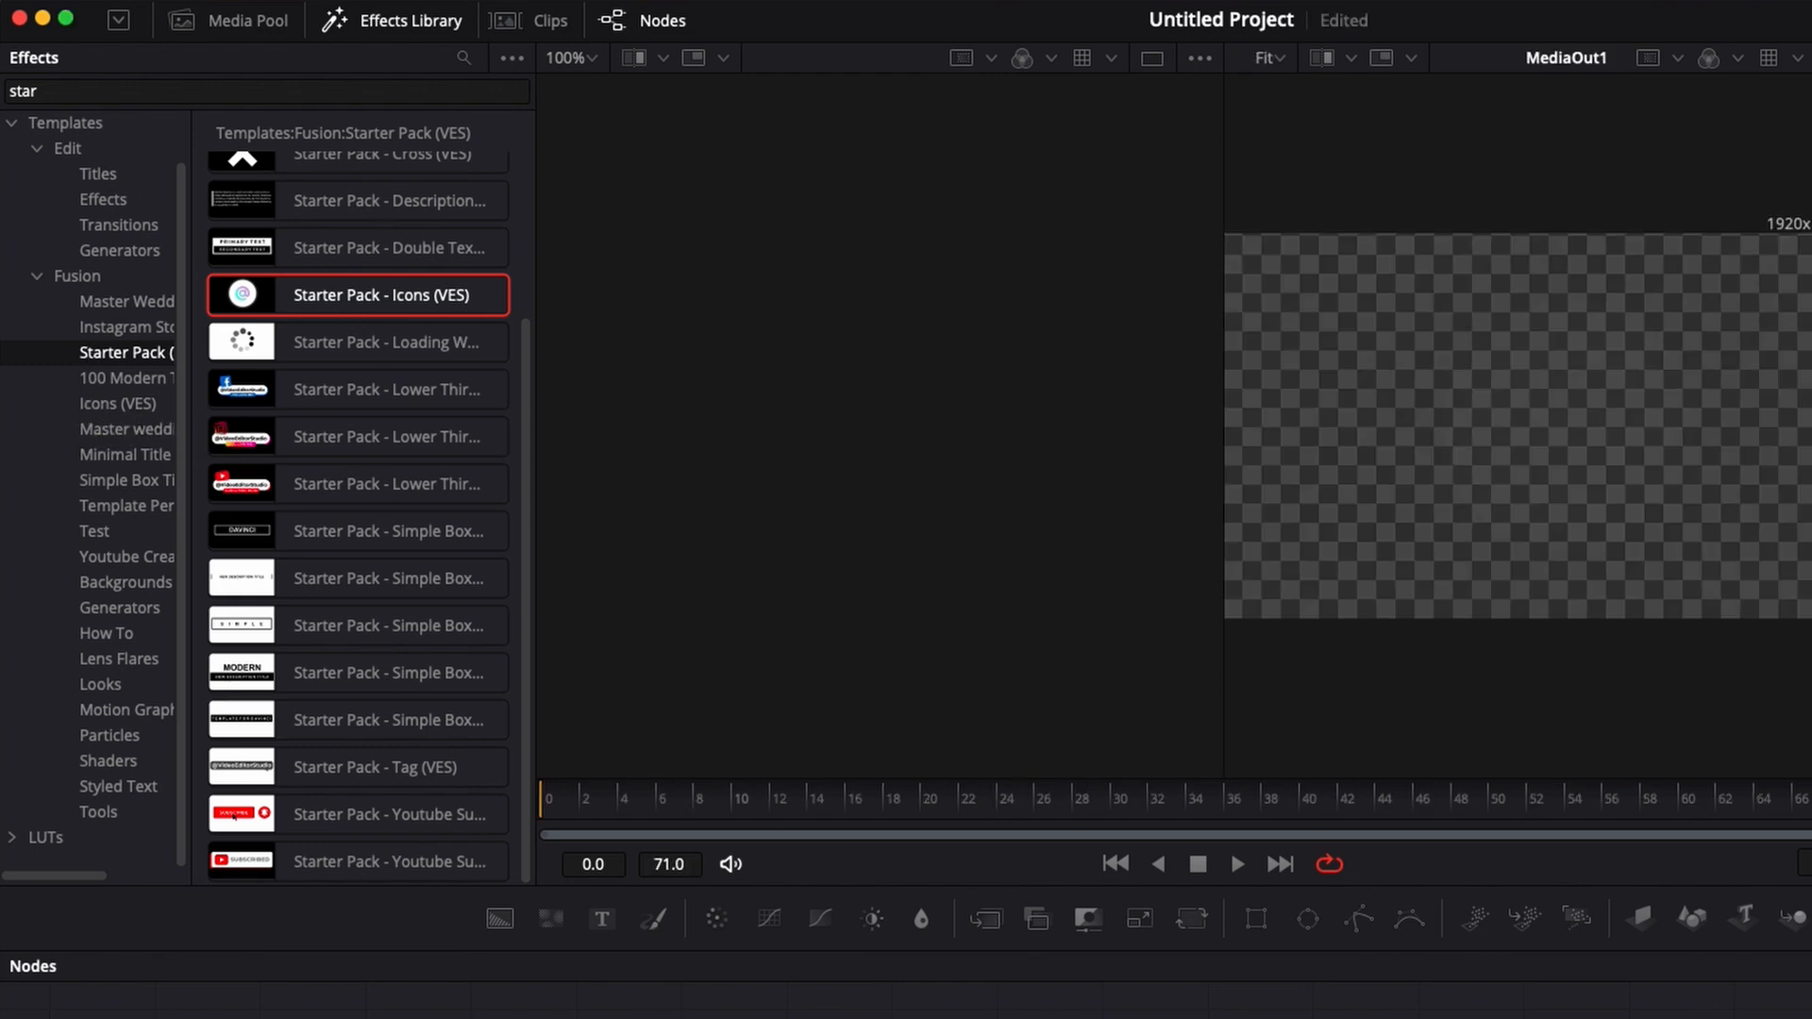
mouse_move(68, 147)
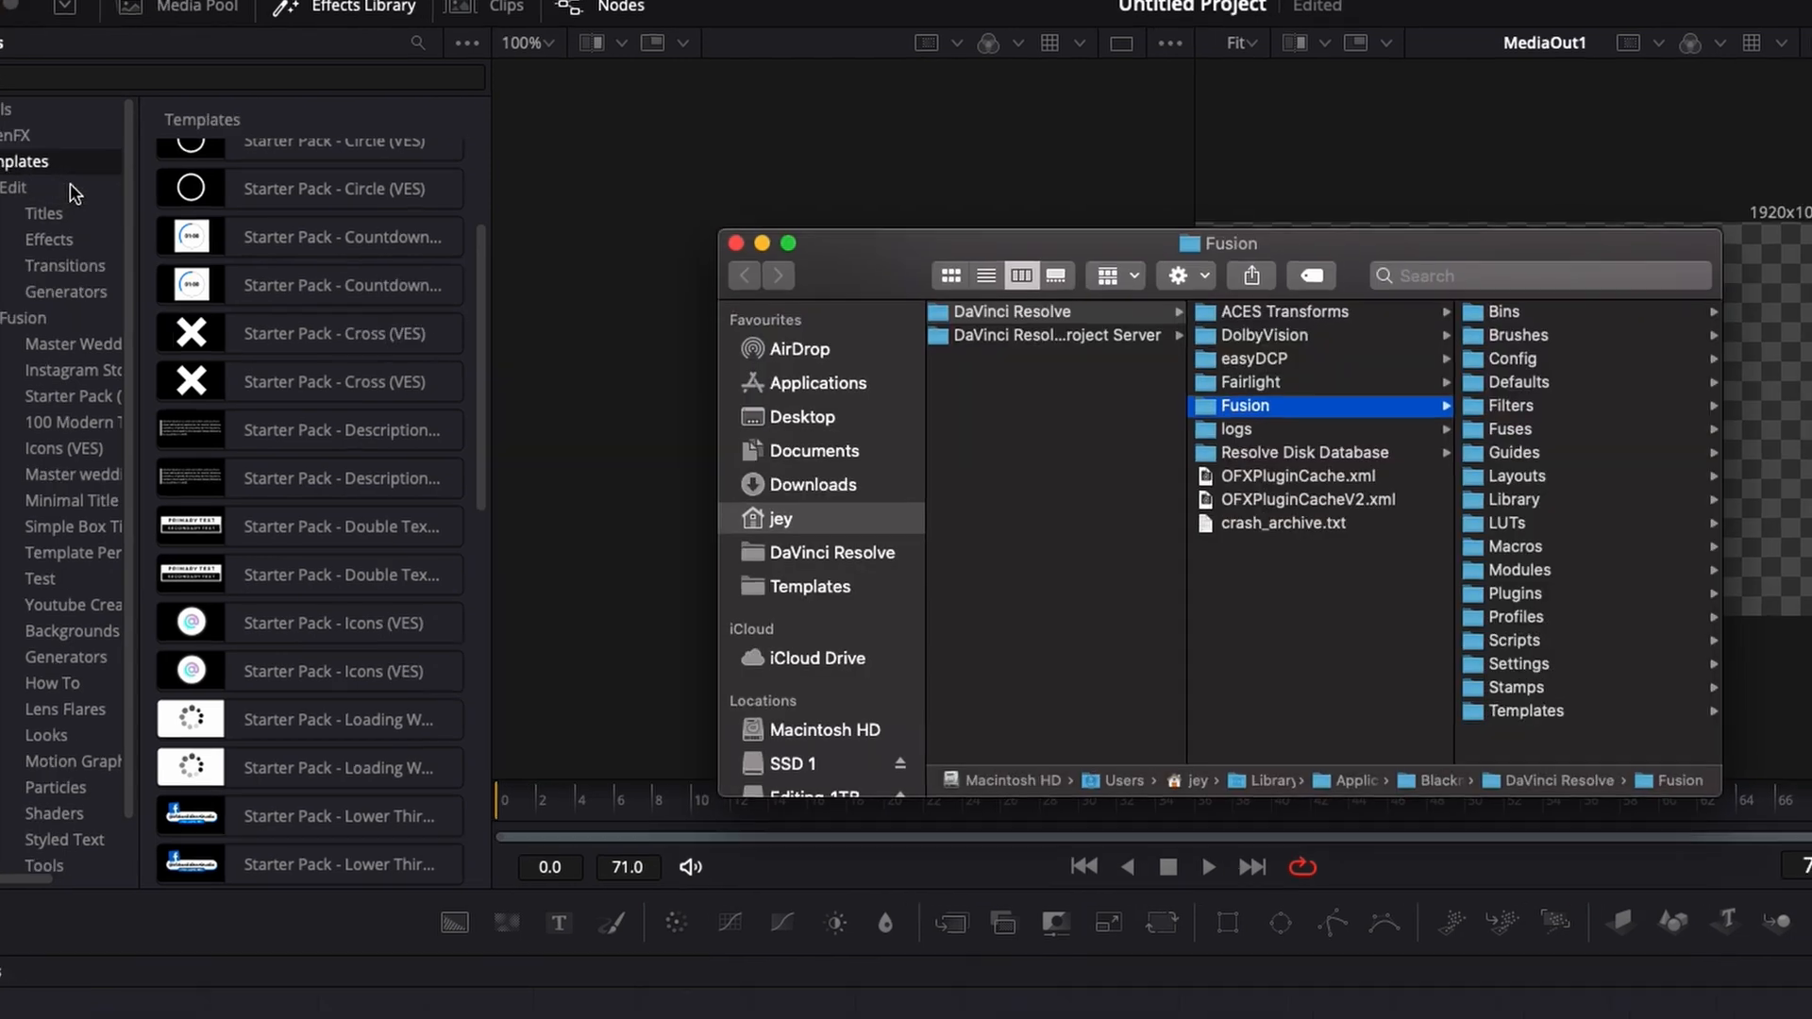
- Browse the Templates folder's Fusion pack and Edit's Generators, Transitions and Effects subfolders in Finder
click(1516, 712)
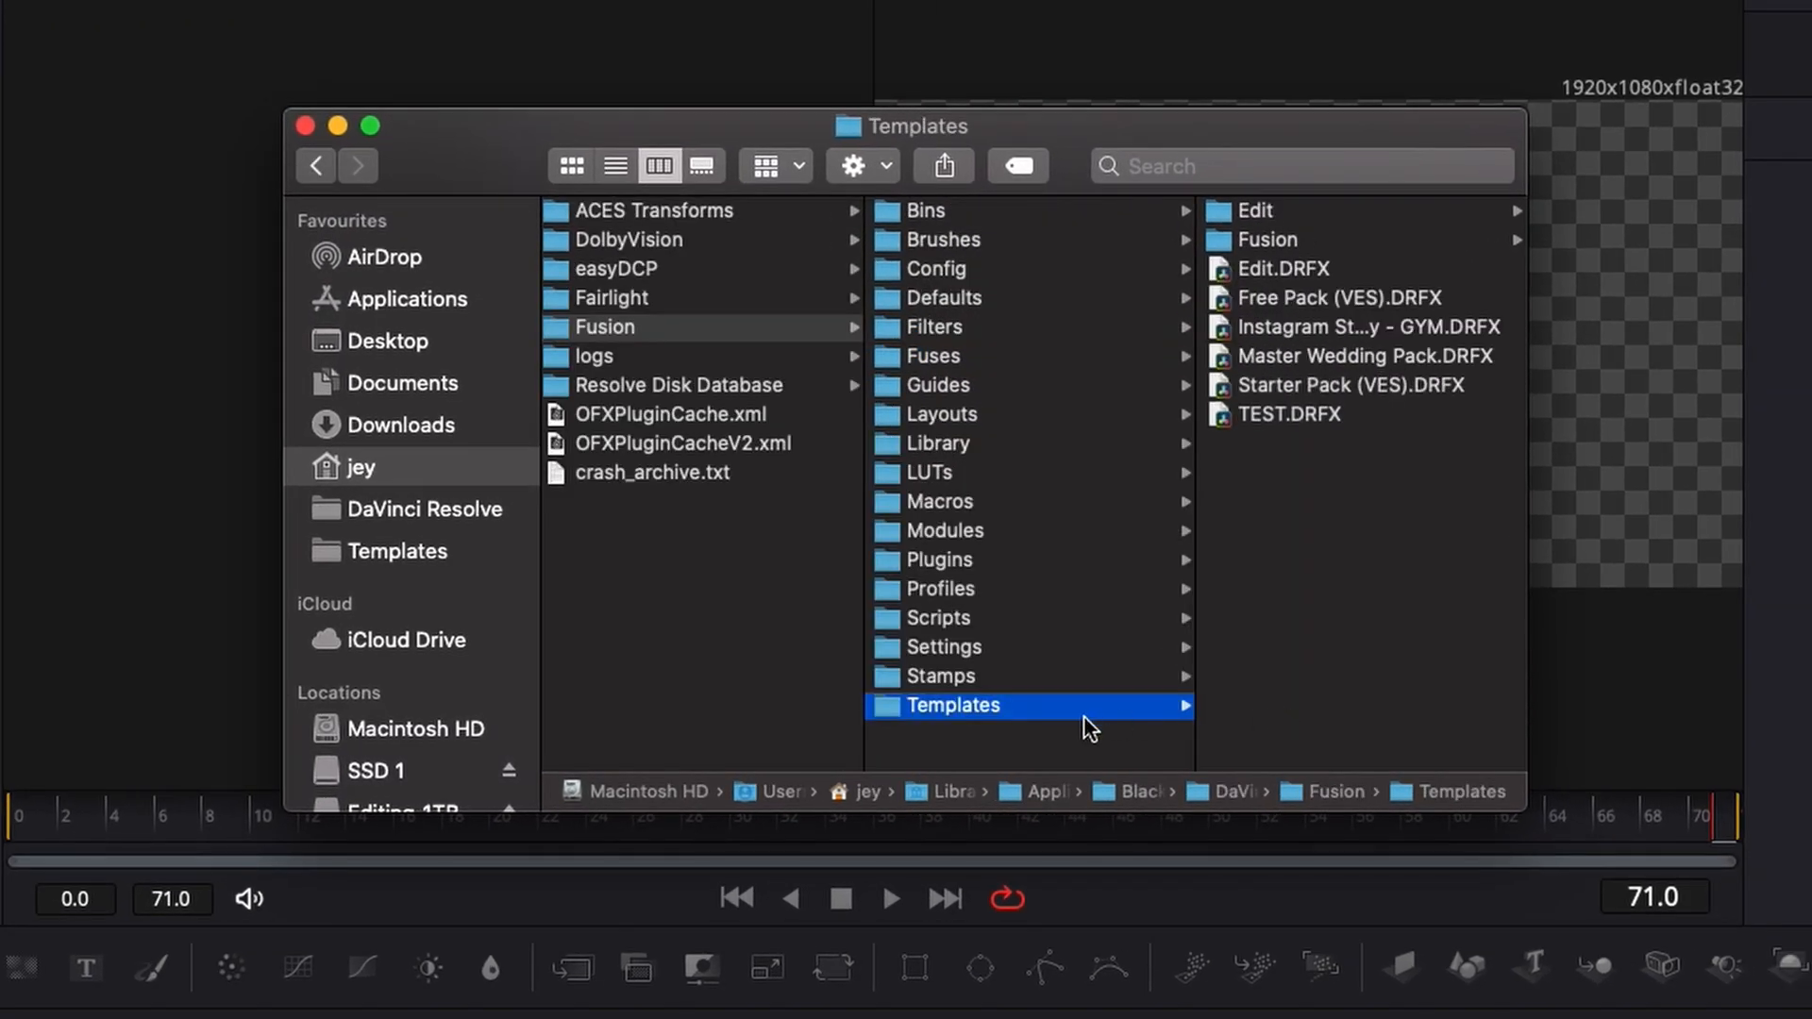
mouse_move(1270, 237)
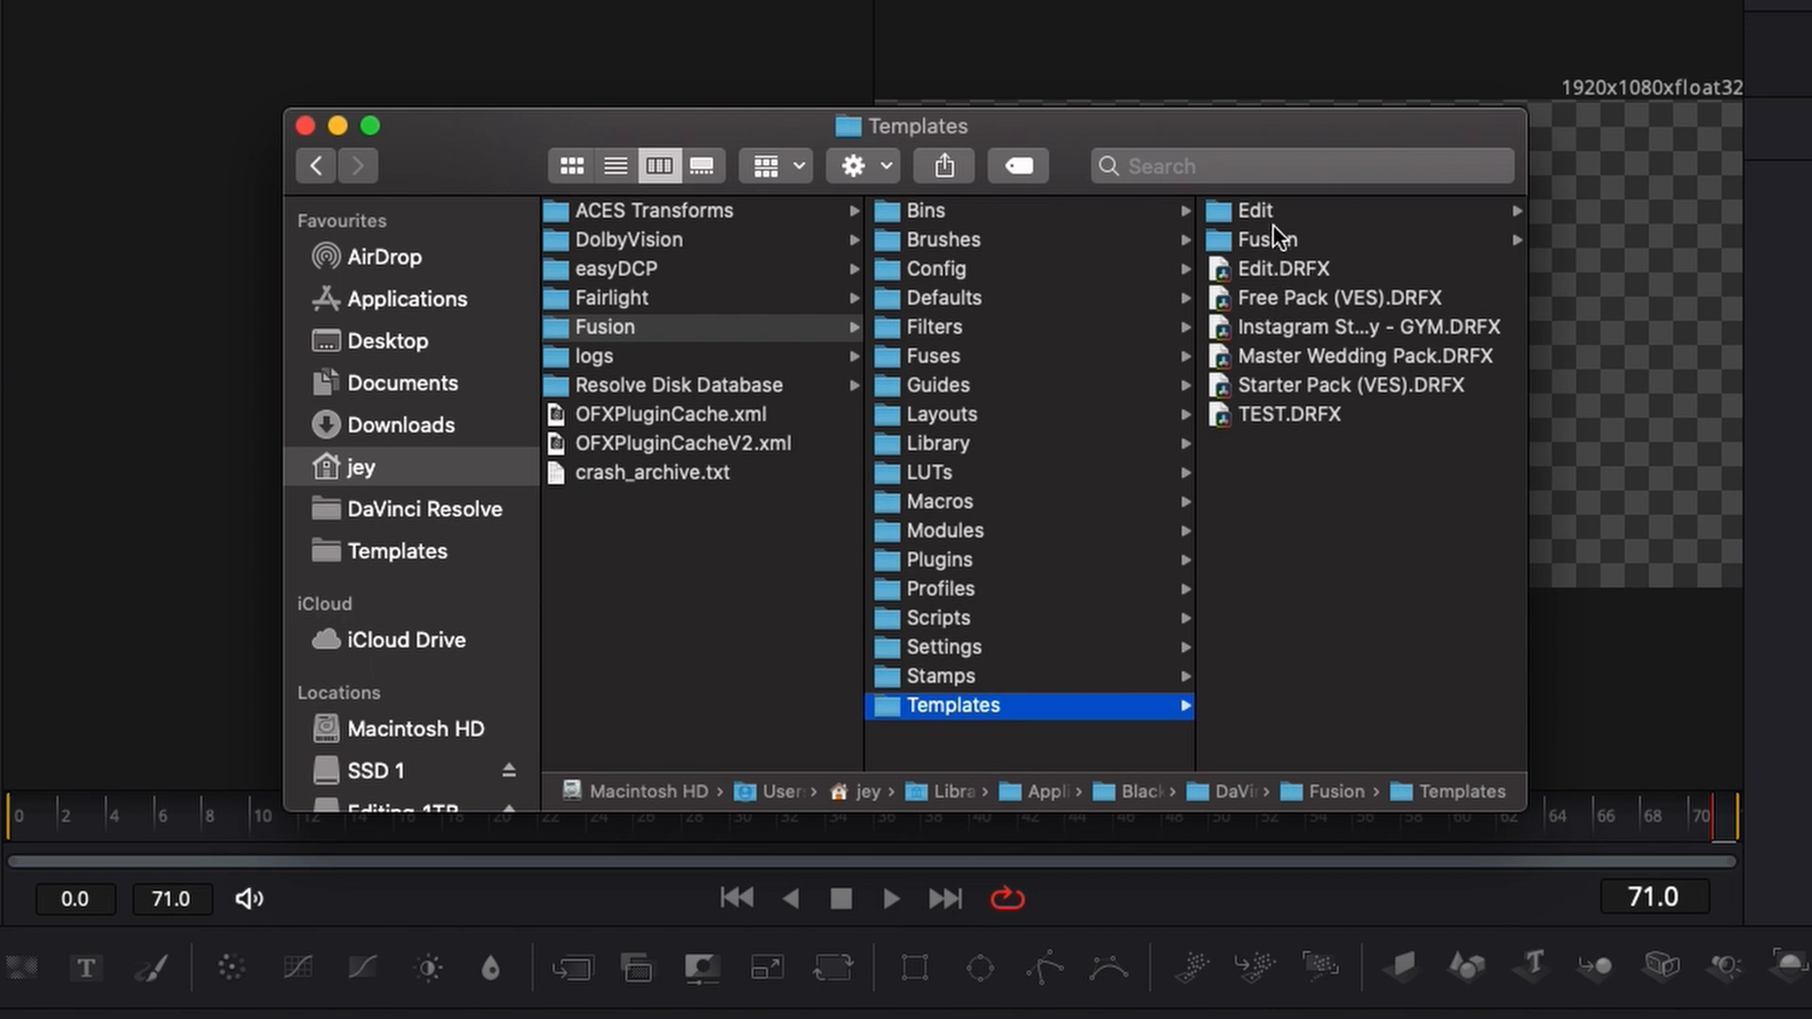
click(1257, 209)
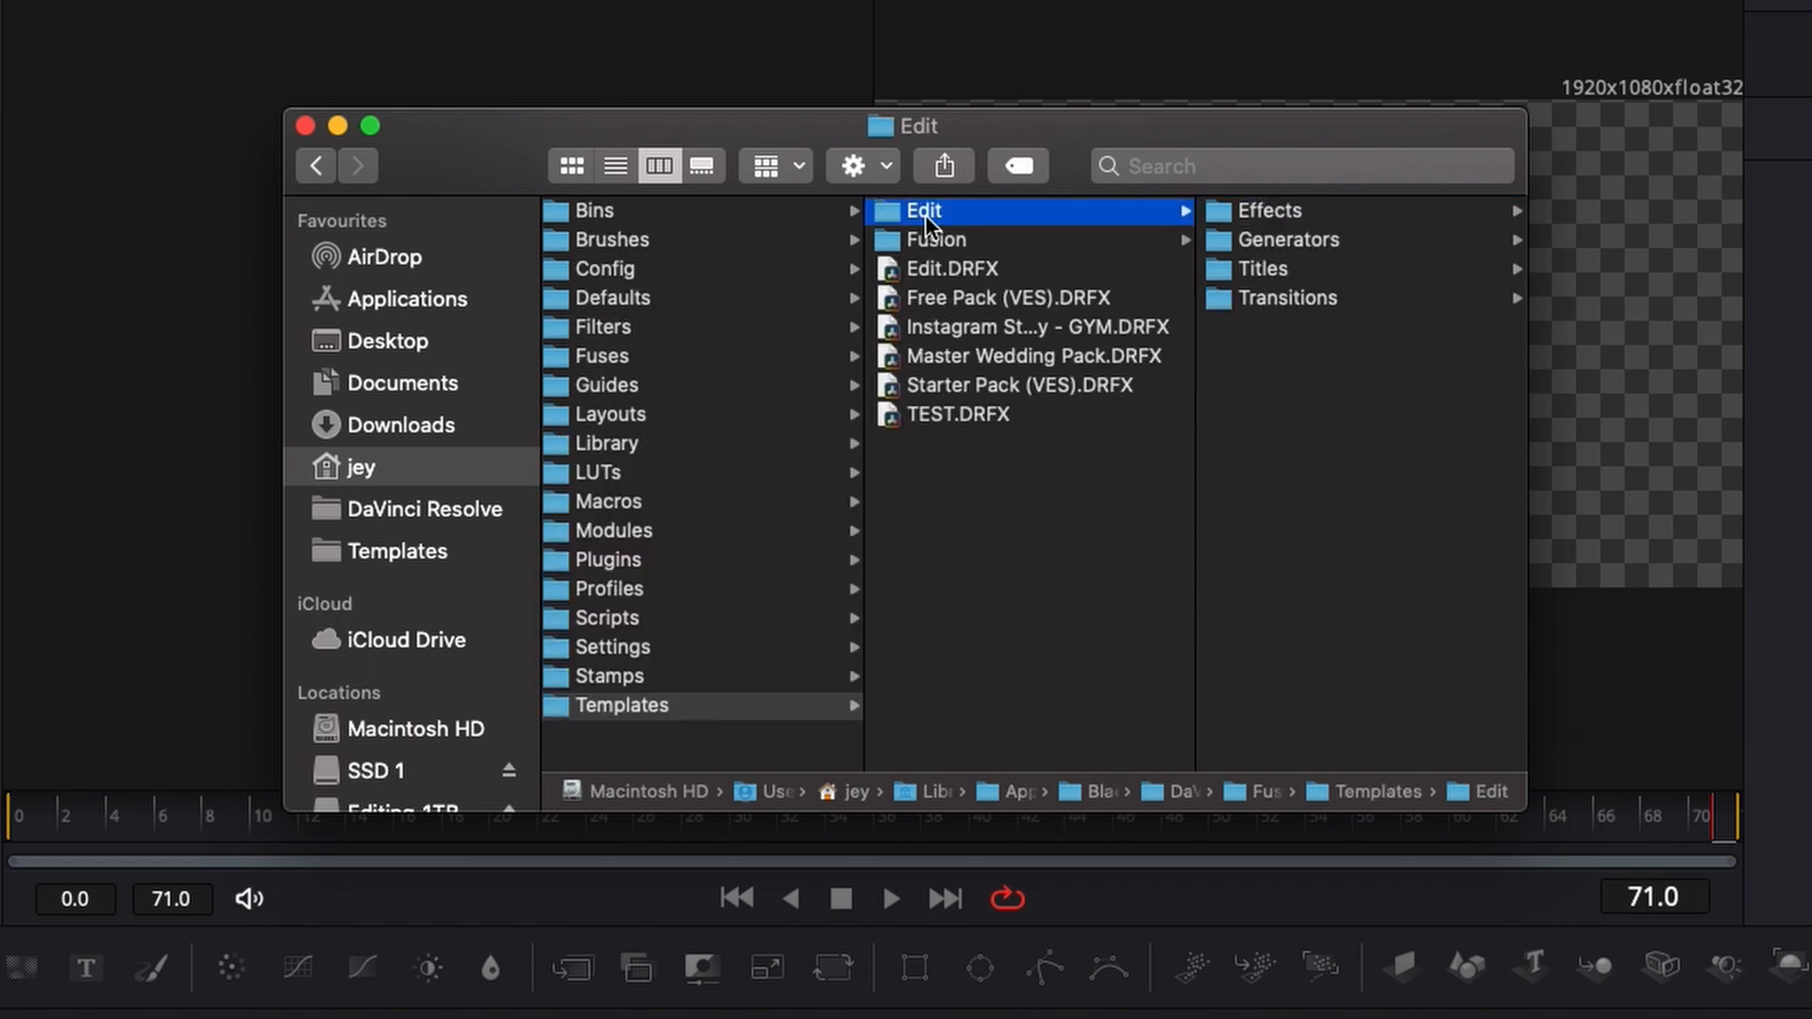
click(936, 240)
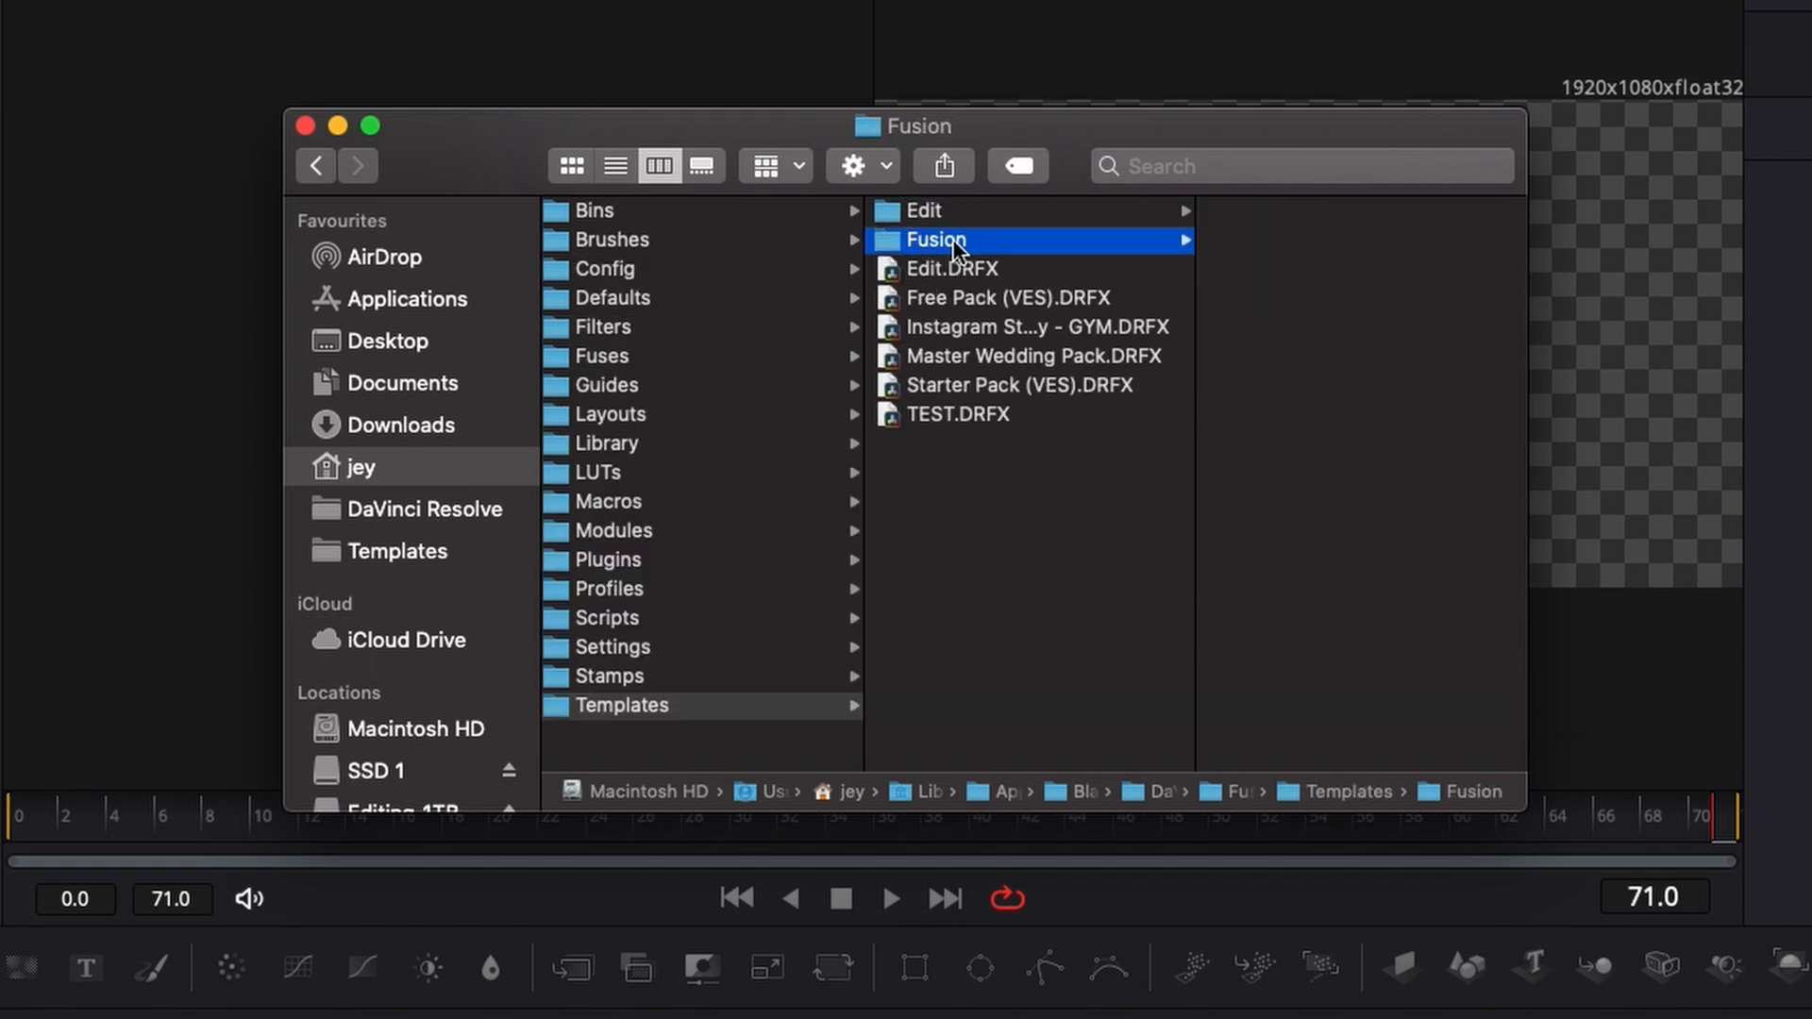
click(923, 209)
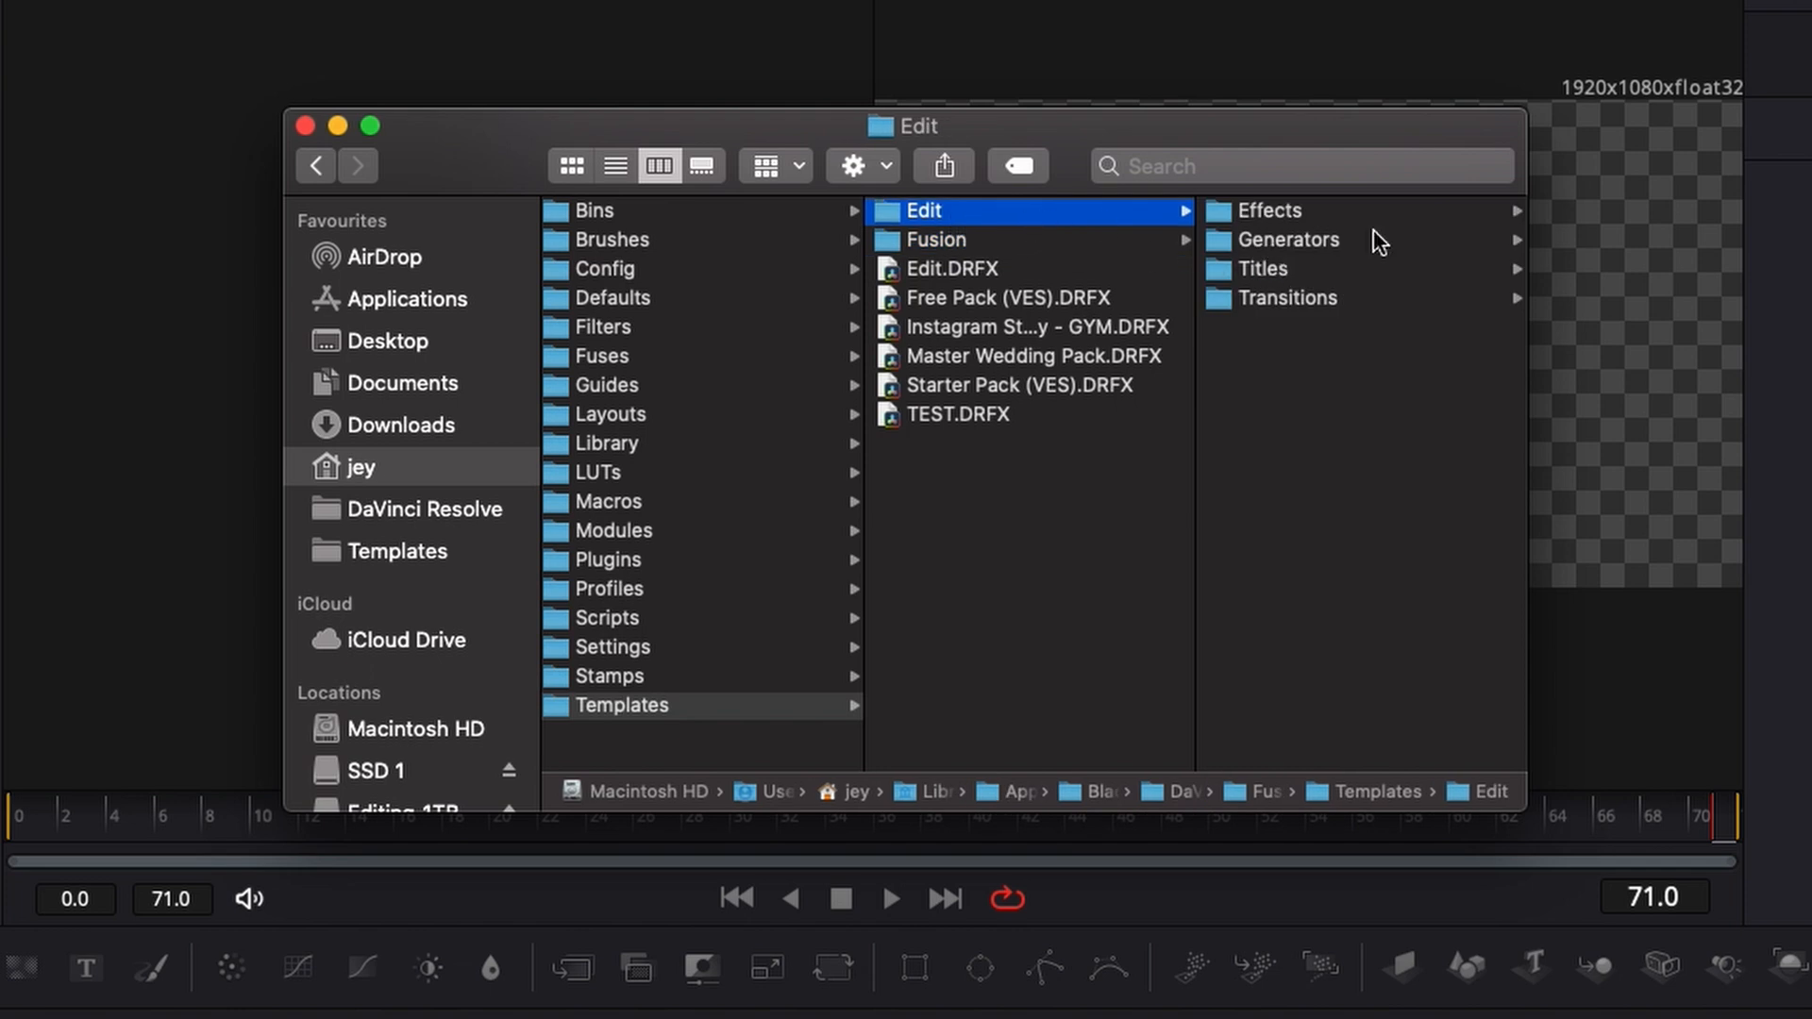
click(1289, 239)
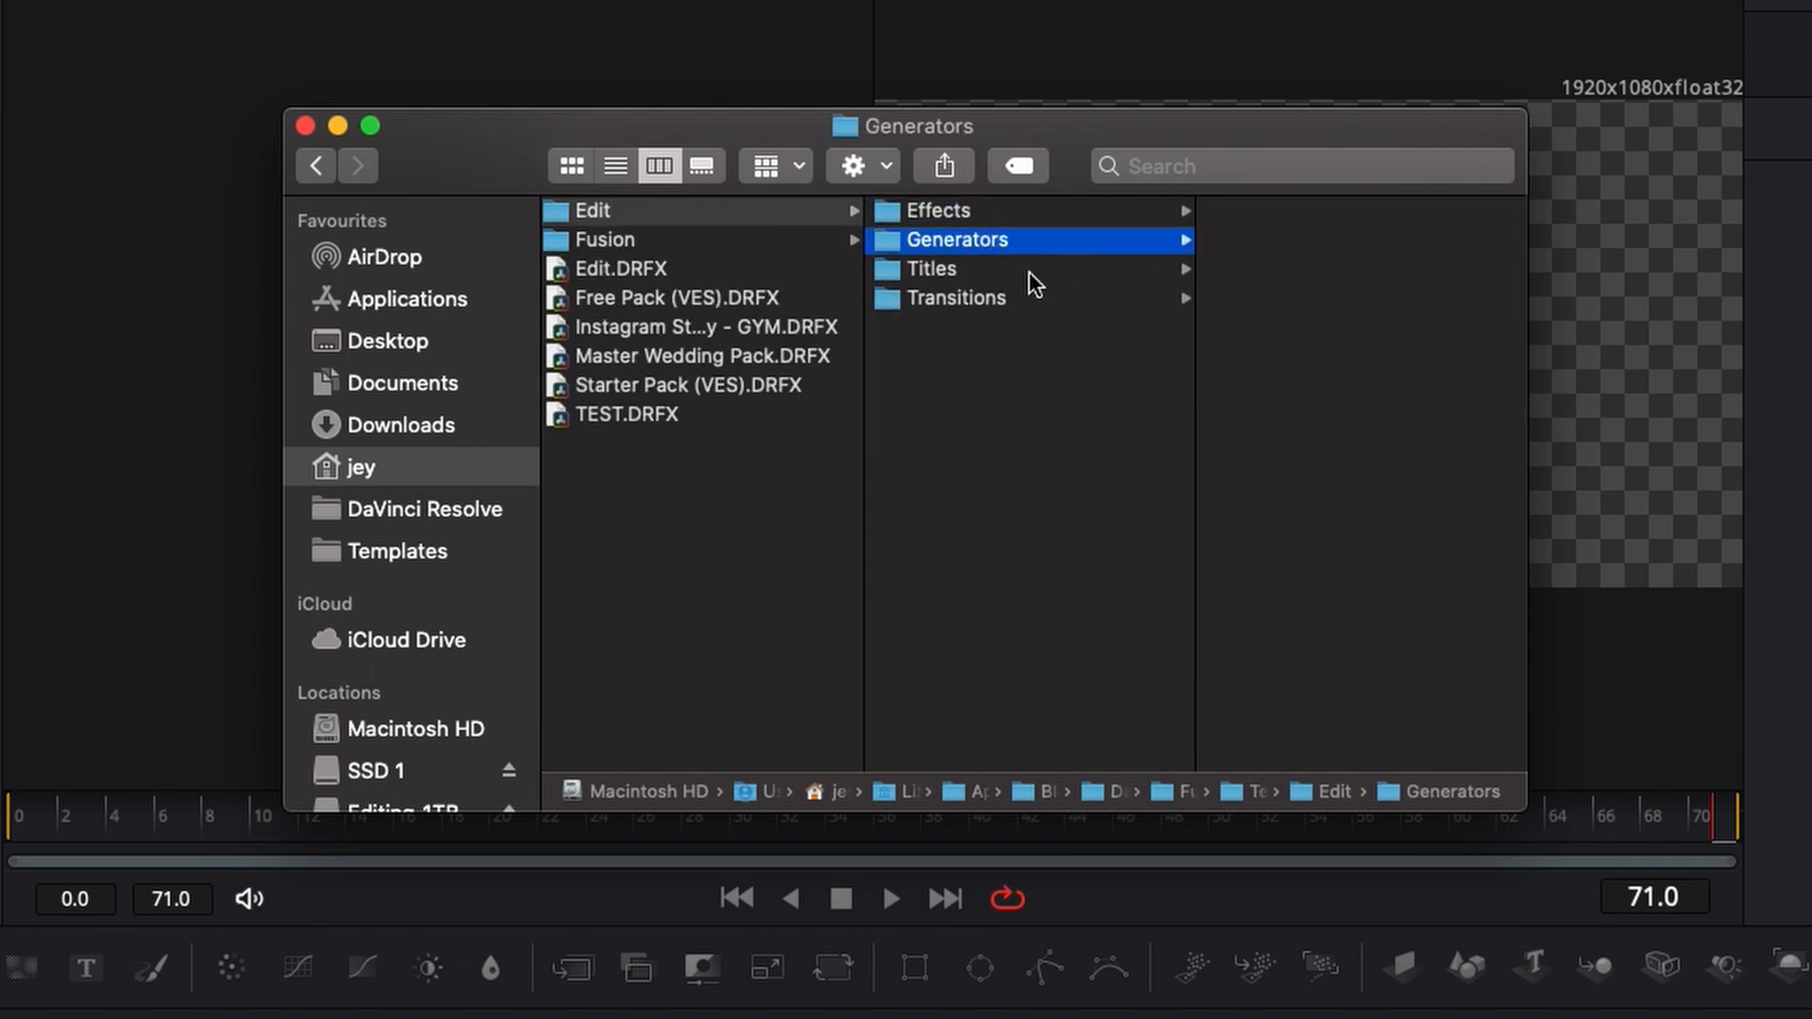
click(957, 297)
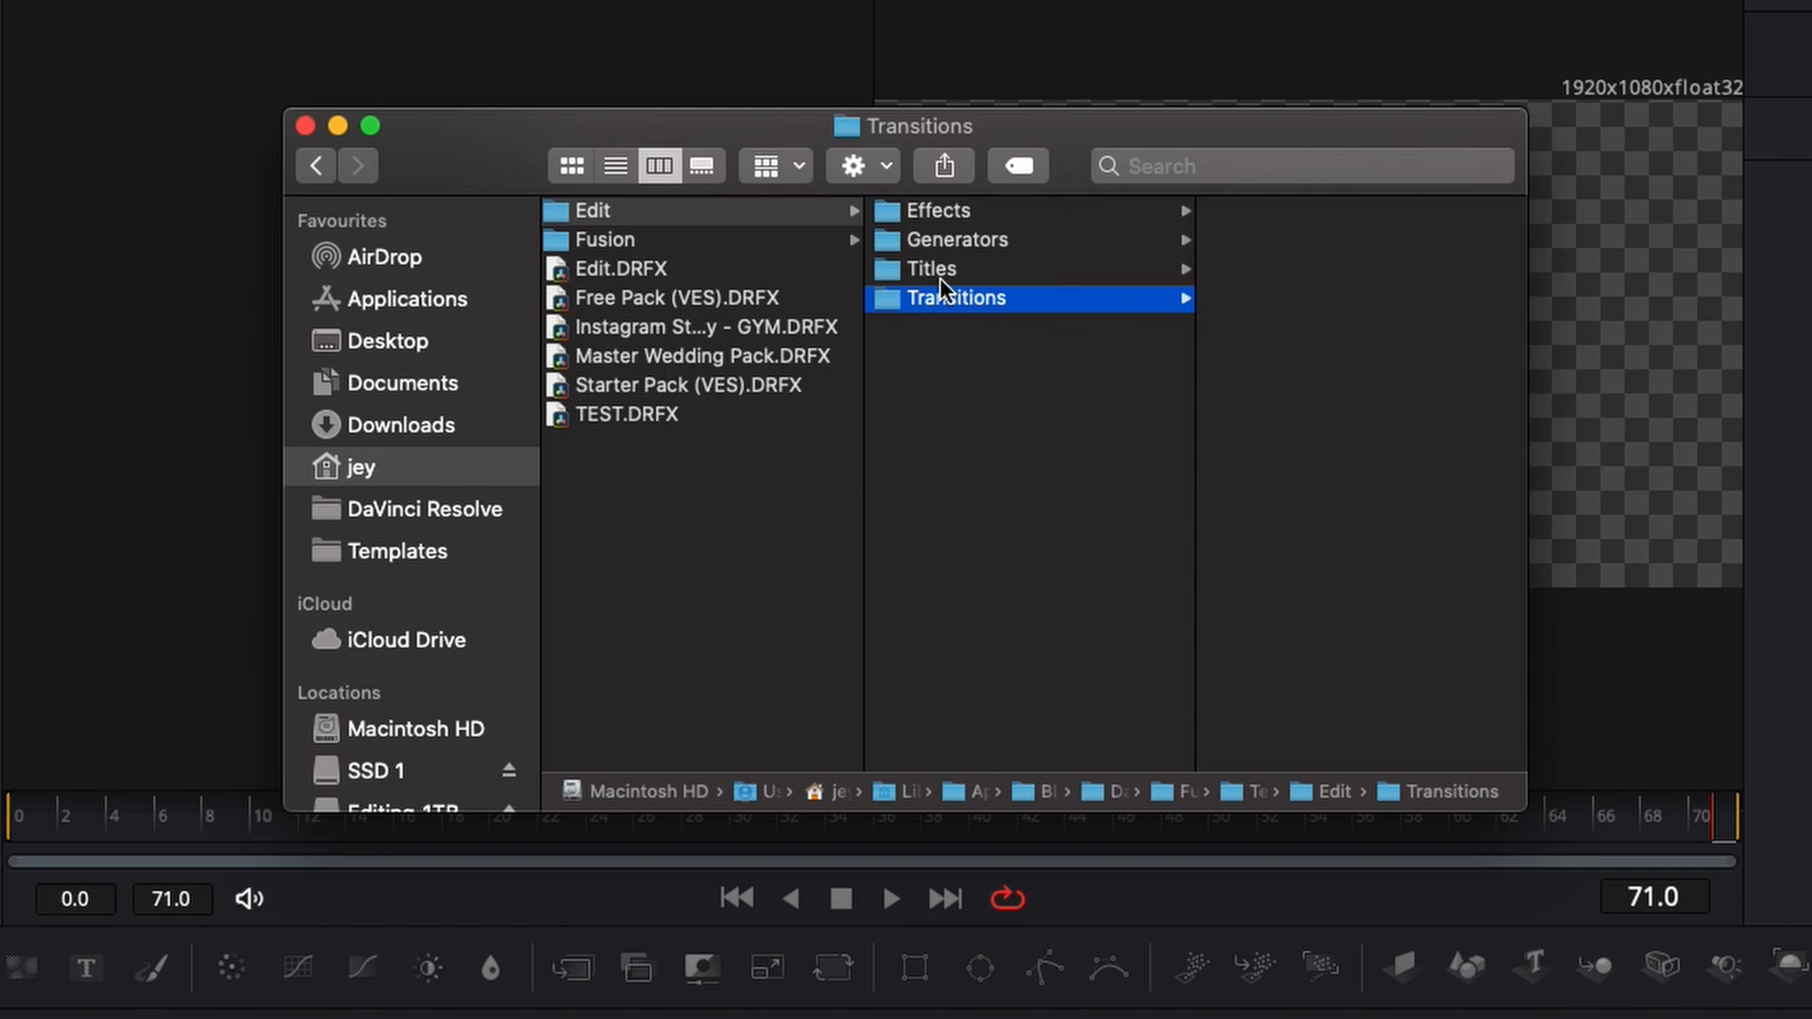
mouse_move(1367, 320)
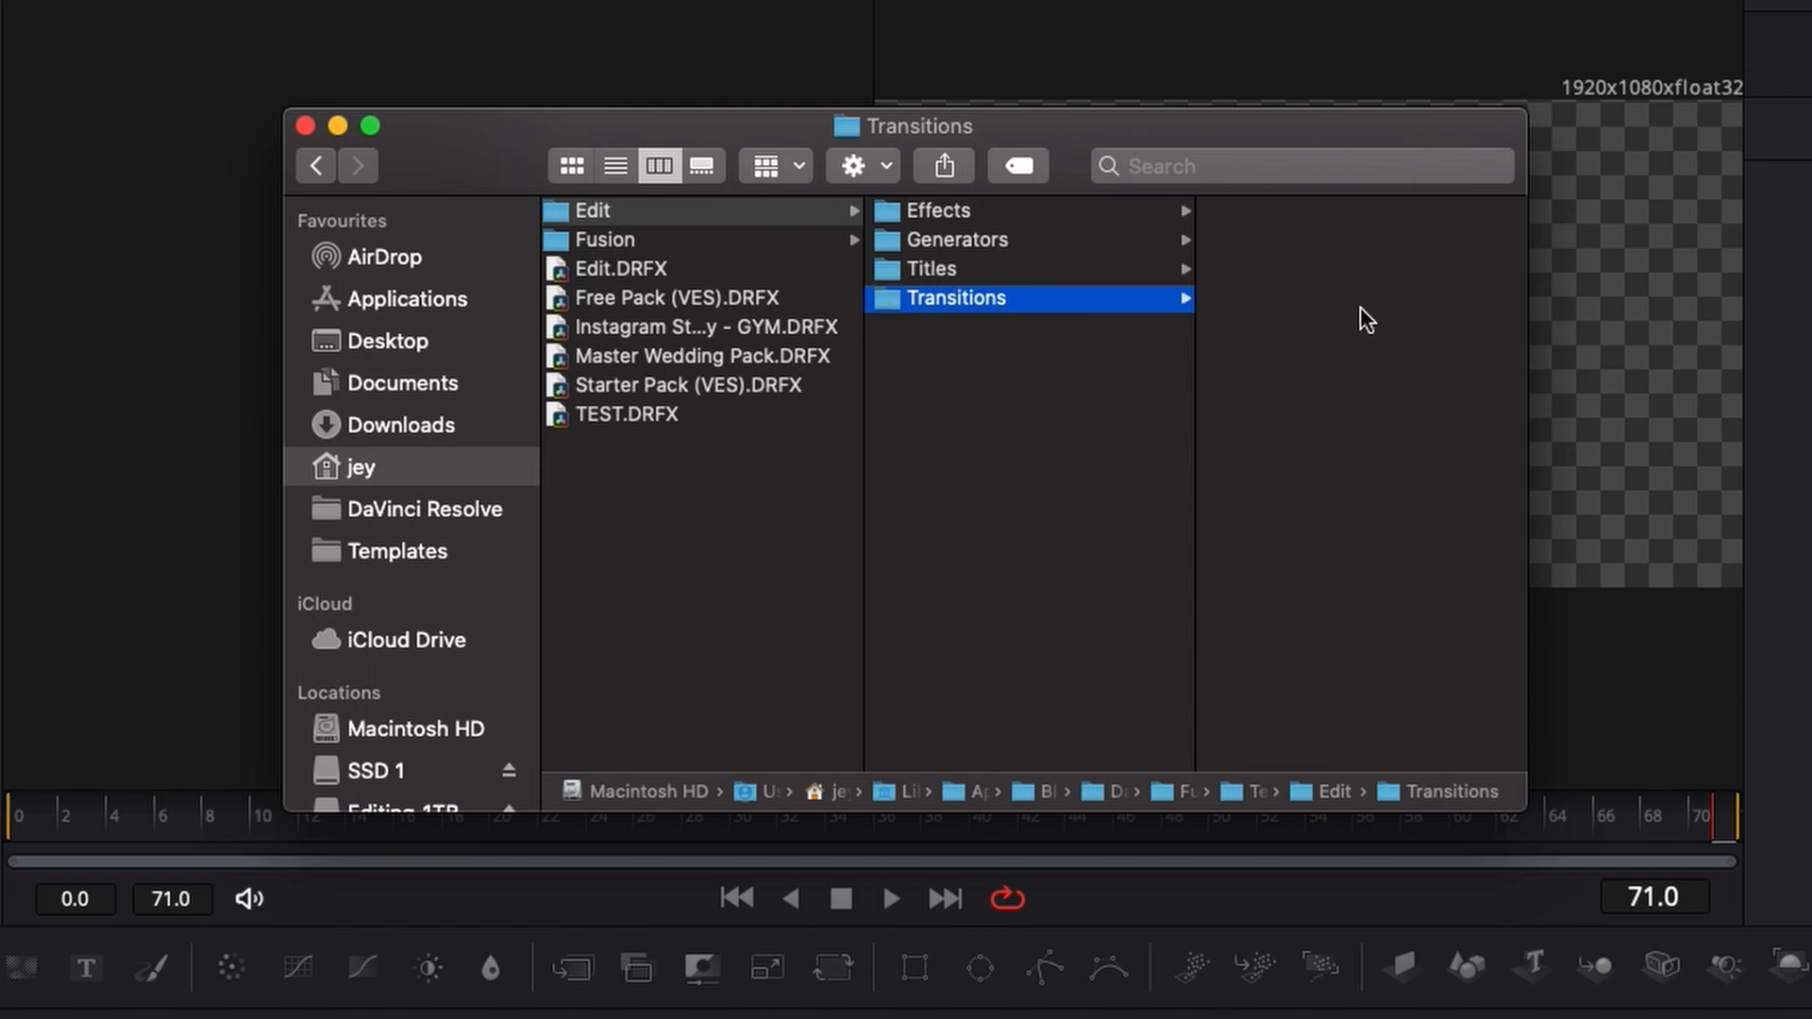
mouse_move(1000, 300)
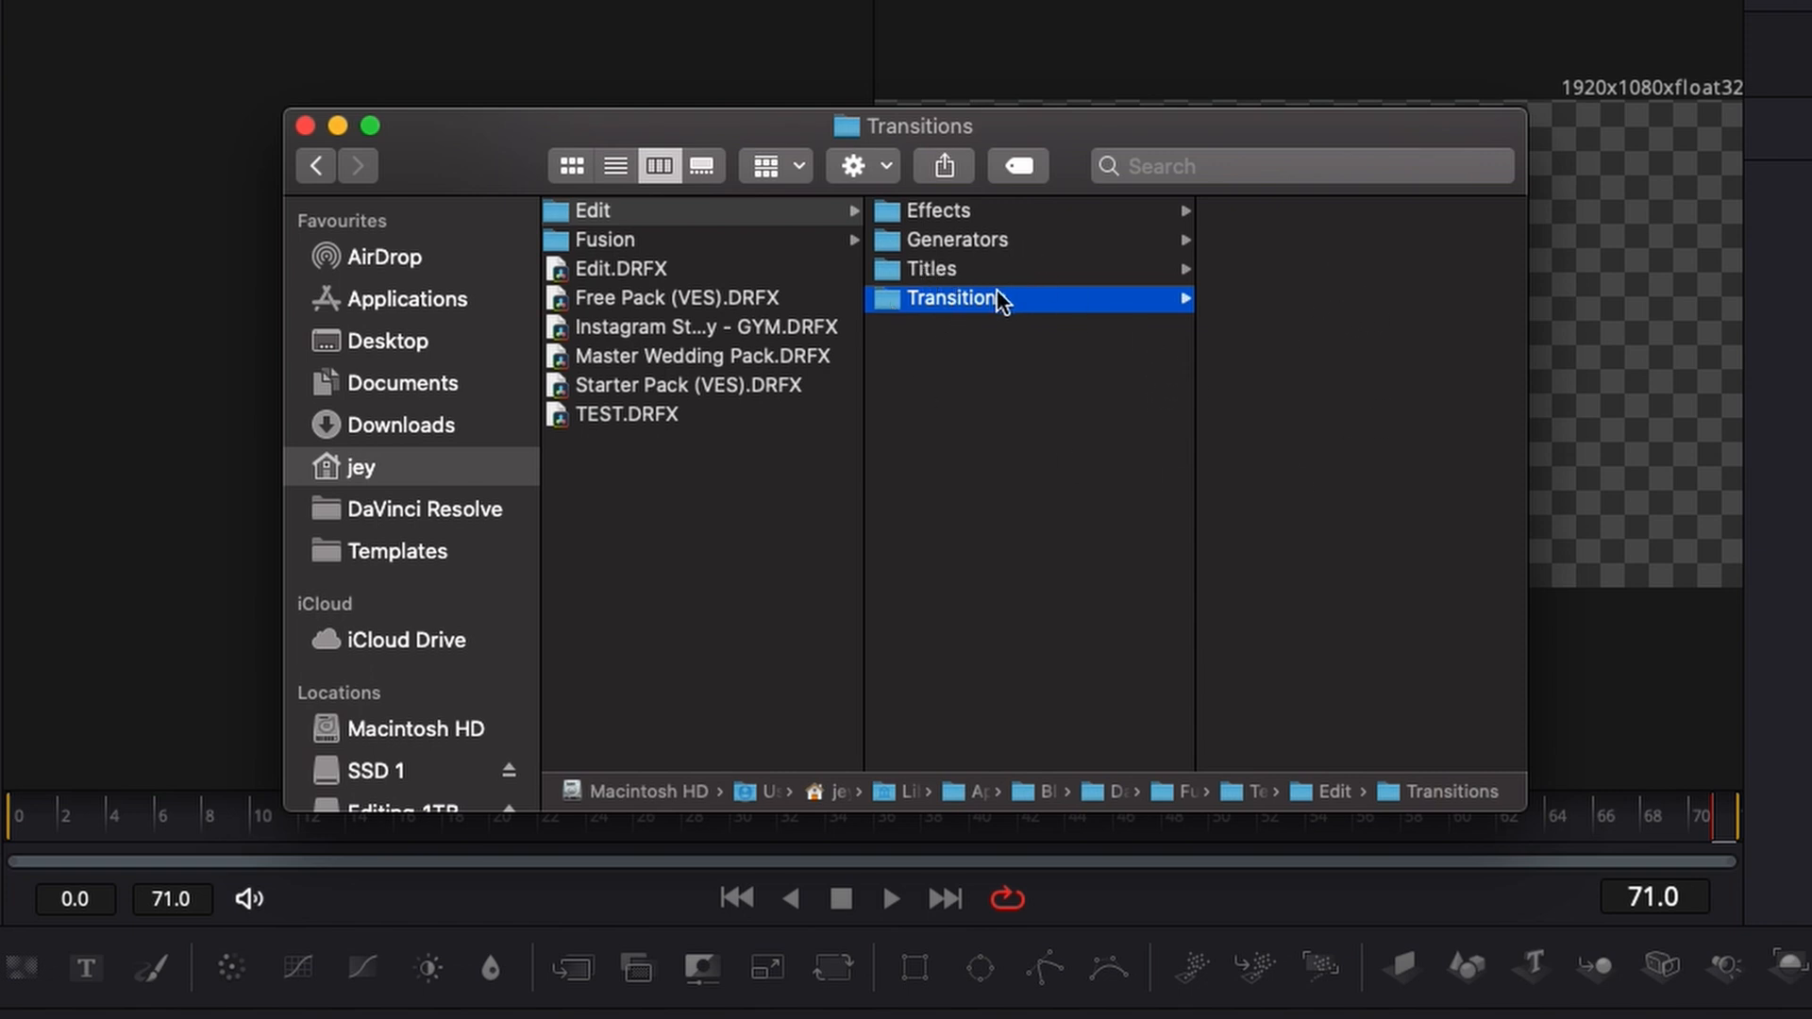
click(938, 209)
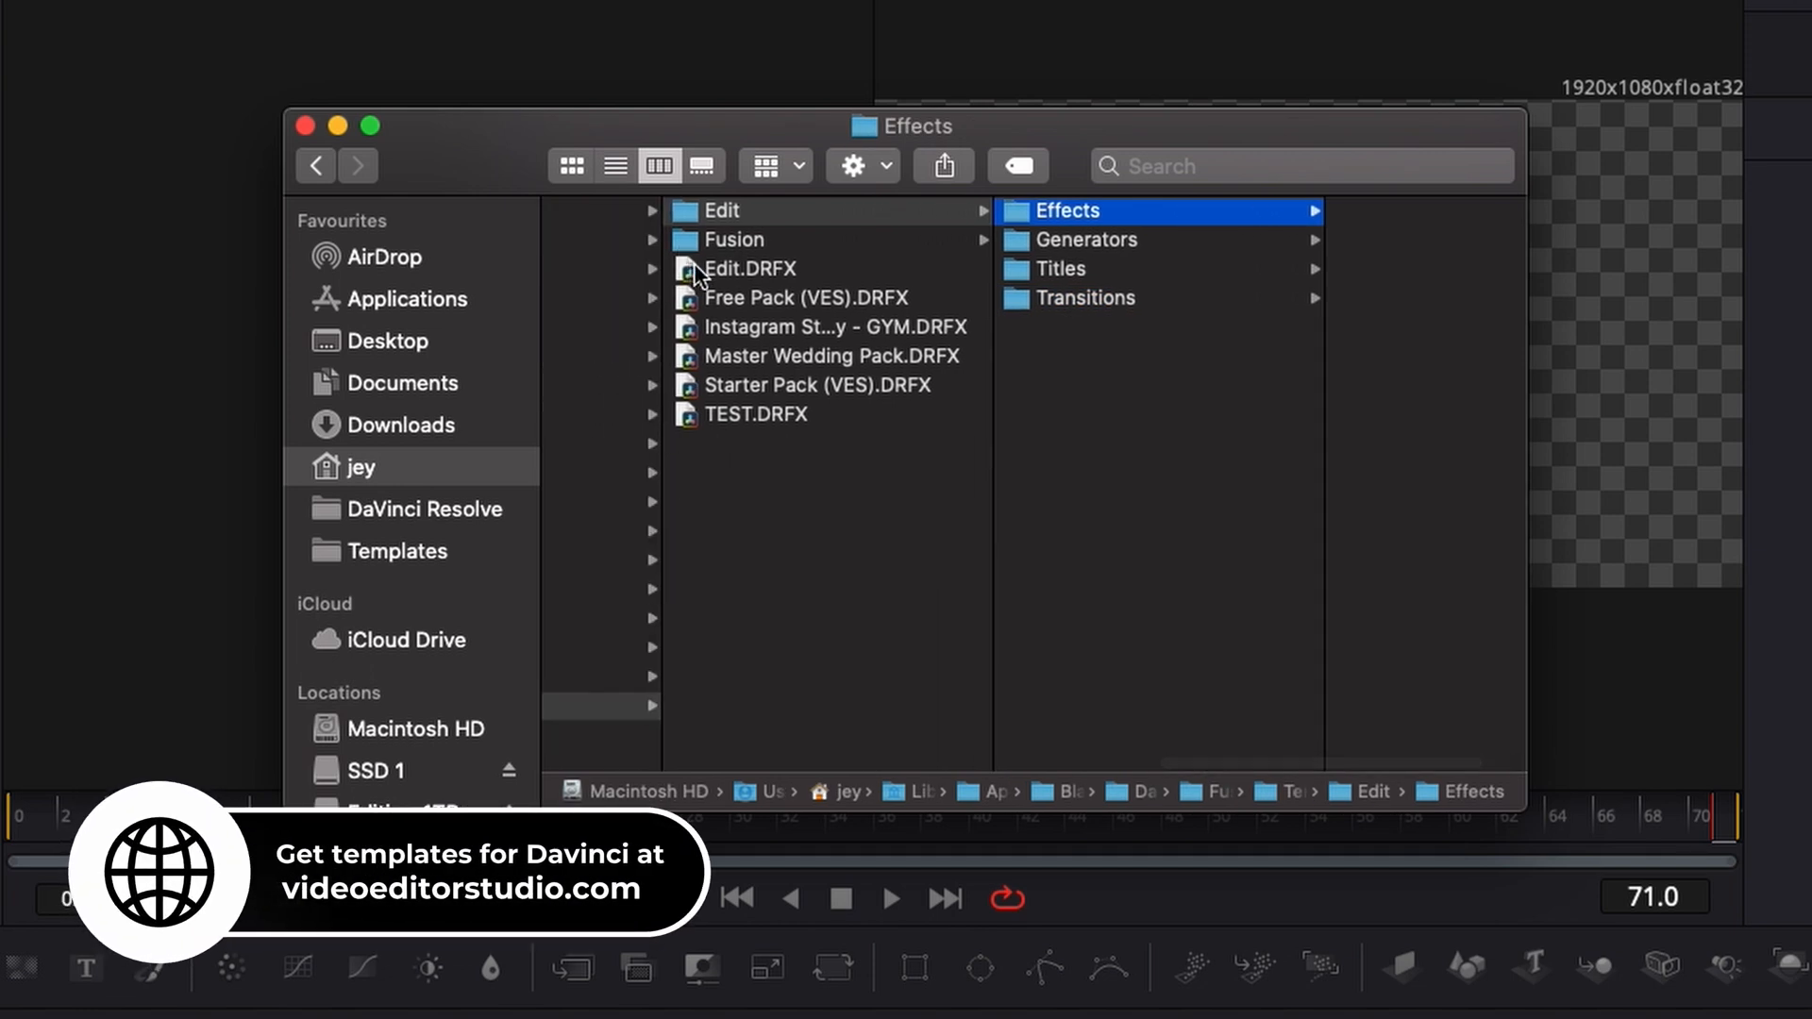
mouse_move(783, 287)
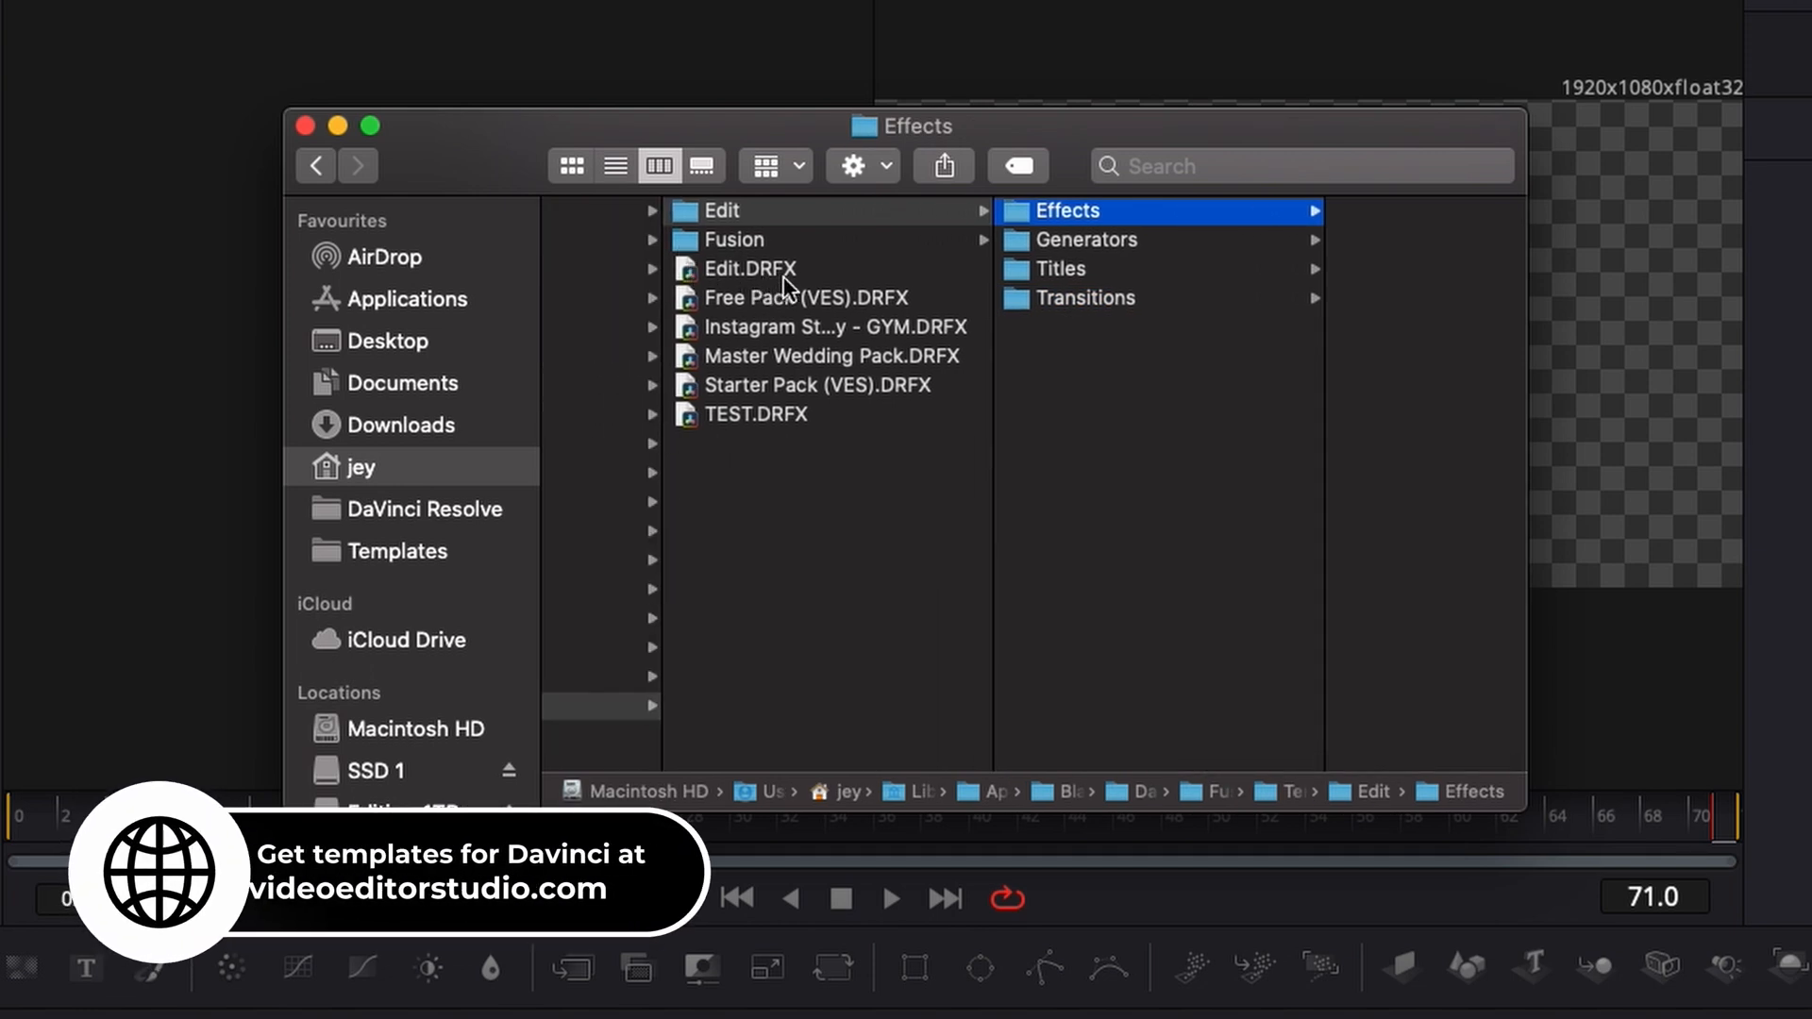